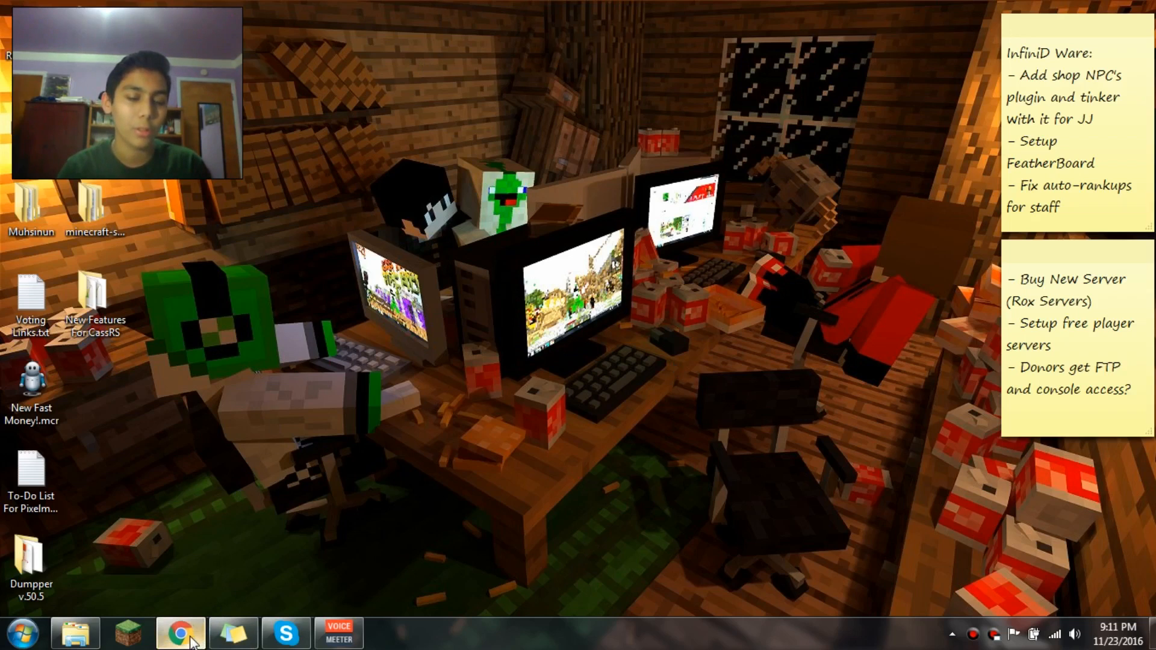
# Step: Launch Chrome from the taskbar to reach the JPanel BukkitDev project page
pyautogui.click(179, 632)
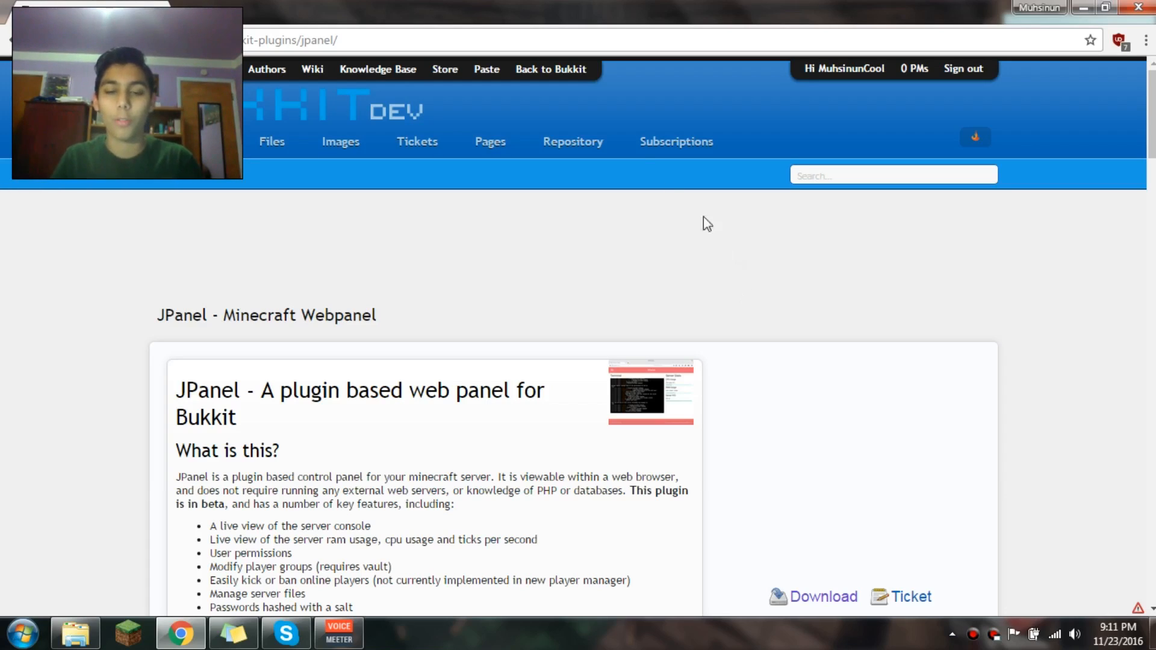
pyautogui.scroll(-3)
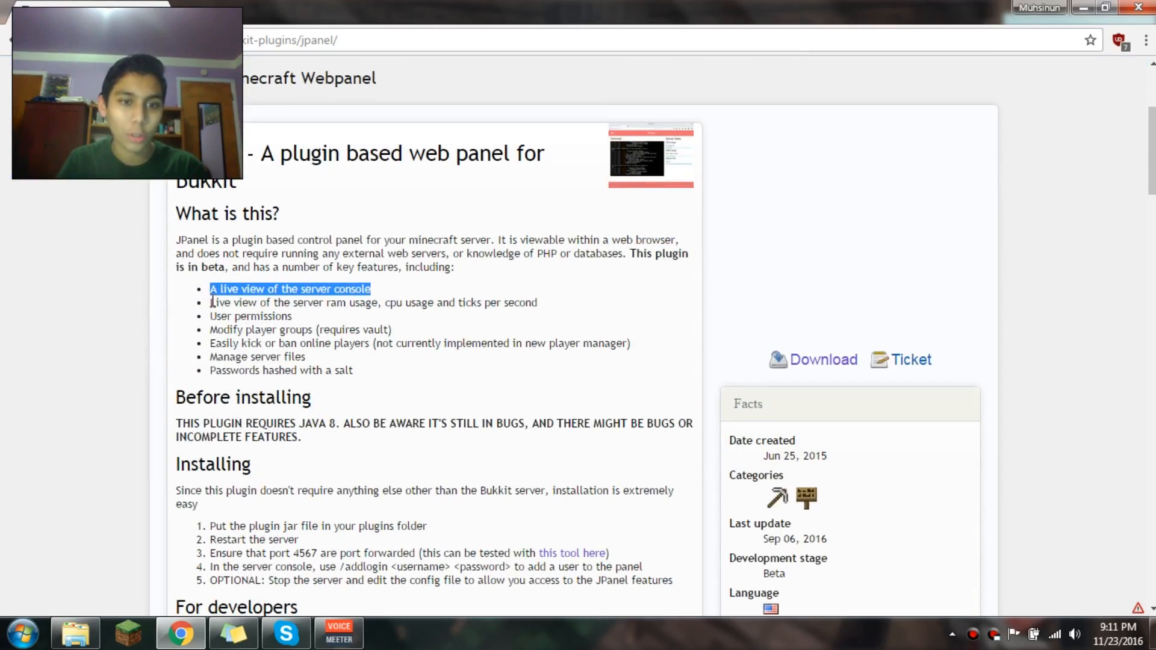
pyautogui.moveTo(210, 302); pyautogui.dragTo(469, 302)
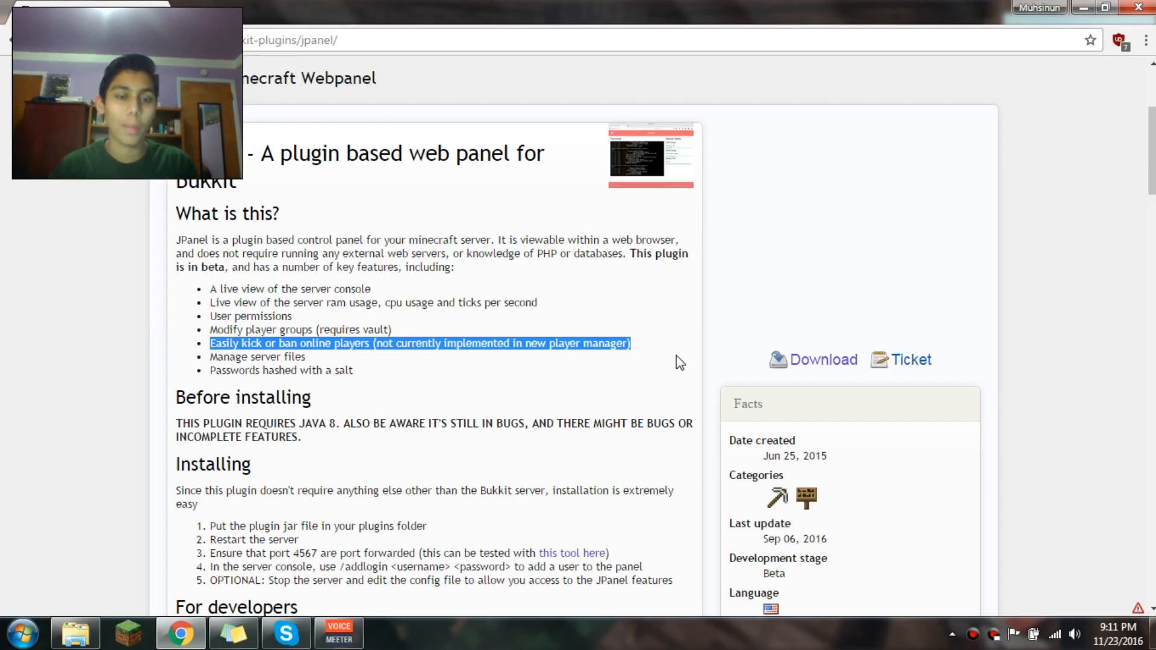
pyautogui.doubleClick(295, 357)
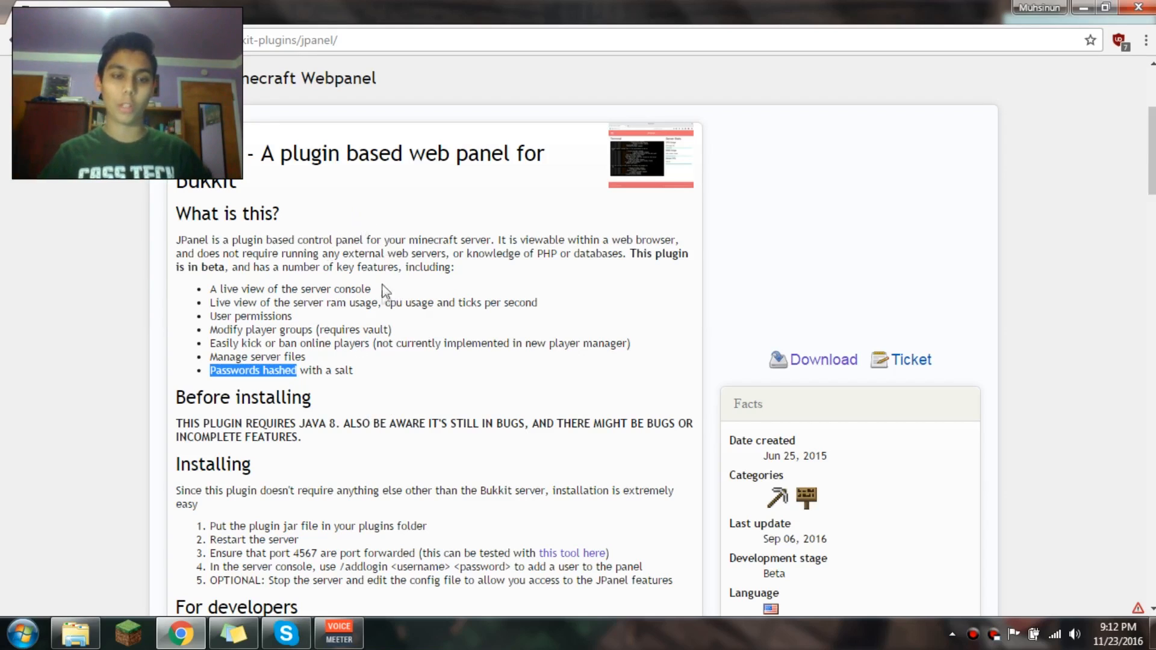
pyautogui.scroll(-3)
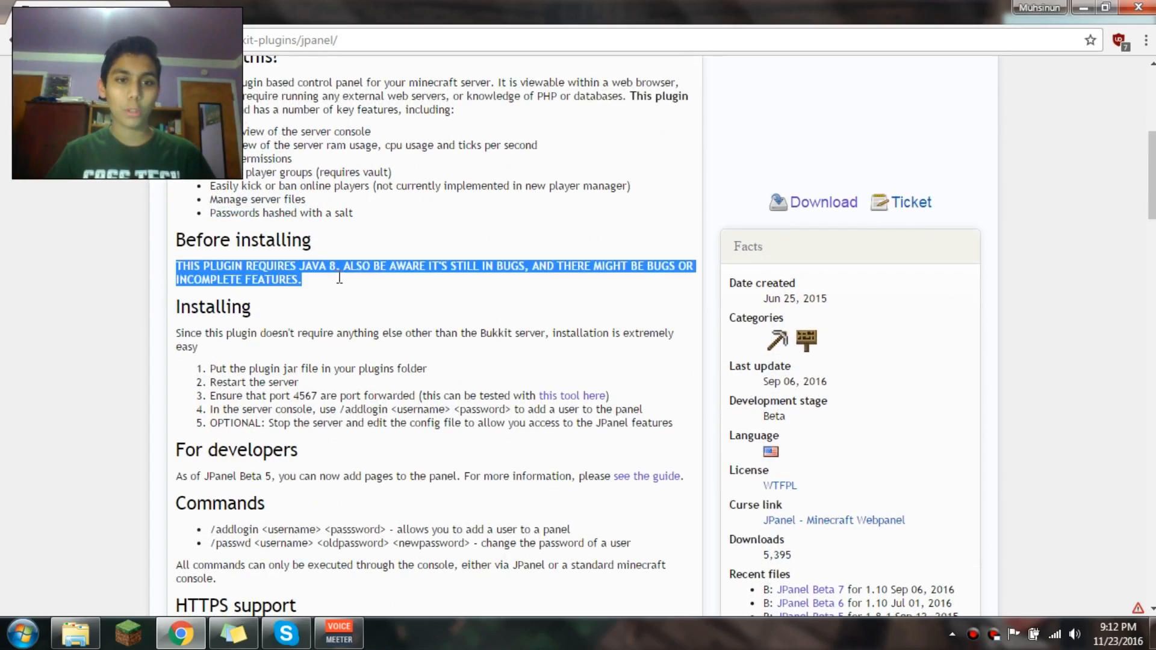
pyautogui.scroll(-3)
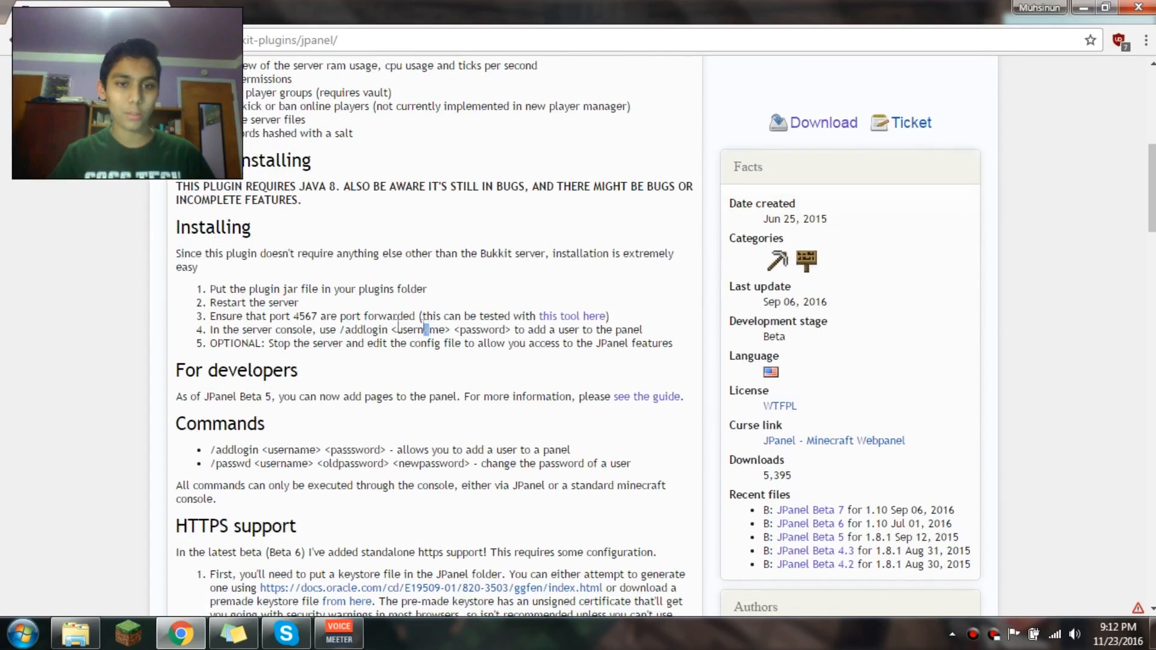
pyautogui.scroll(-3)
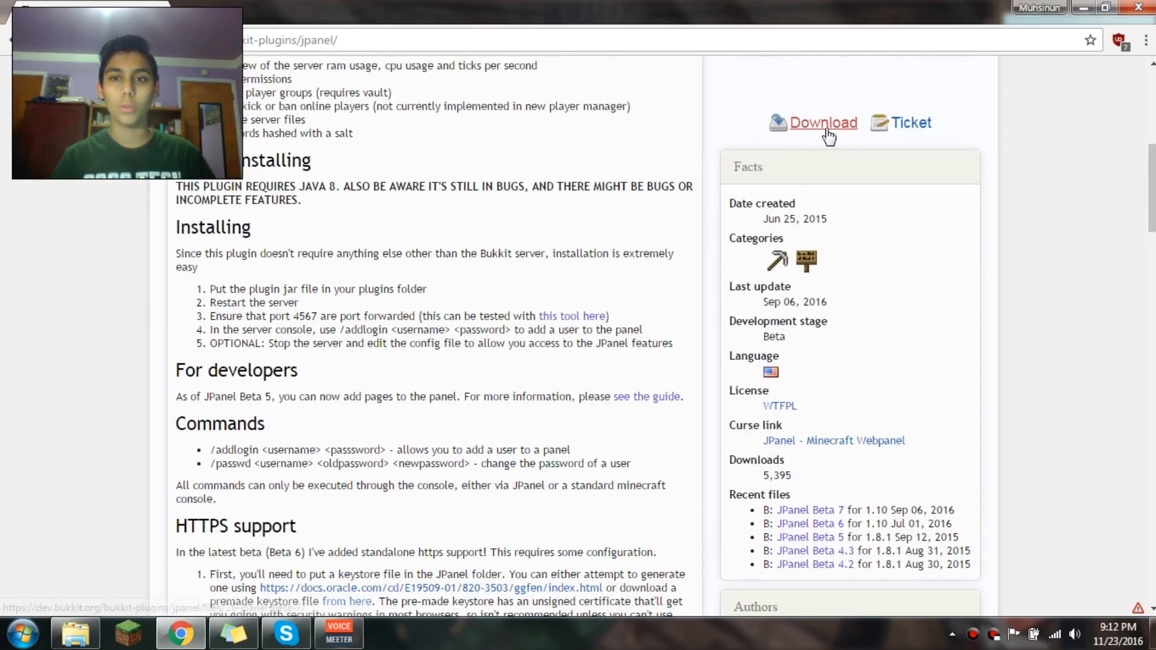
# Step: Download JPanel.jar for Beta 7 from the file list and keep it despite the warning
pyautogui.click(810, 510)
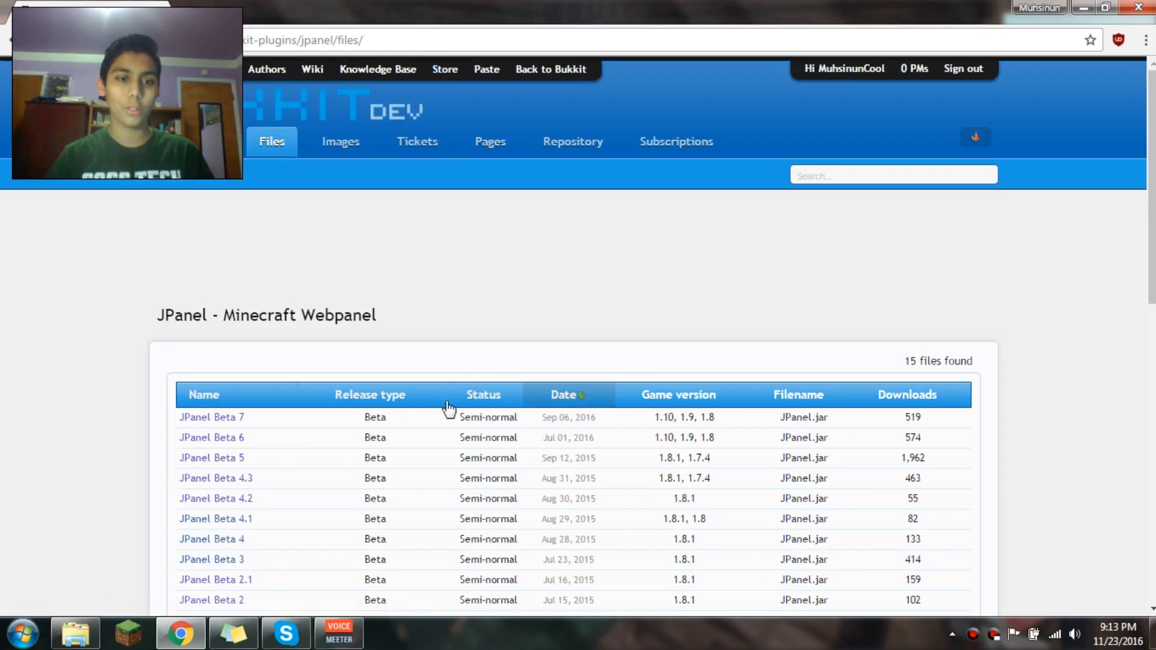
pyautogui.scroll(-3)
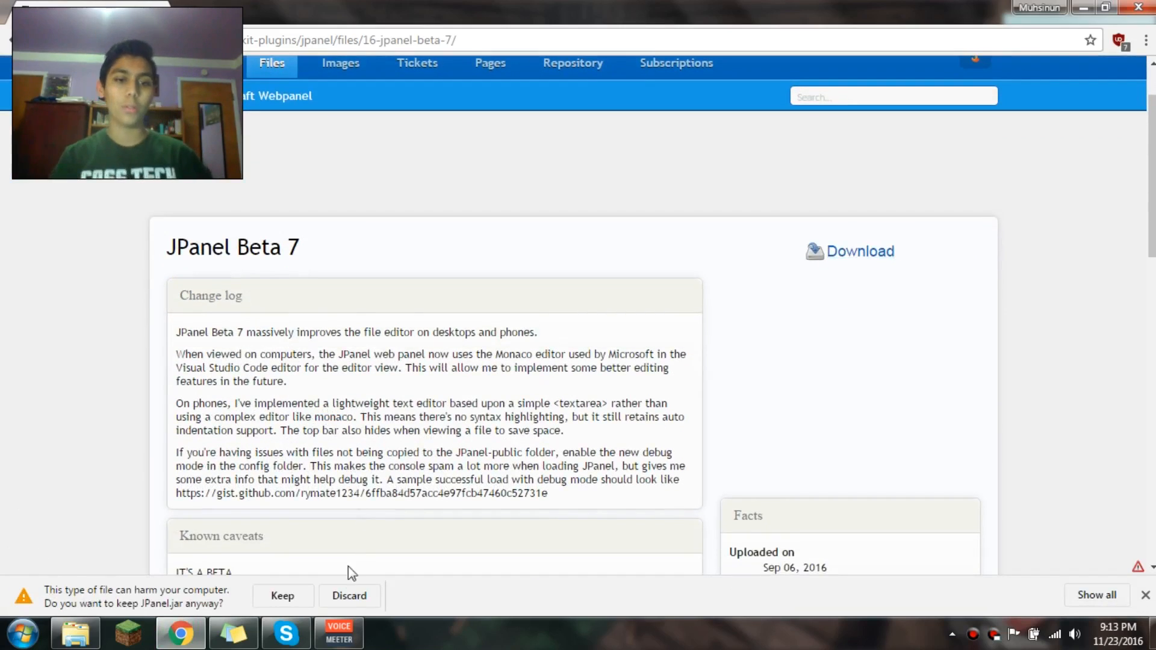
pyautogui.click(282, 597)
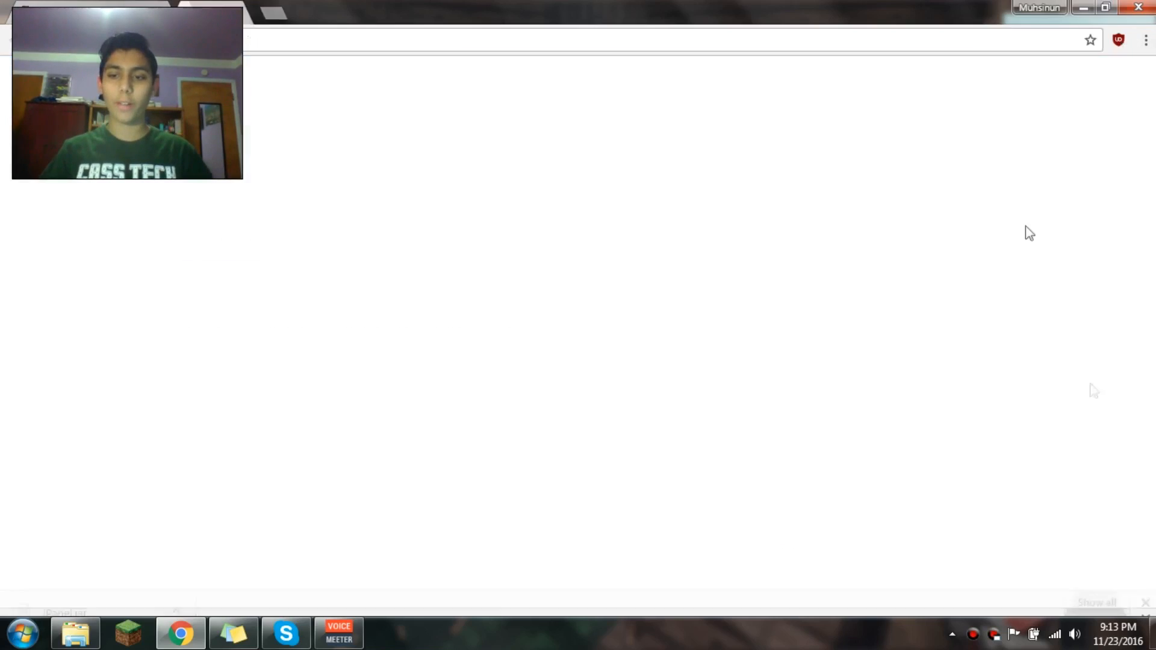
# Step: Maximize the Spigot Test Server folder and launch the server via run2G.bat
pyautogui.click(73, 632)
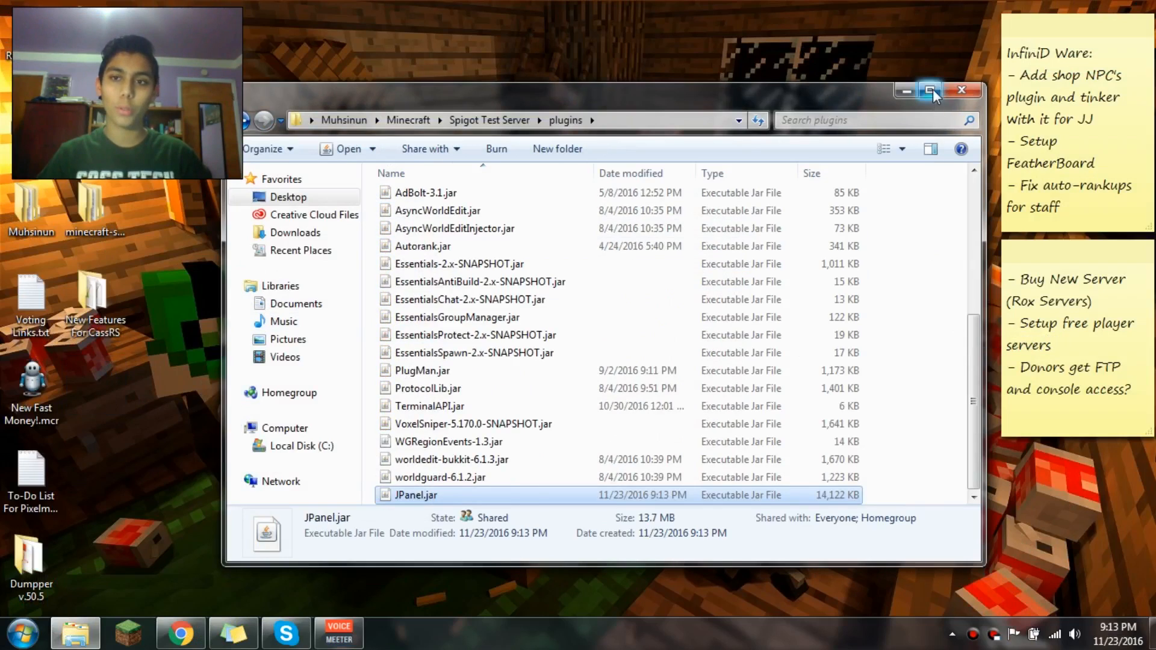
pyautogui.click(931, 91)
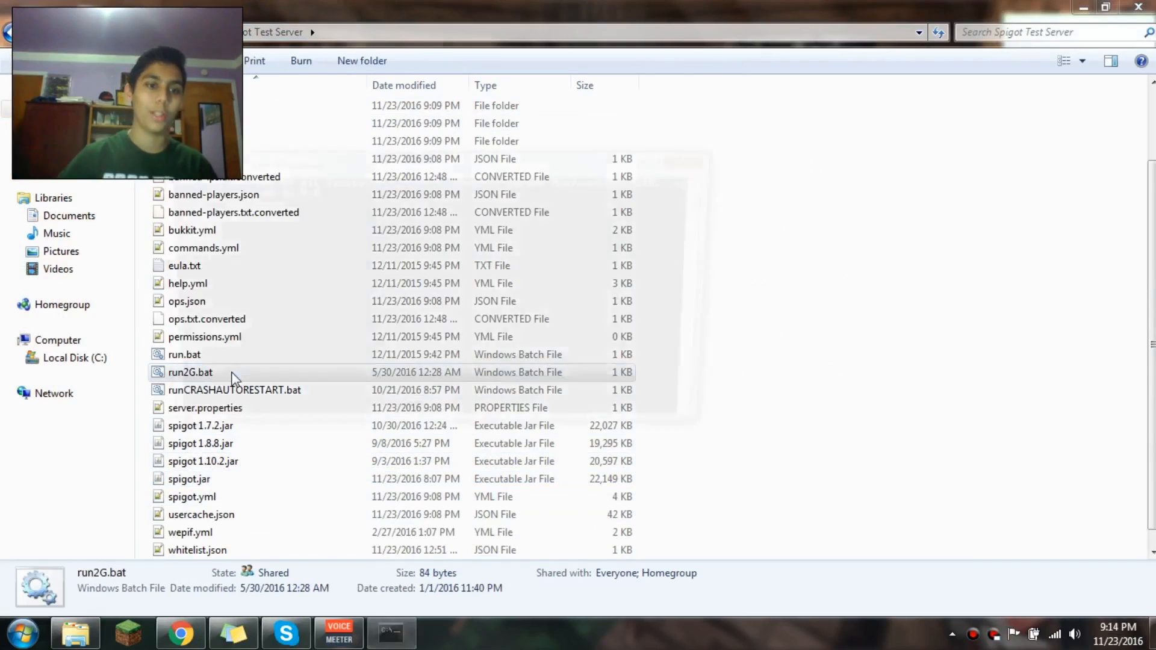
pyautogui.doubleClick(191, 372)
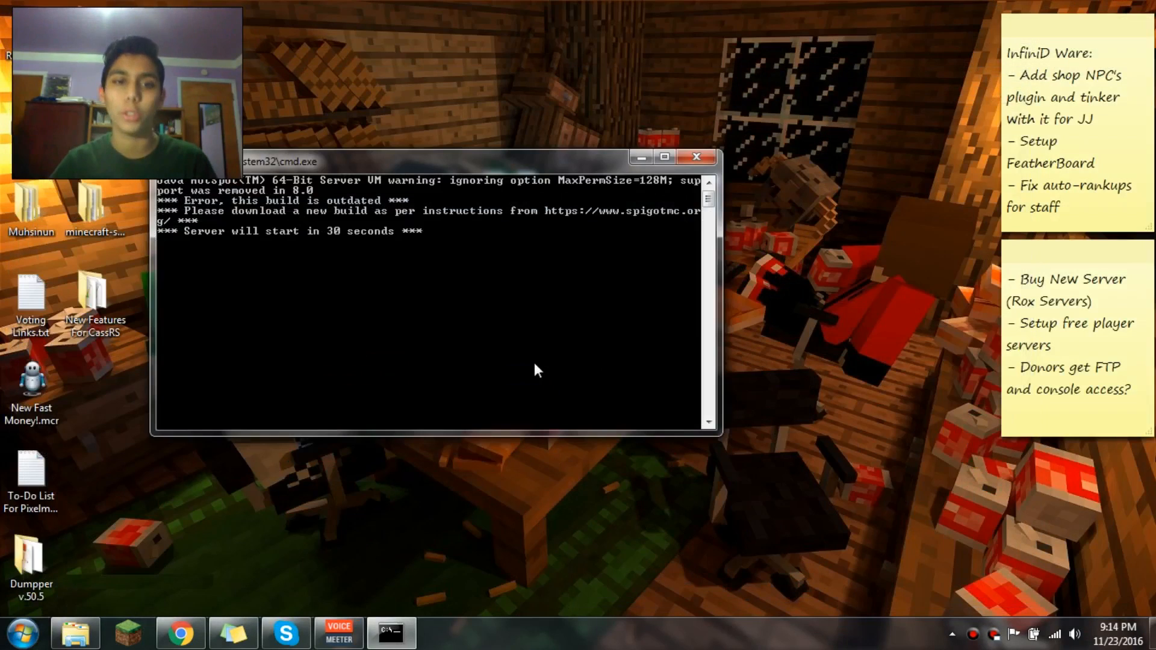
pyautogui.moveTo(625, 265)
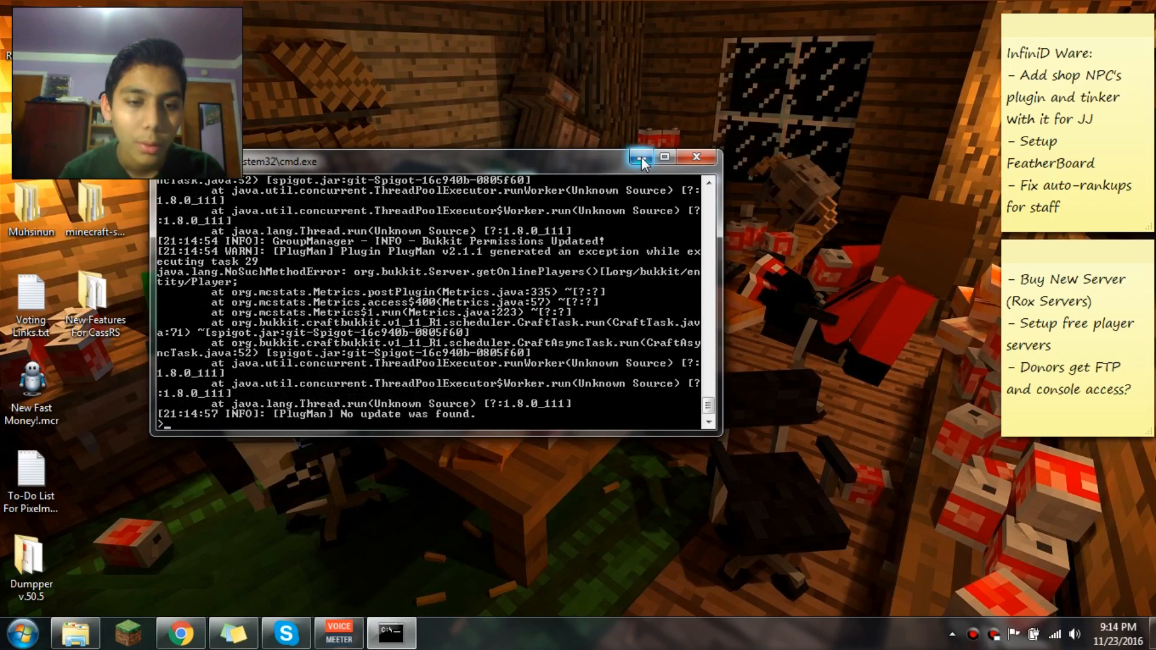
# Step: Create the JPanel user Tutorial with addlogin and minimize the server console
pyautogui.write('addlogin')
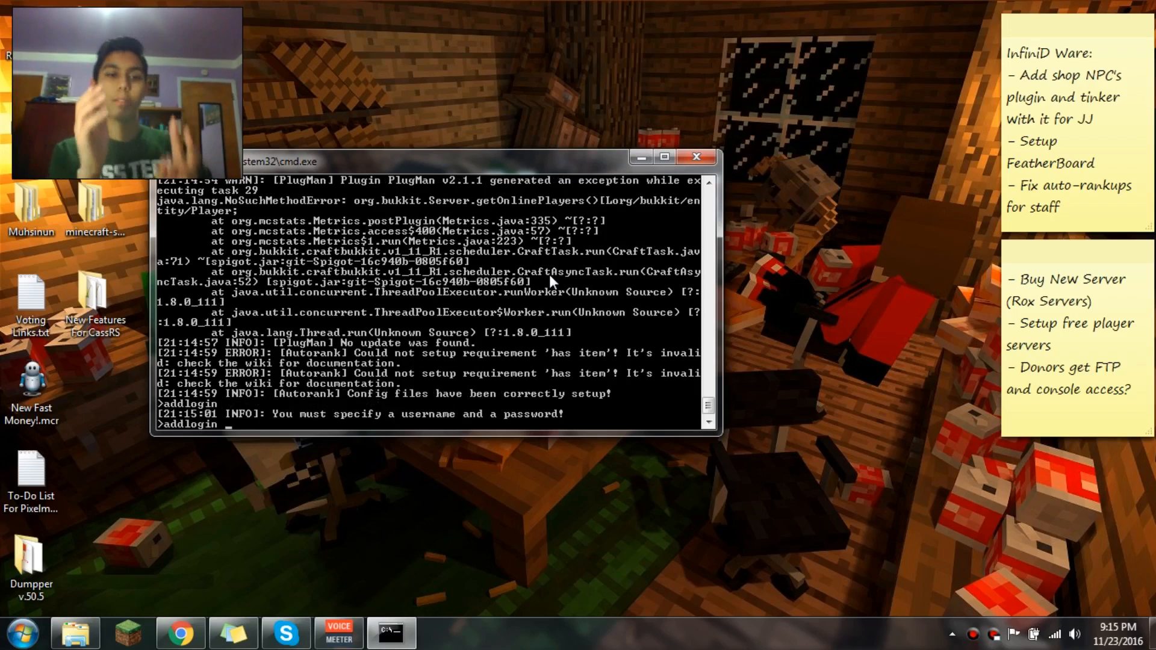
pyautogui.write('Tutorial password')
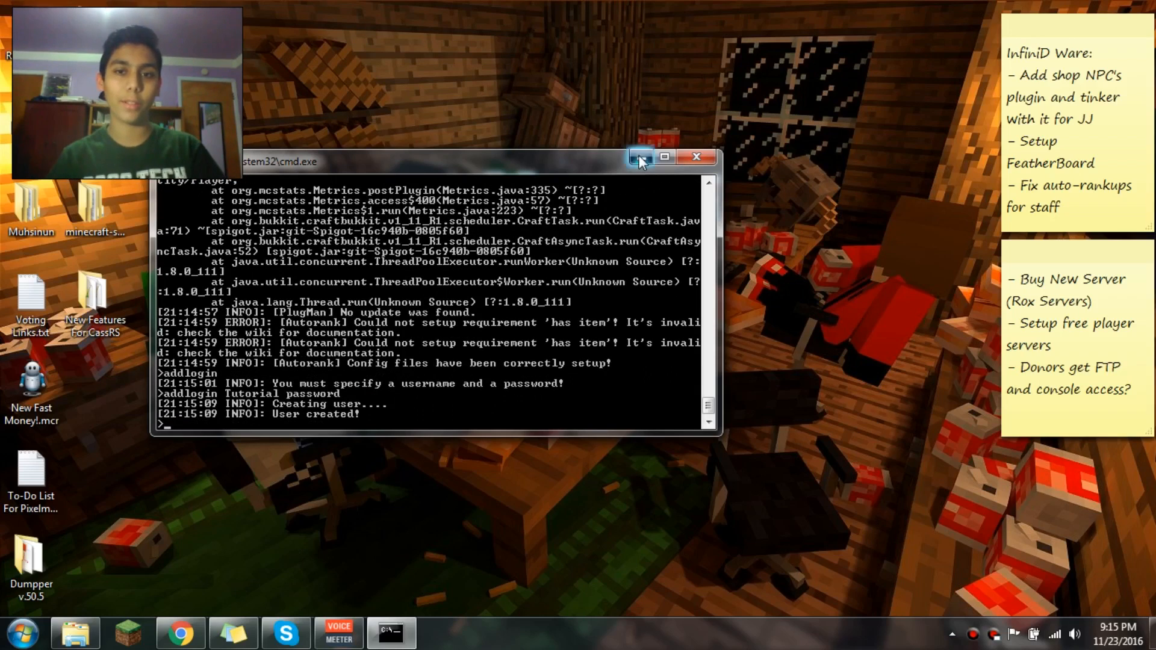
pyautogui.click(640, 156)
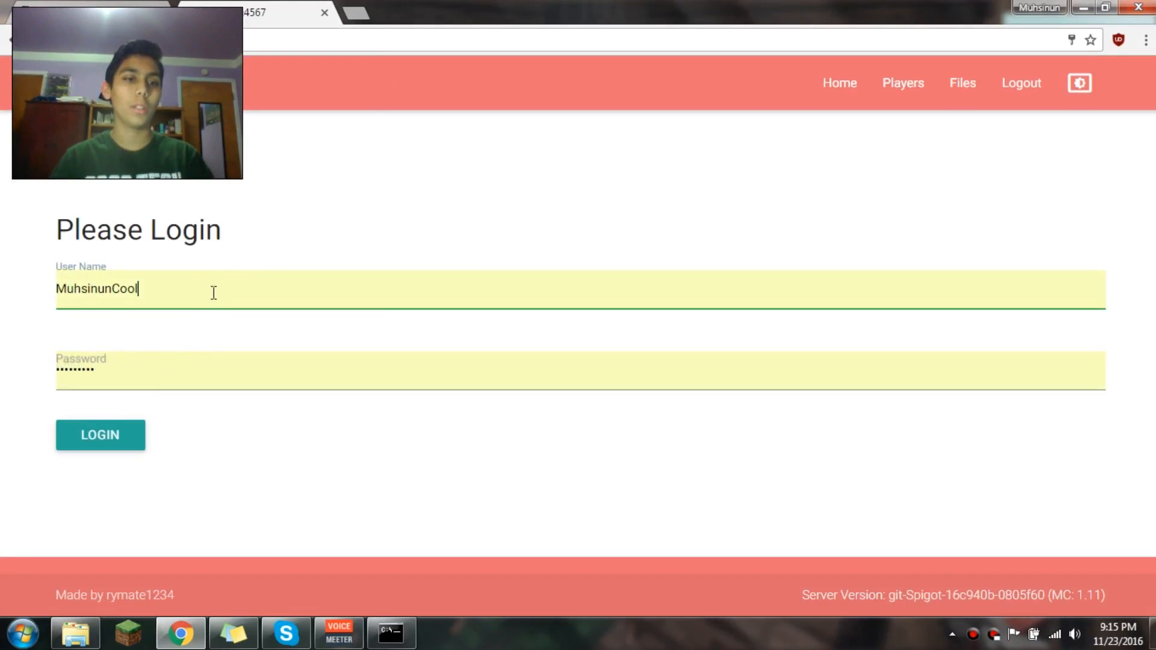
# Step: Log into JPanel as Tutorial and let Chrome save the panel password
pyautogui.write('Tutorial')
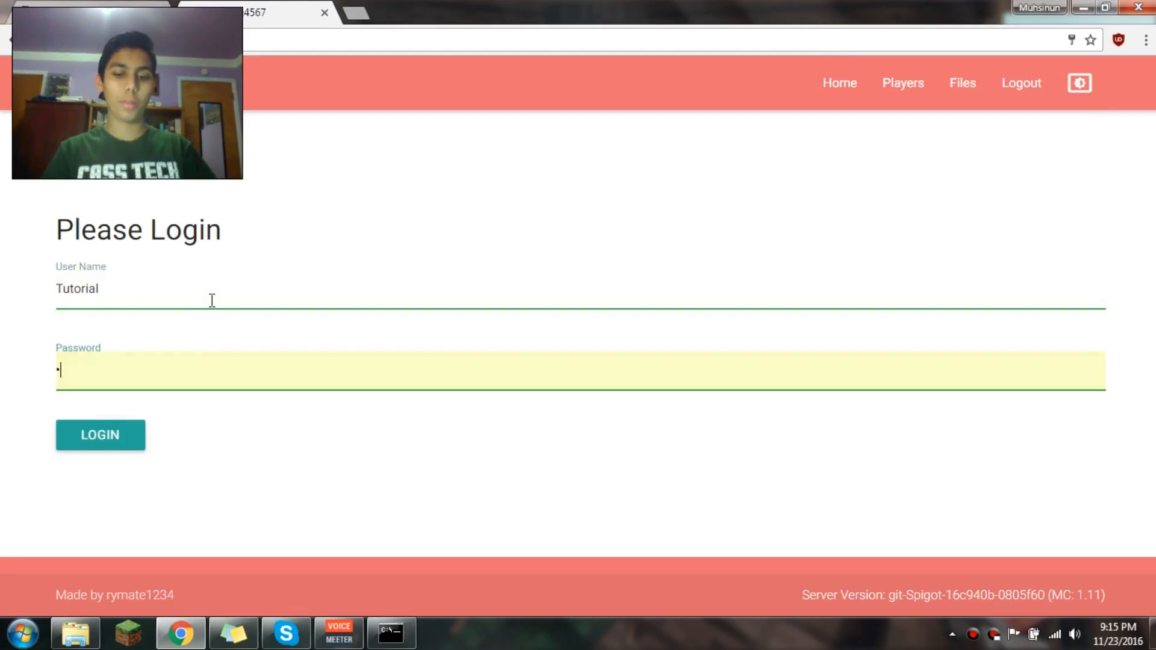
pyautogui.click(100, 435)
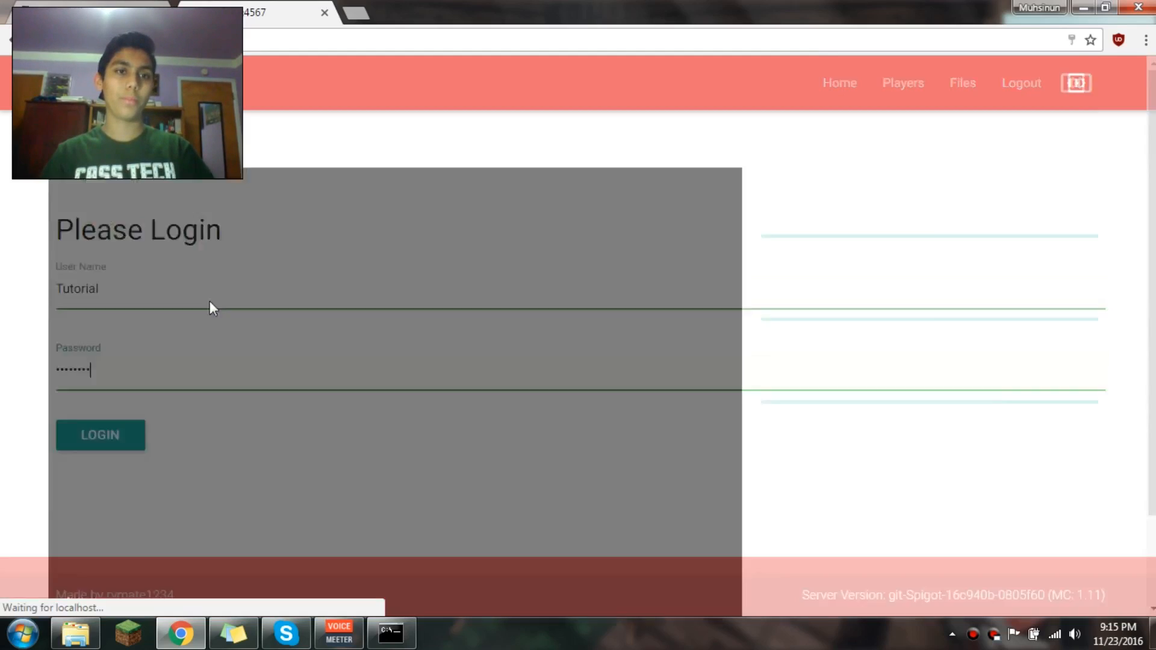
pyautogui.click(100, 435)
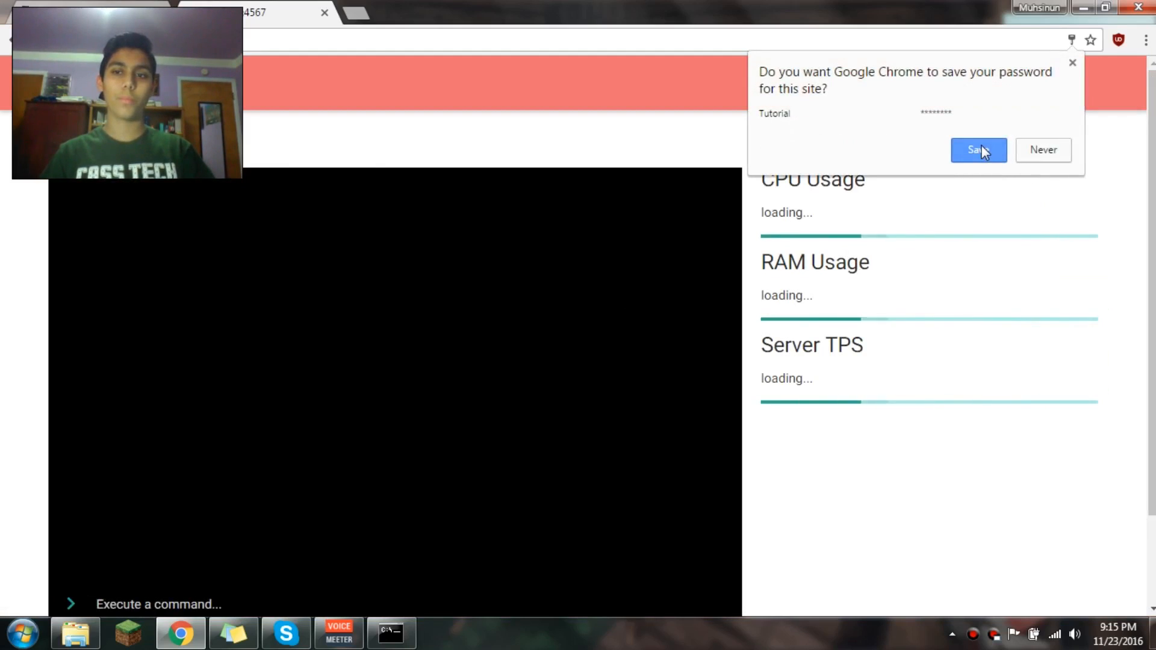
pyautogui.click(978, 150)
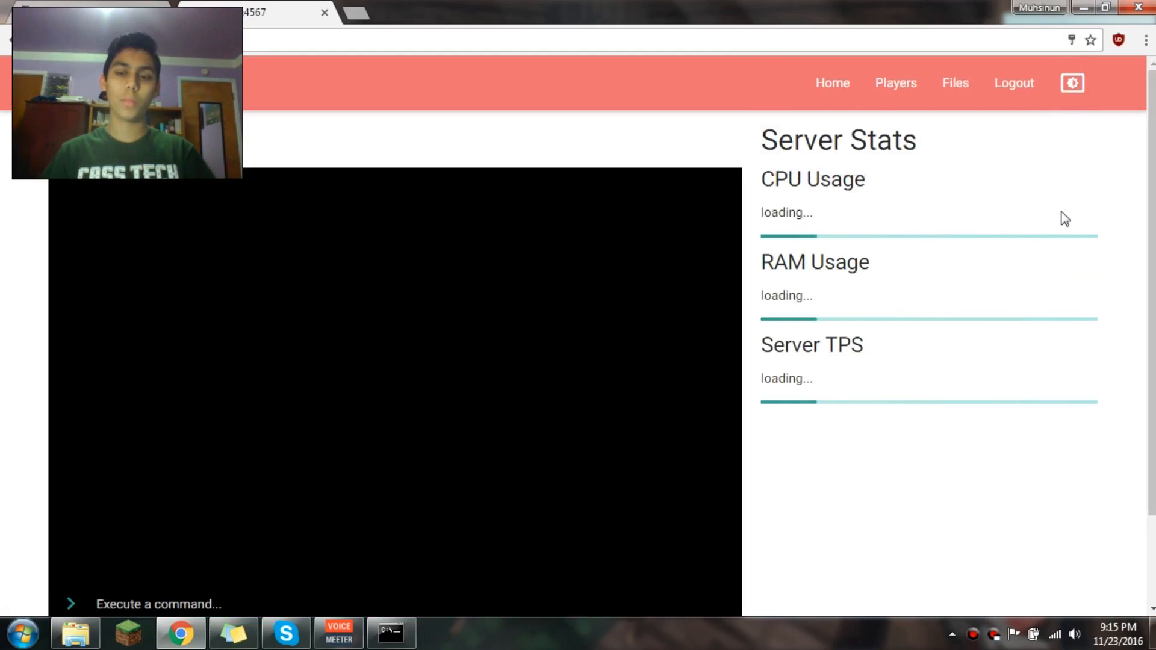
pyautogui.scroll(-3)
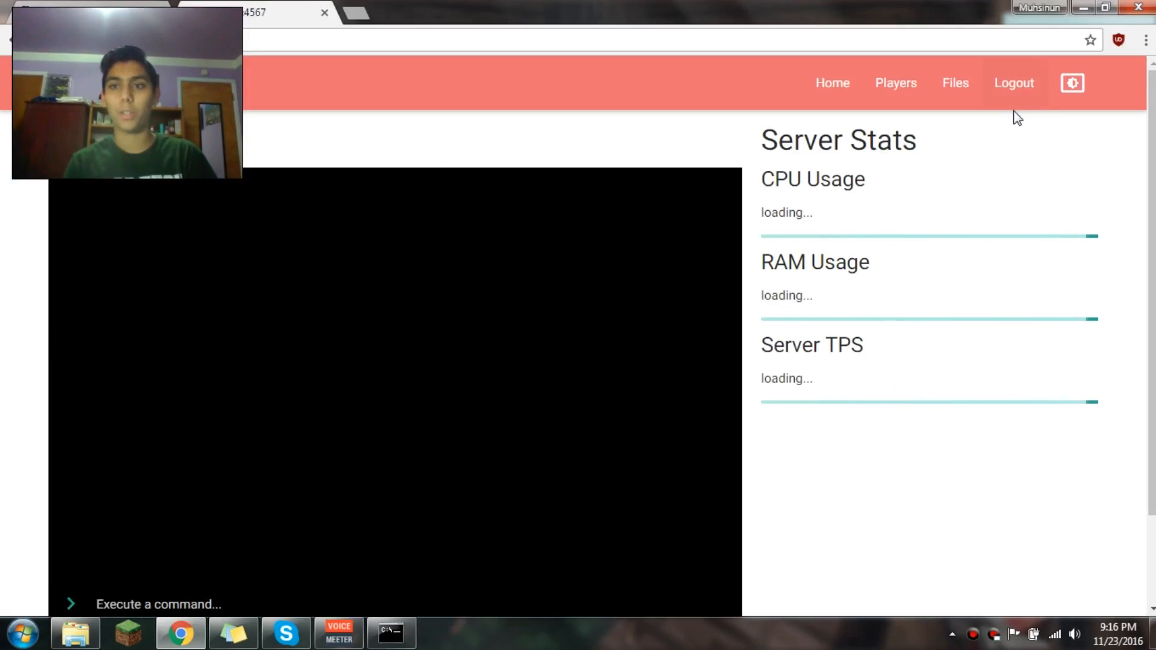
pyautogui.click(1013, 83)
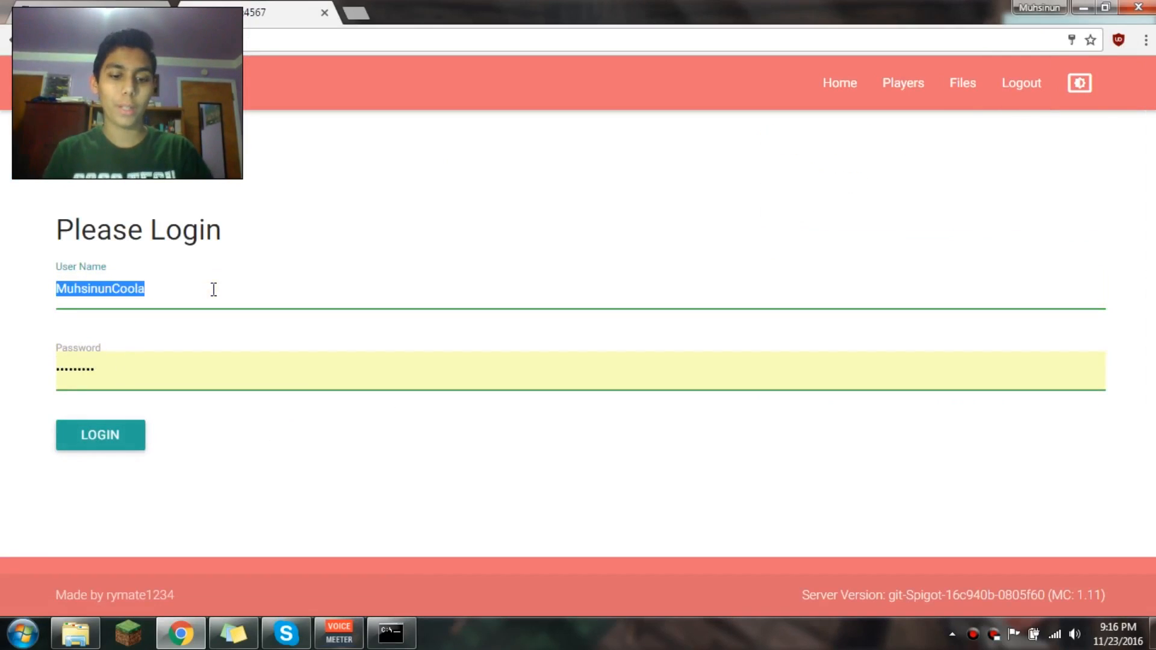
pyautogui.write('Tutot')
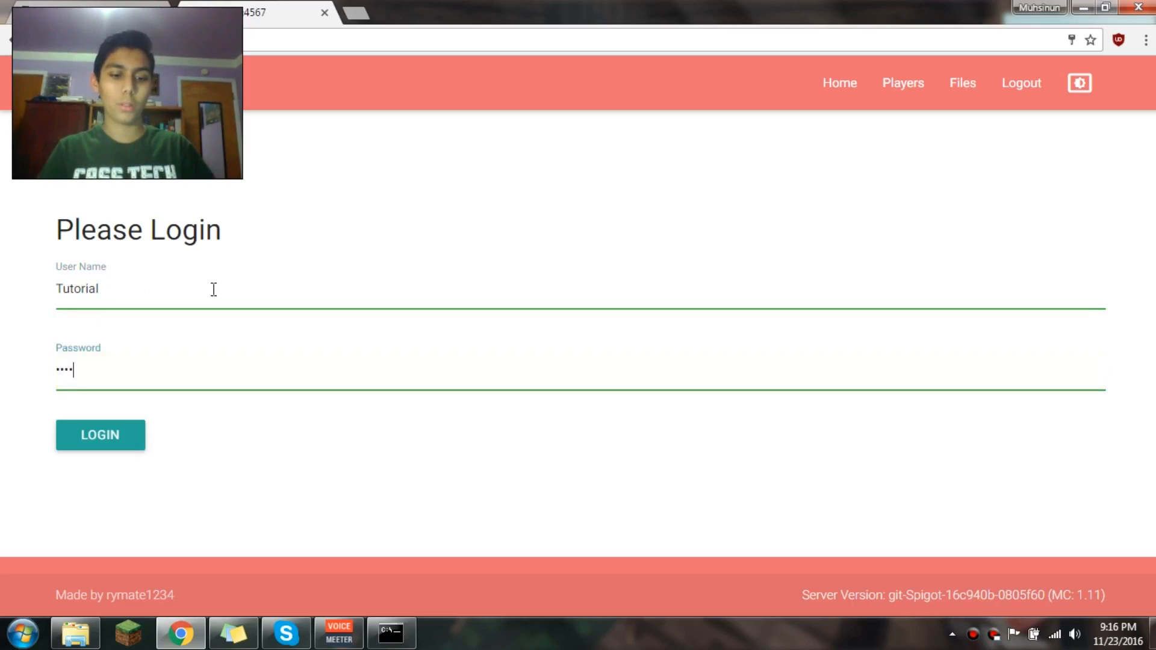
pyautogui.click(100, 435)
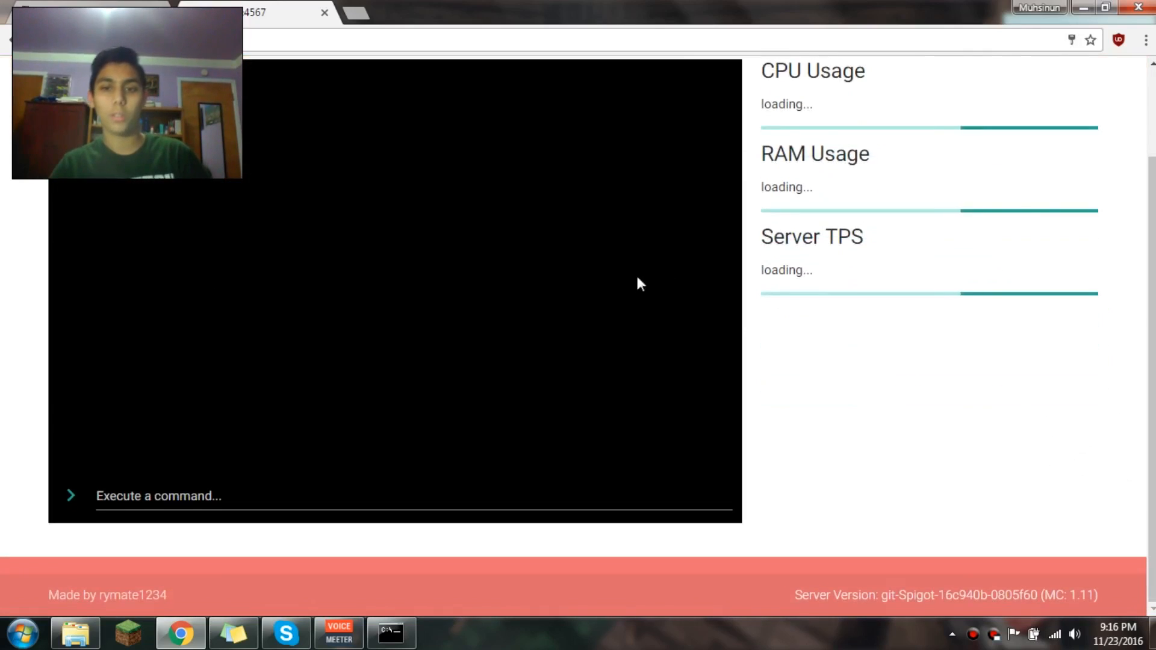
pyautogui.moveTo(985, 476)
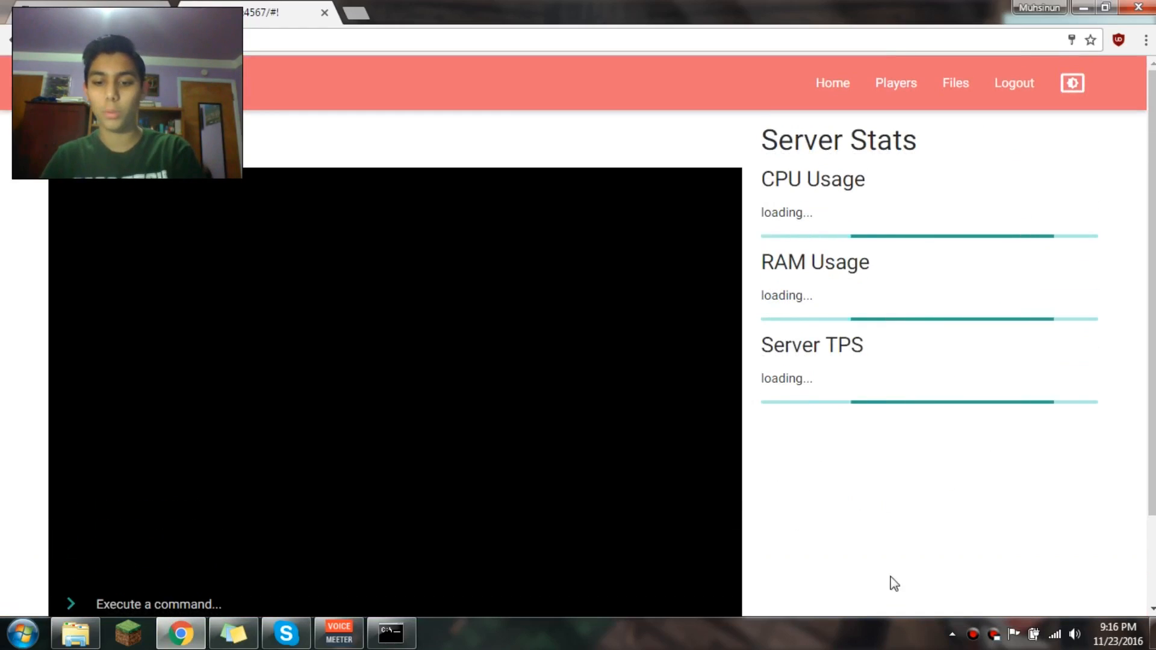
# Step: View the loaded console and stats, then bring up the Spigot Test Server folder
pyautogui.scroll(-3)
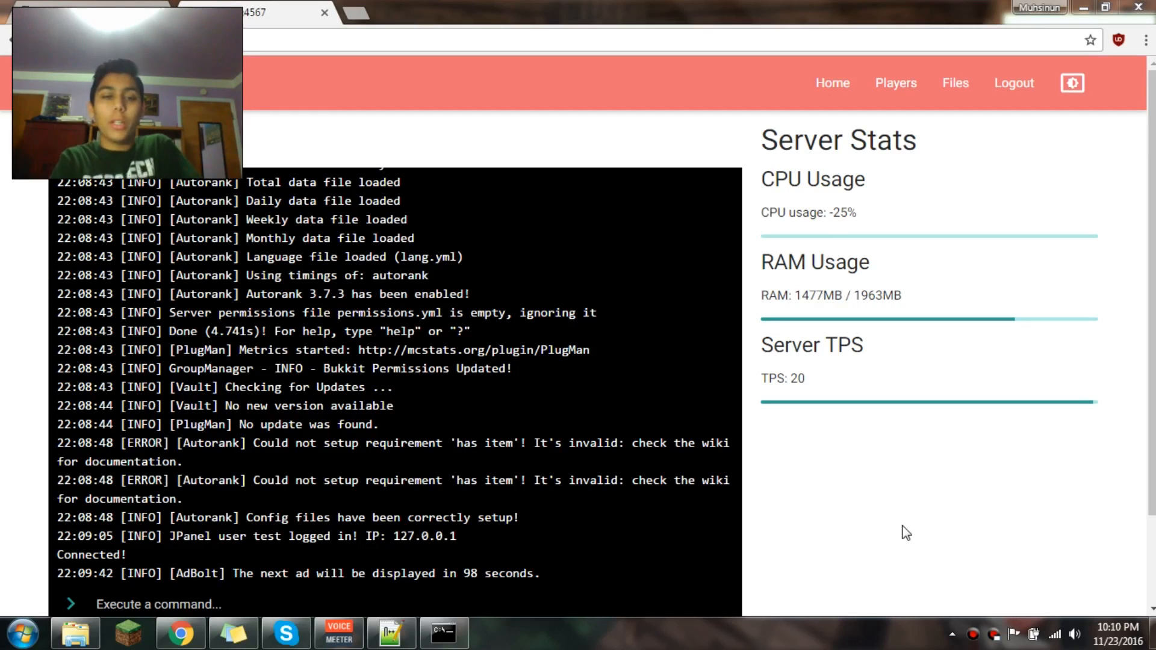
pyautogui.moveTo(1055, 173)
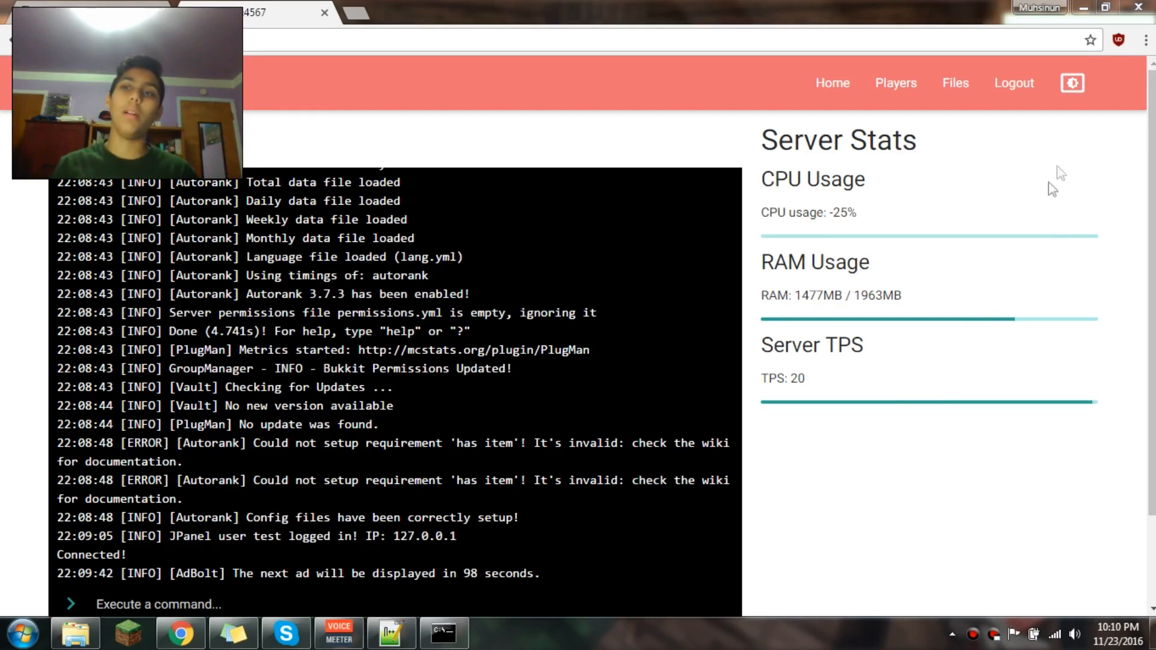
pyautogui.click(75, 632)
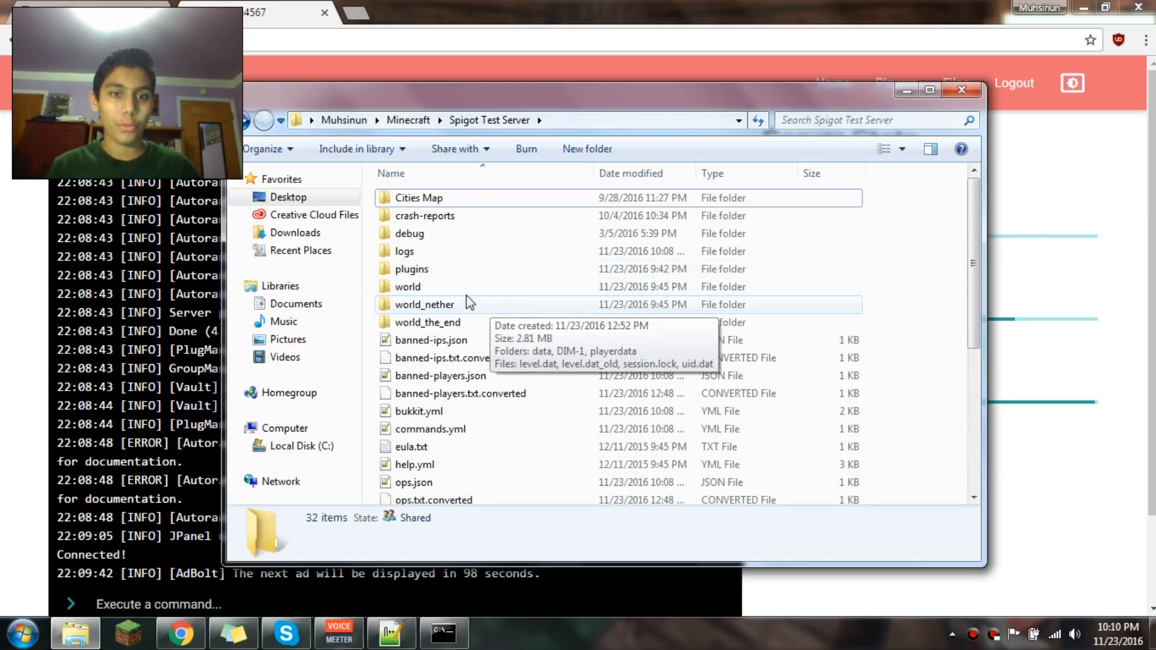
# Step: Select the plugins and logs folders in the Spigot Test Server directory
pyautogui.click(412, 268)
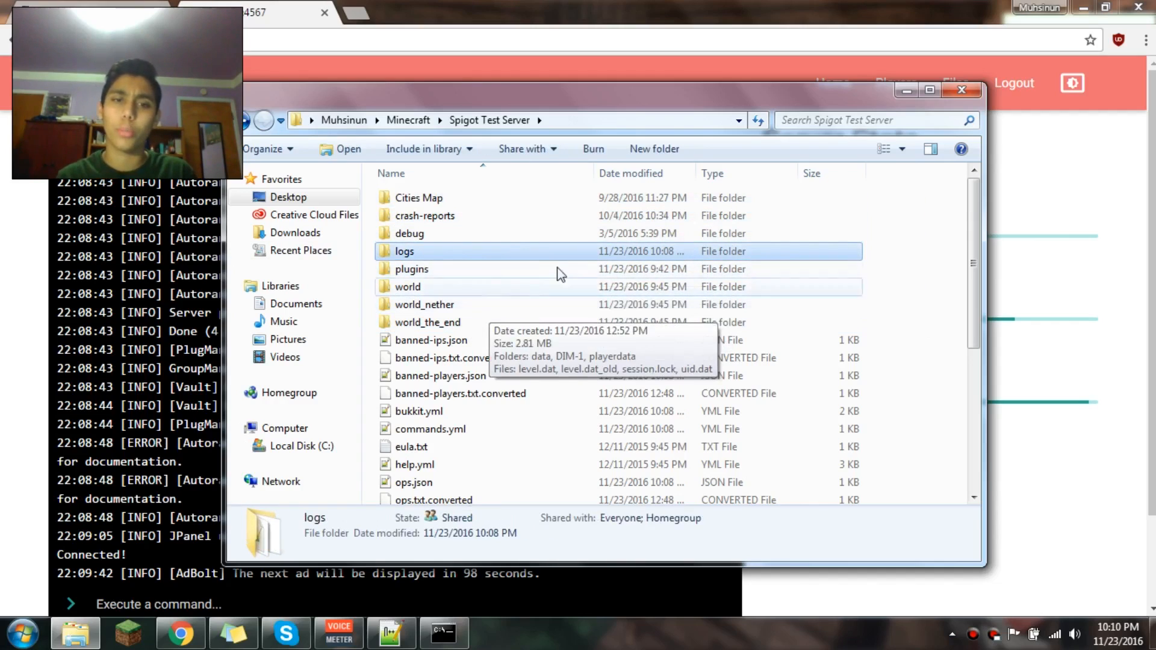
pyautogui.click(411, 269)
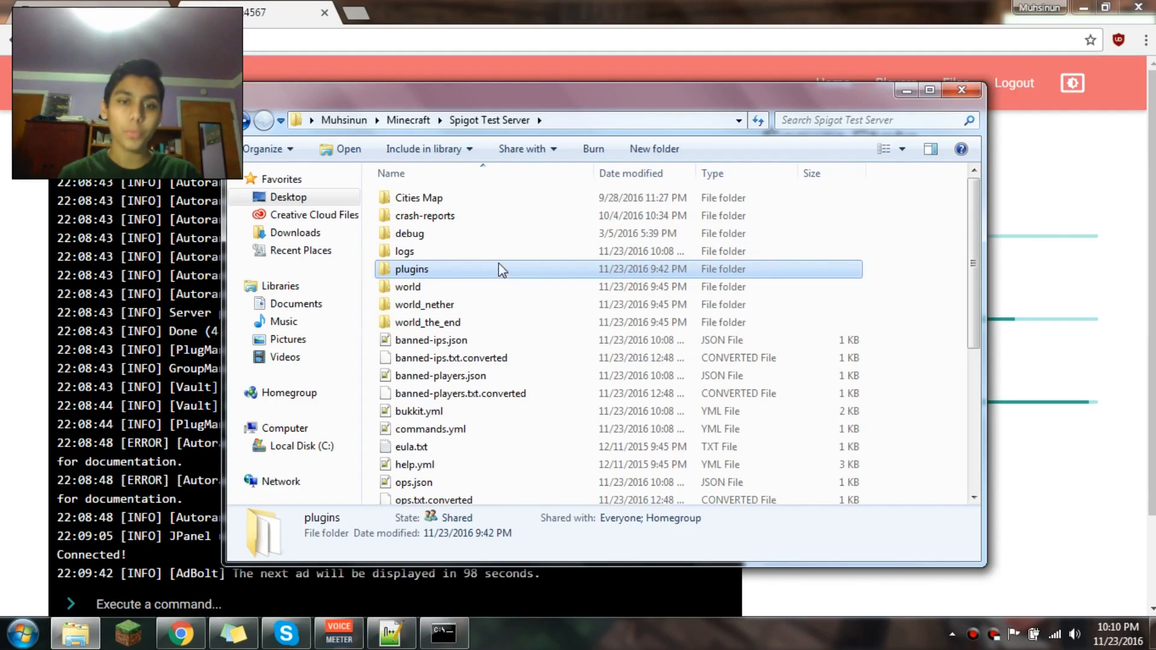
pyautogui.click(405, 251)
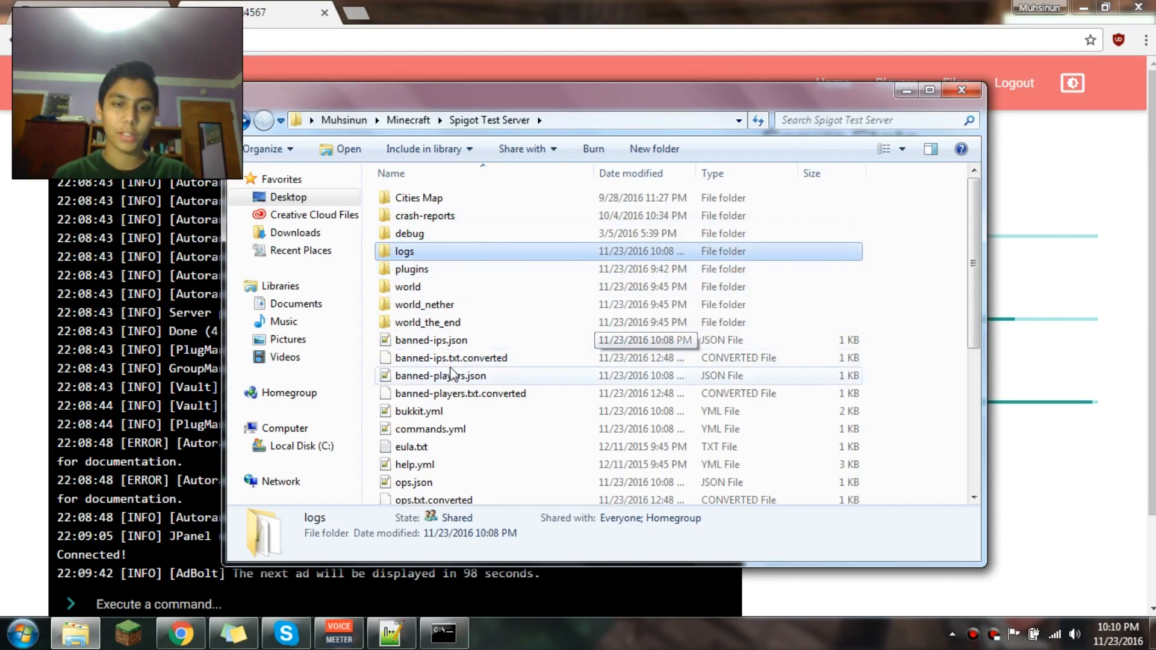
pyautogui.moveTo(557, 262)
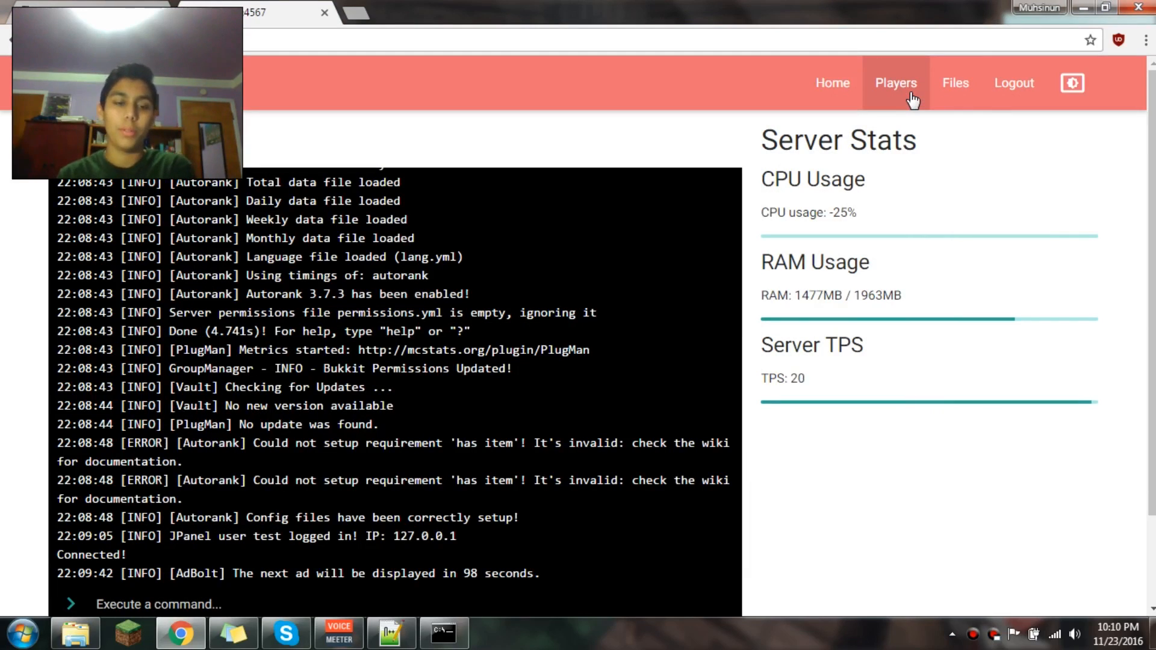
pyautogui.moveTo(1030, 424)
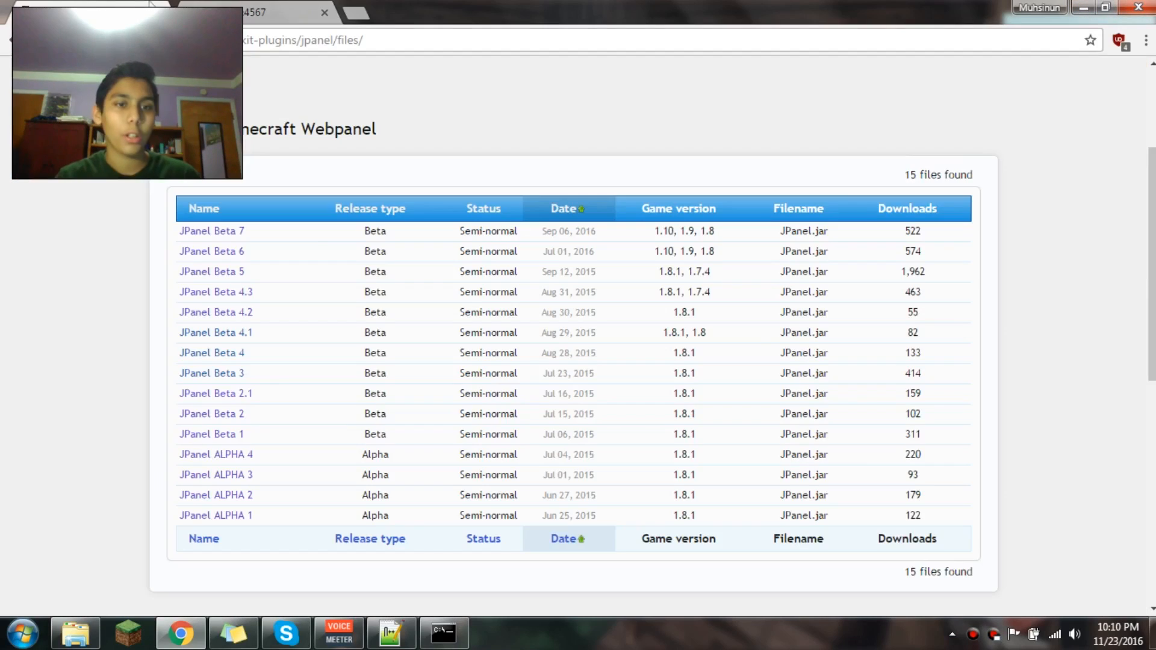
pyautogui.moveTo(255, 285)
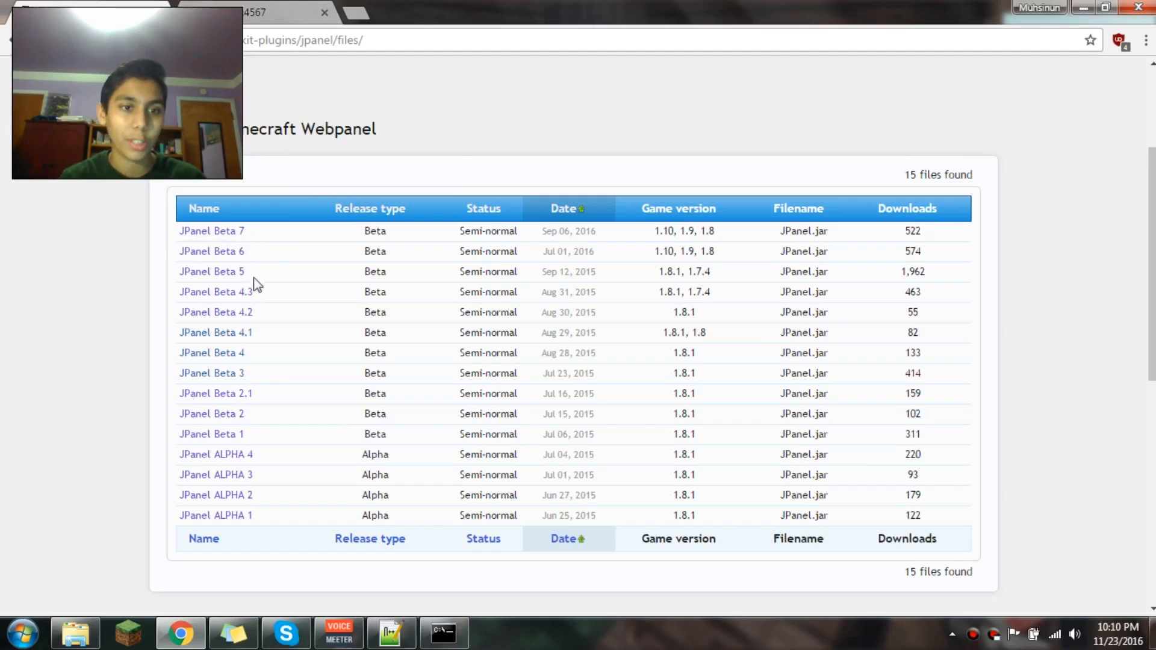
pyautogui.moveTo(258, 323)
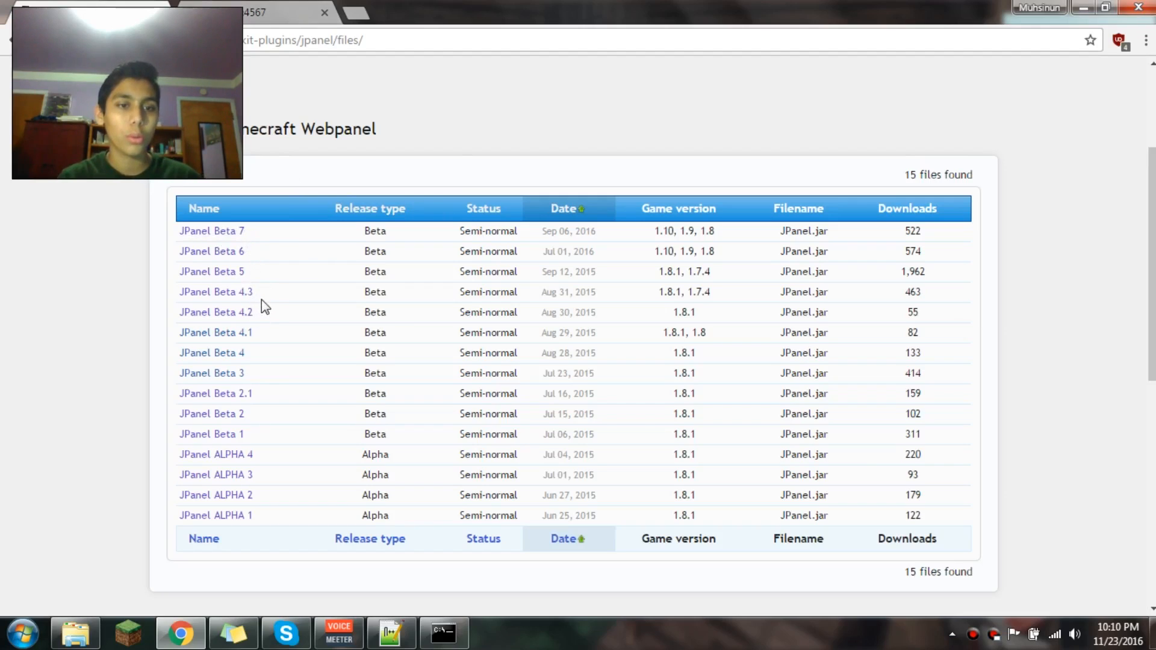
pyautogui.moveTo(261, 276)
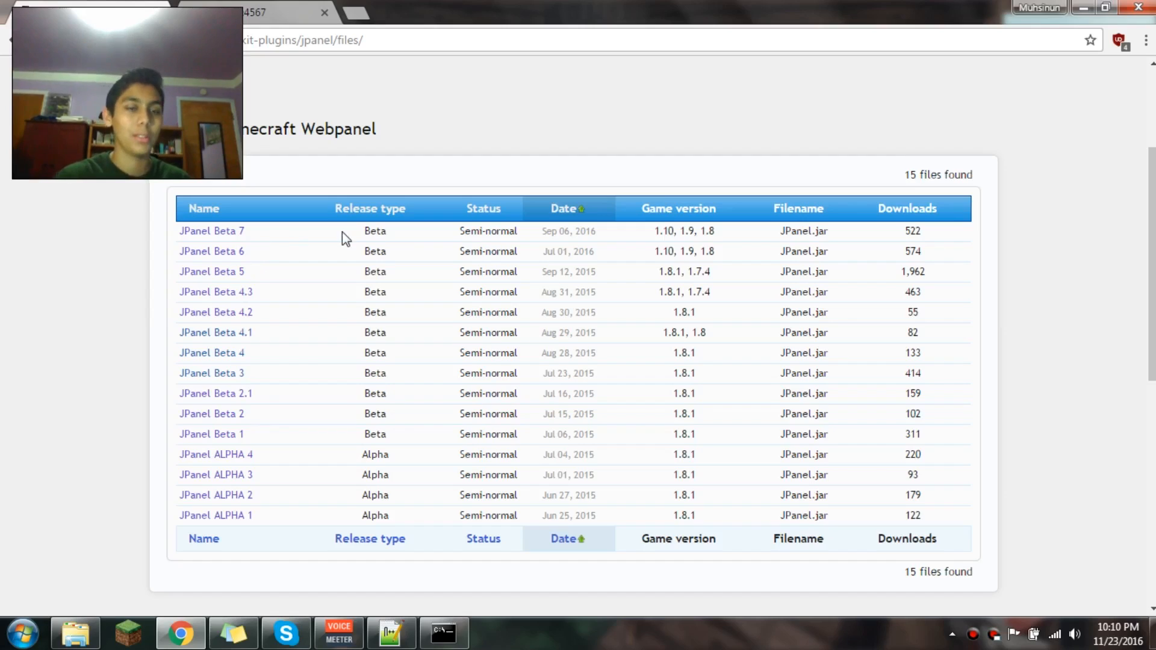
pyautogui.moveTo(265, 283)
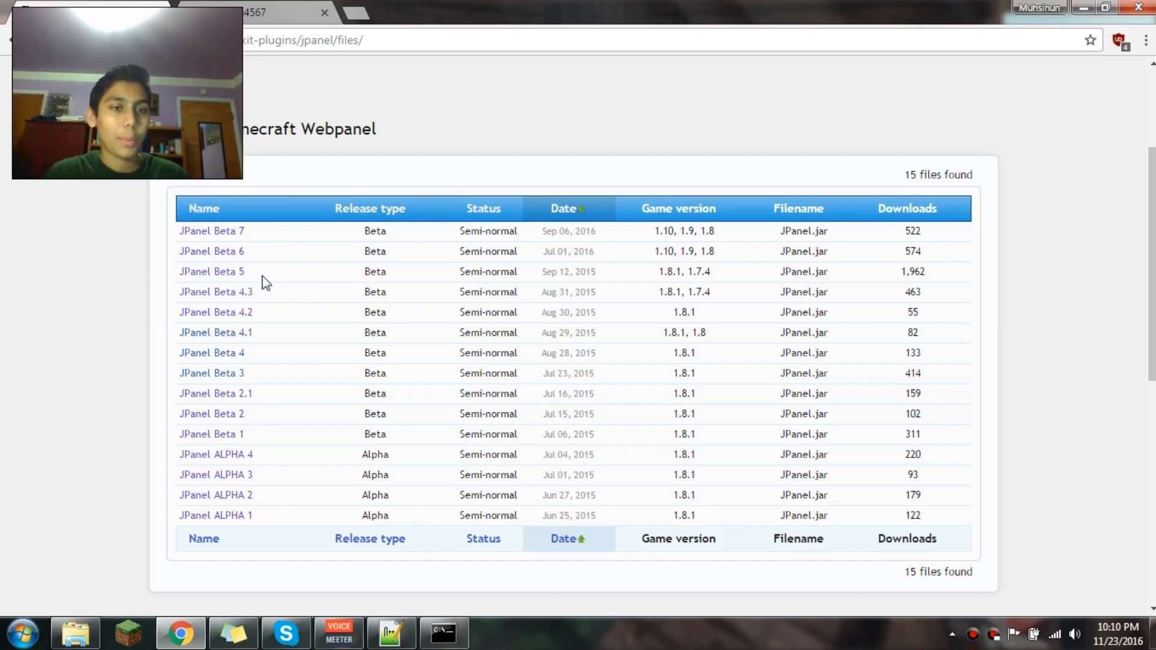
pyautogui.moveTo(330, 282)
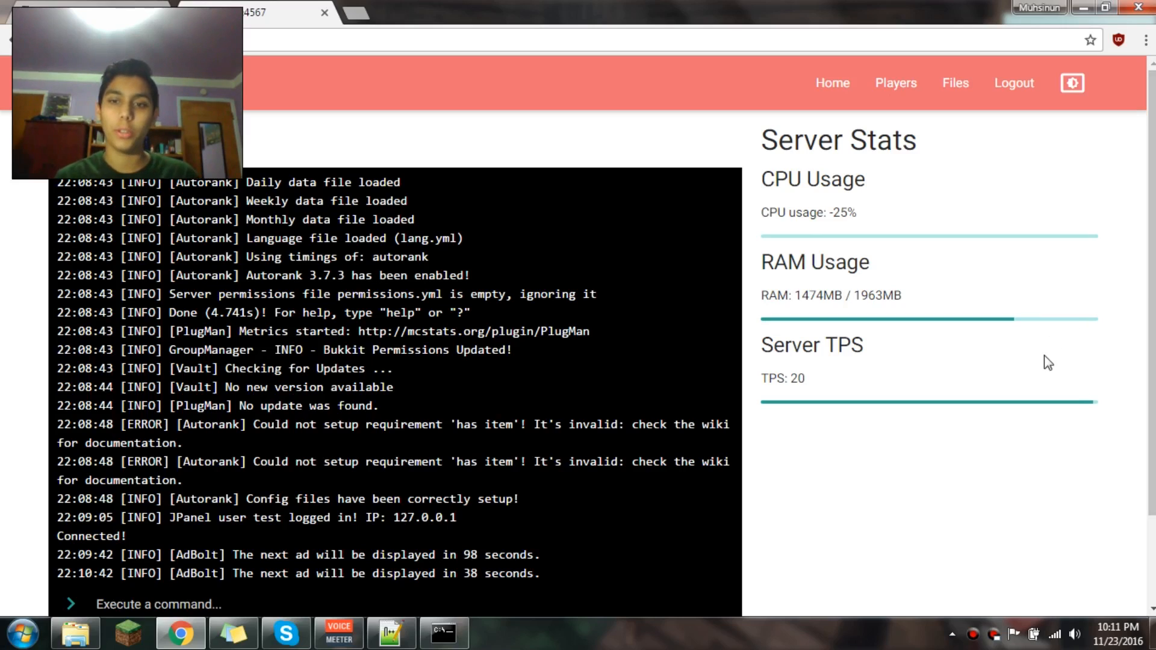
pyautogui.moveTo(935, 347)
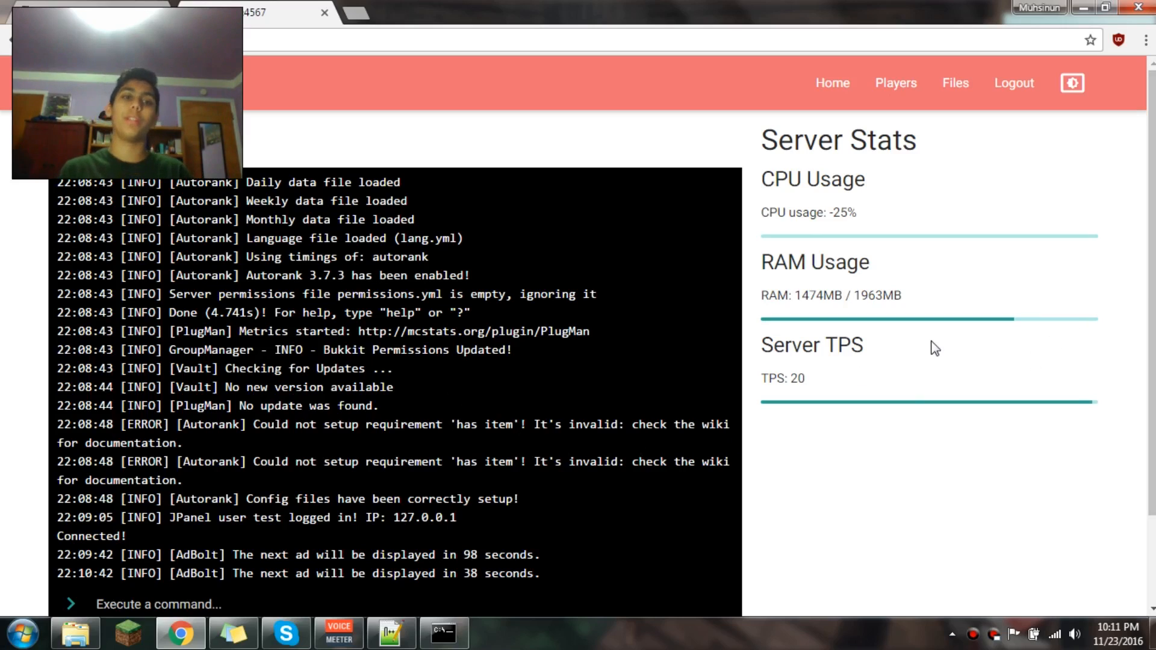
# Step: Scroll the JPanel home page down to the server console and stats
pyautogui.scroll(-3)
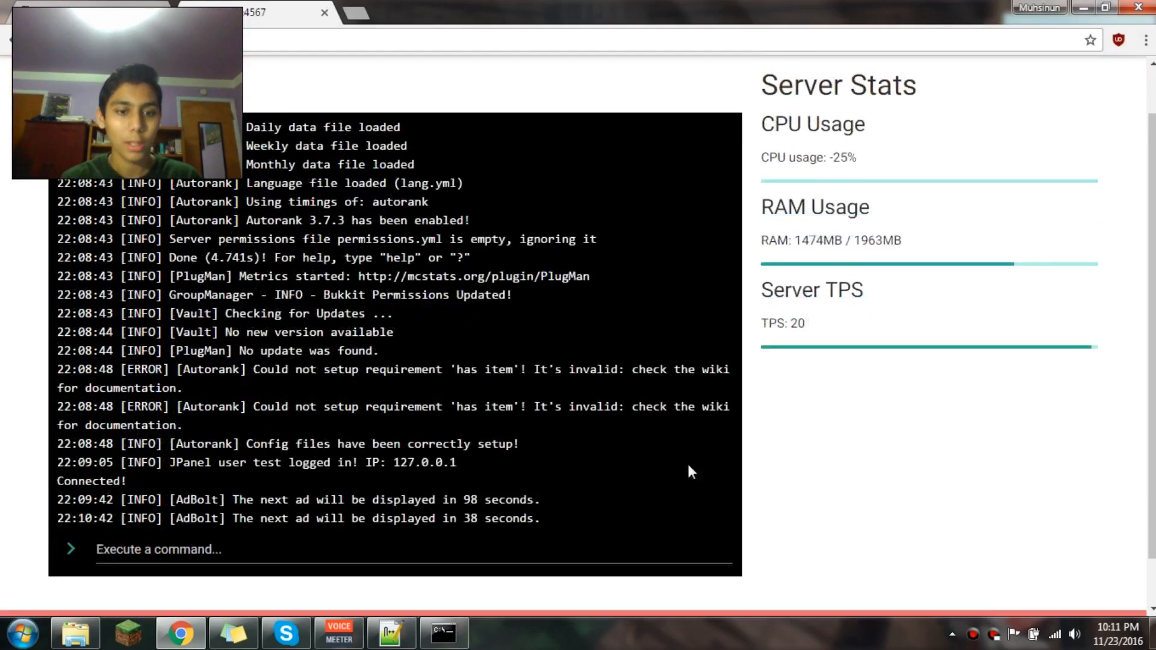
# Step: Send the commands 'me hi' and 'me test' through the JPanel web console
pyautogui.write('me hi')
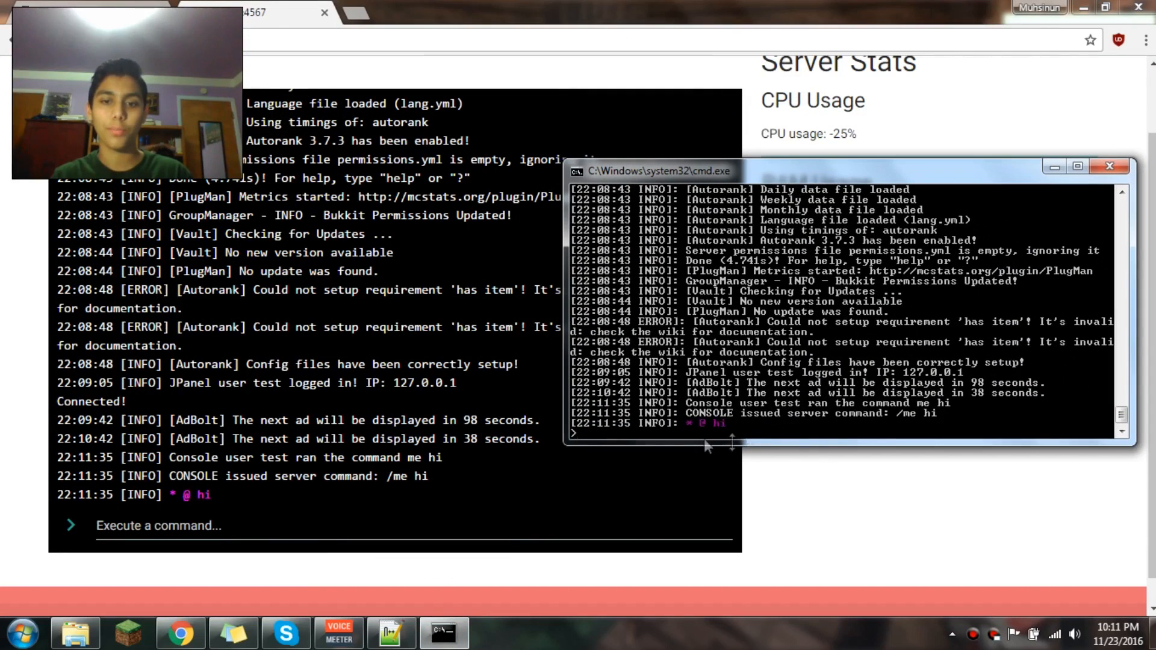
pyautogui.moveTo(803, 412)
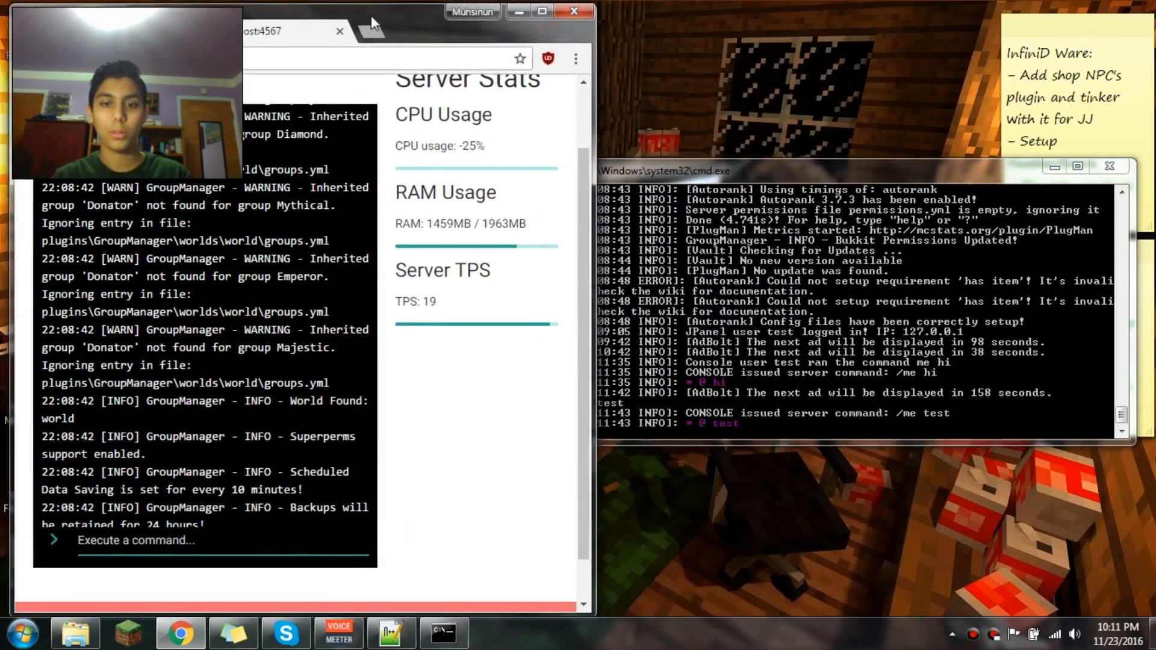
pyautogui.write('me')
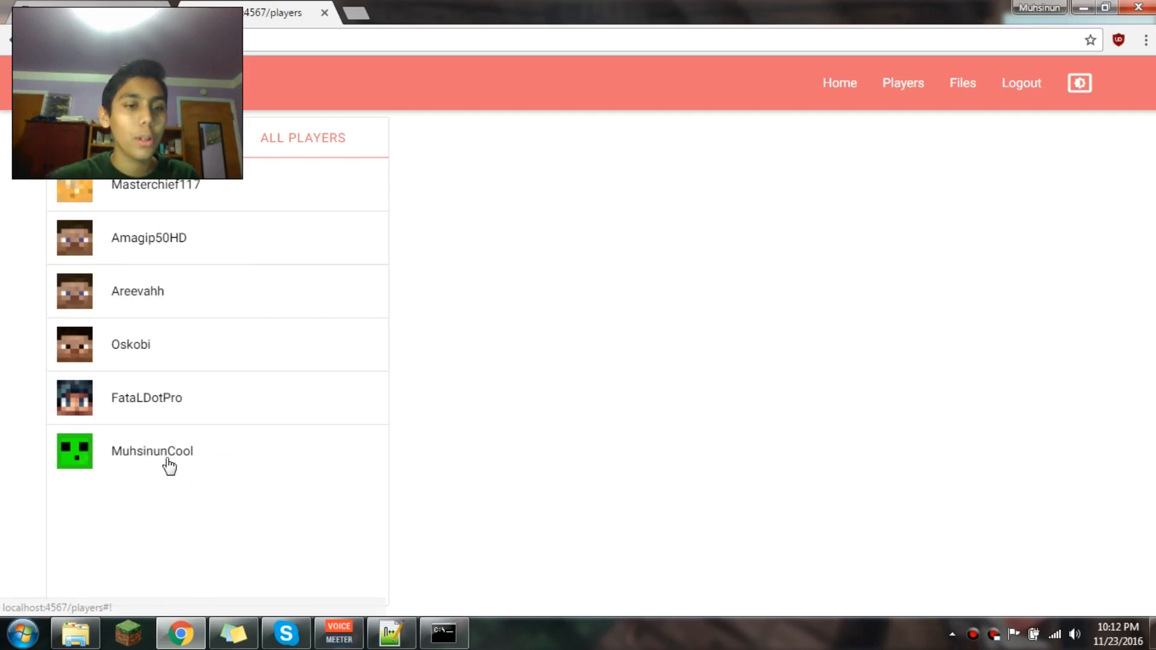
# Step: Show the last listed player's details down to the Group field with Noob and default groups
pyautogui.click(151, 451)
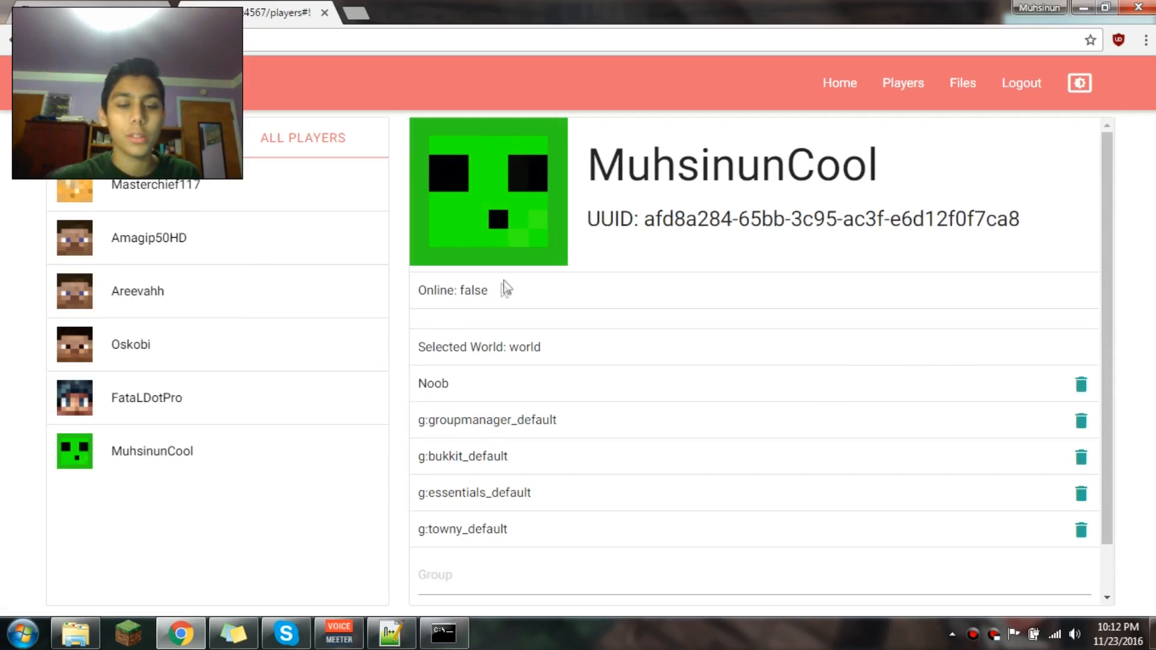
pyautogui.moveTo(553, 363)
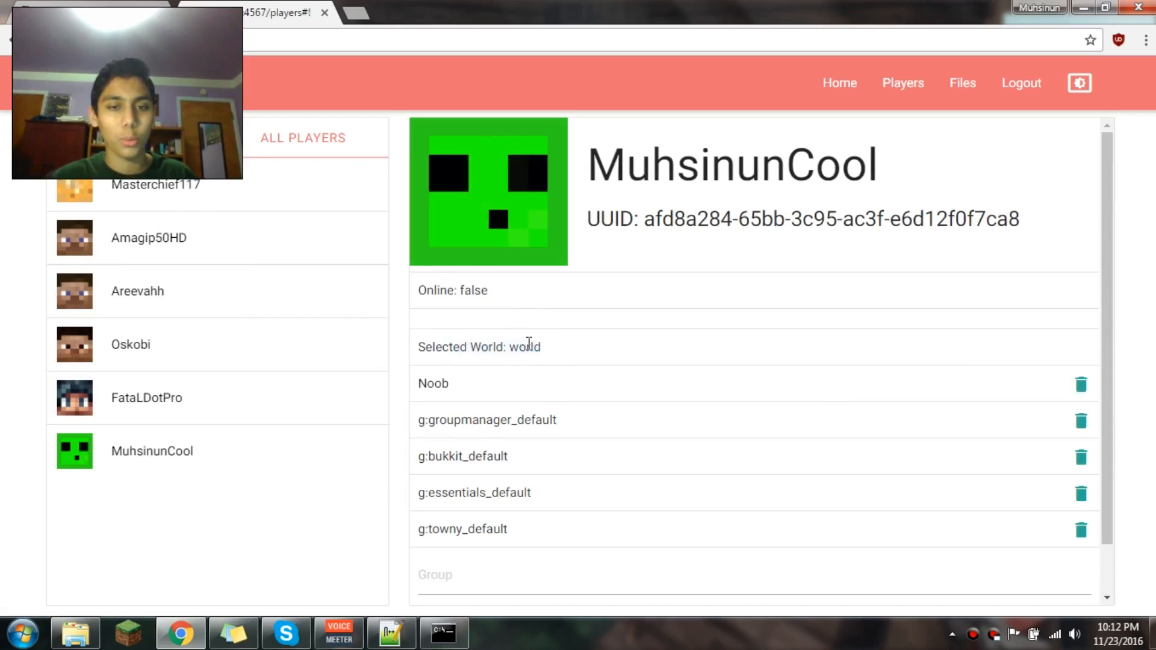
pyautogui.scroll(-3)
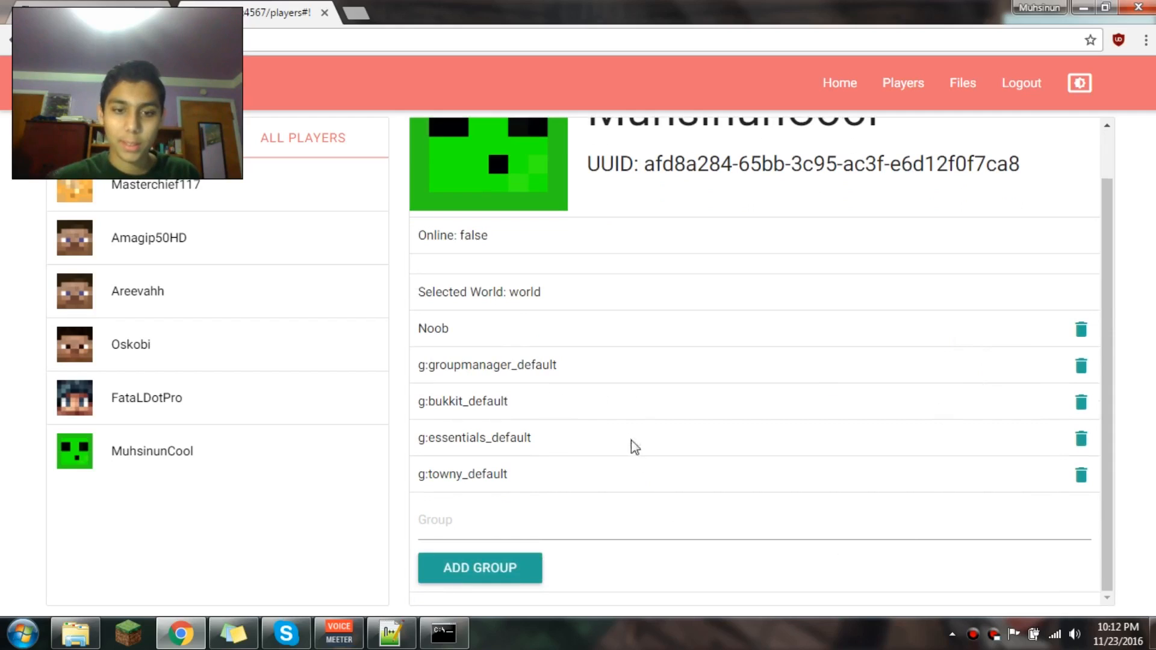
pyautogui.moveTo(442, 363); pyautogui.dragTo(507, 475)
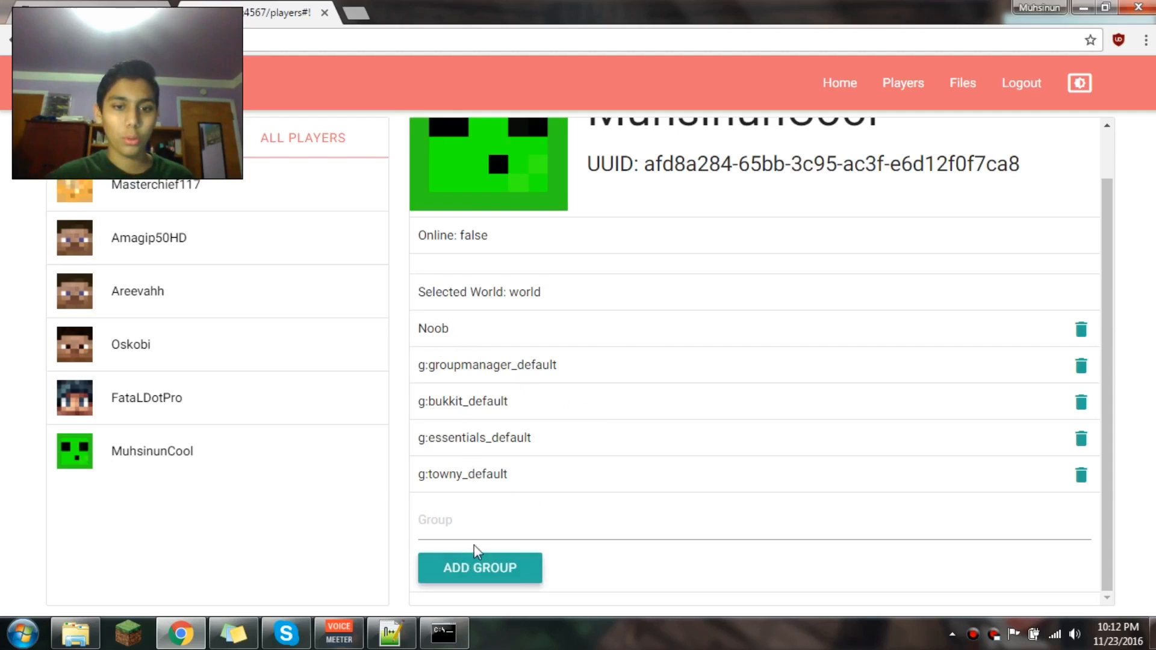
pyautogui.write('O')
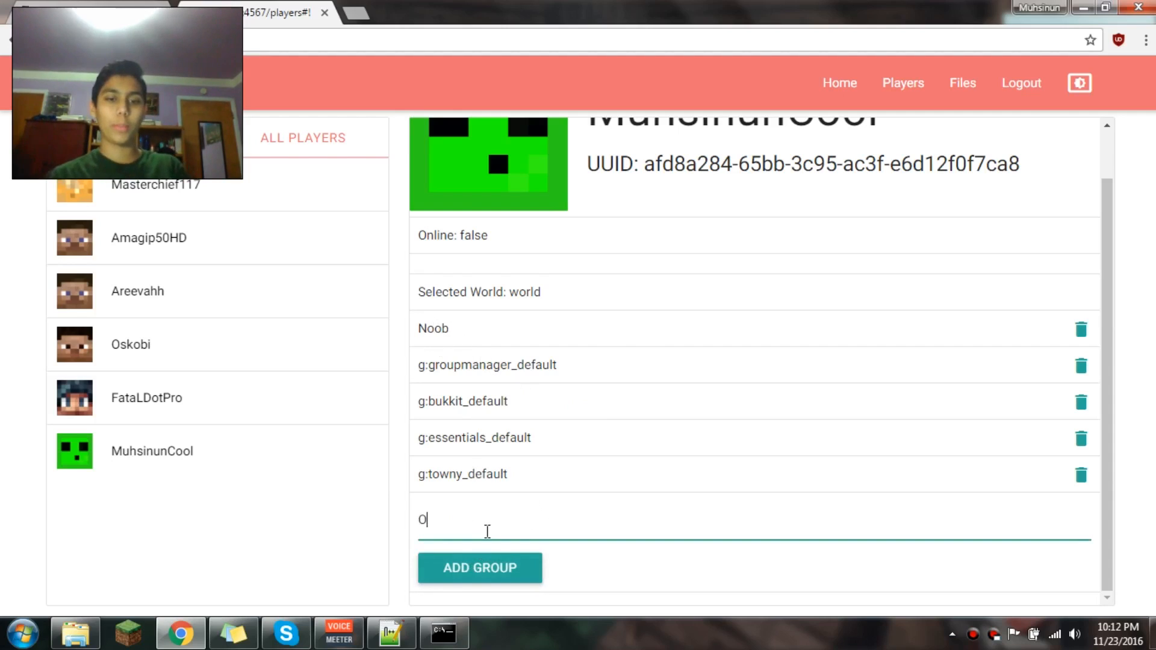
pyautogui.click(479, 567)
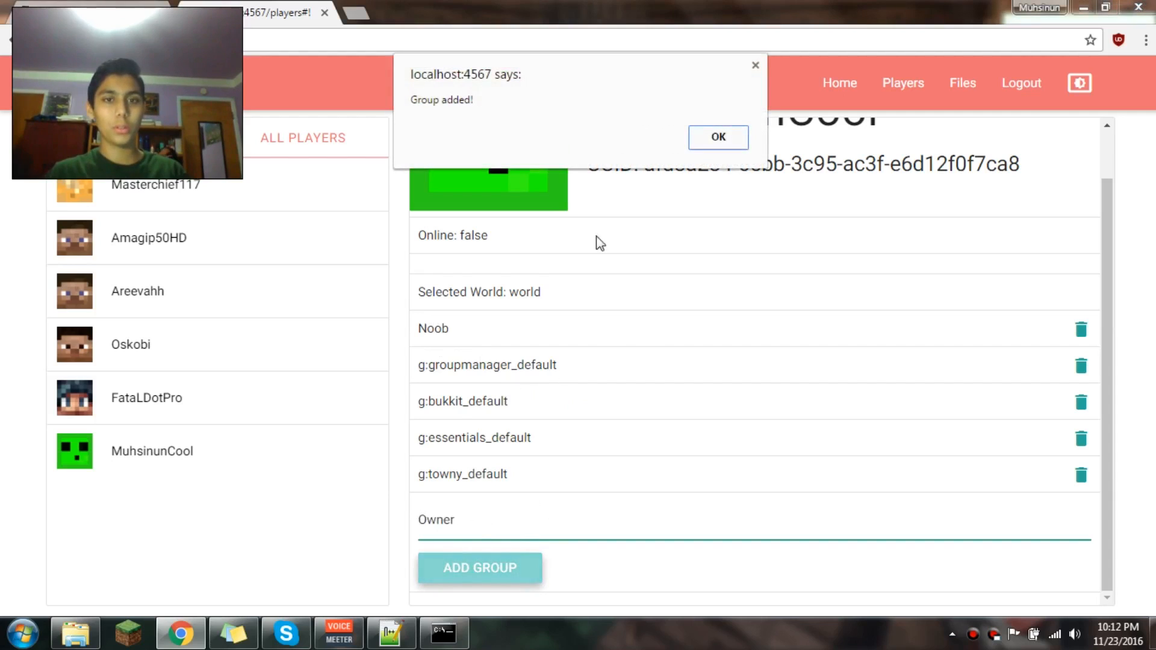
pyautogui.click(717, 138)
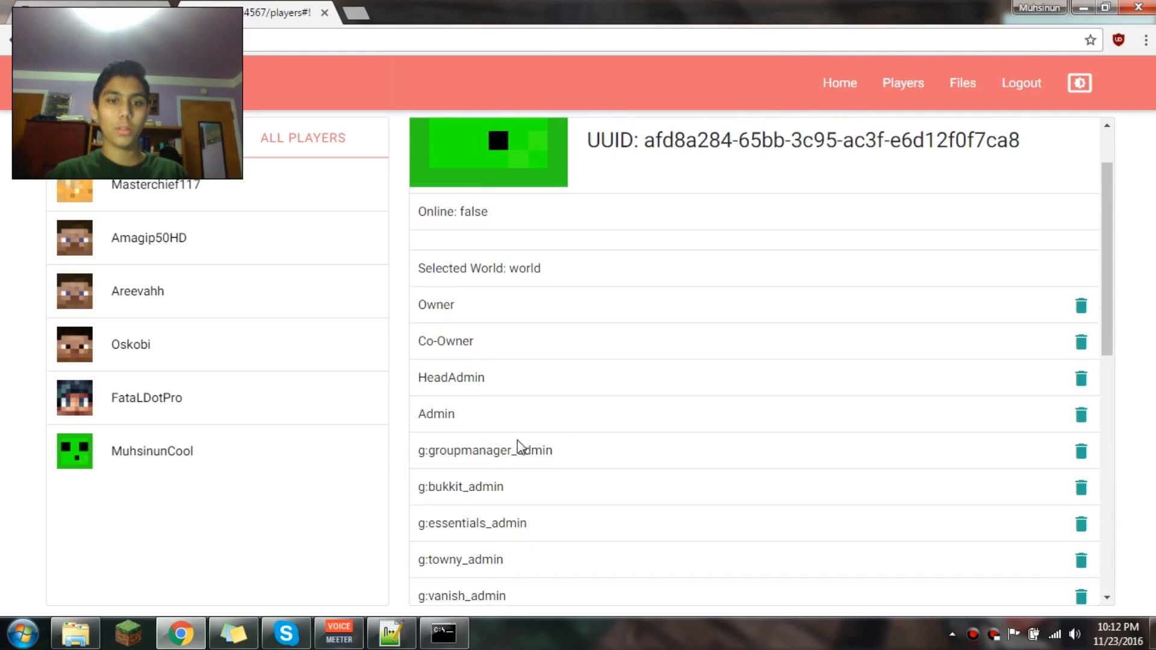
# Step: Scroll through the player's groups list: Owner, Co-Owner, HeadAdmin, Admin, Moderator, Member
pyautogui.scroll(-3)
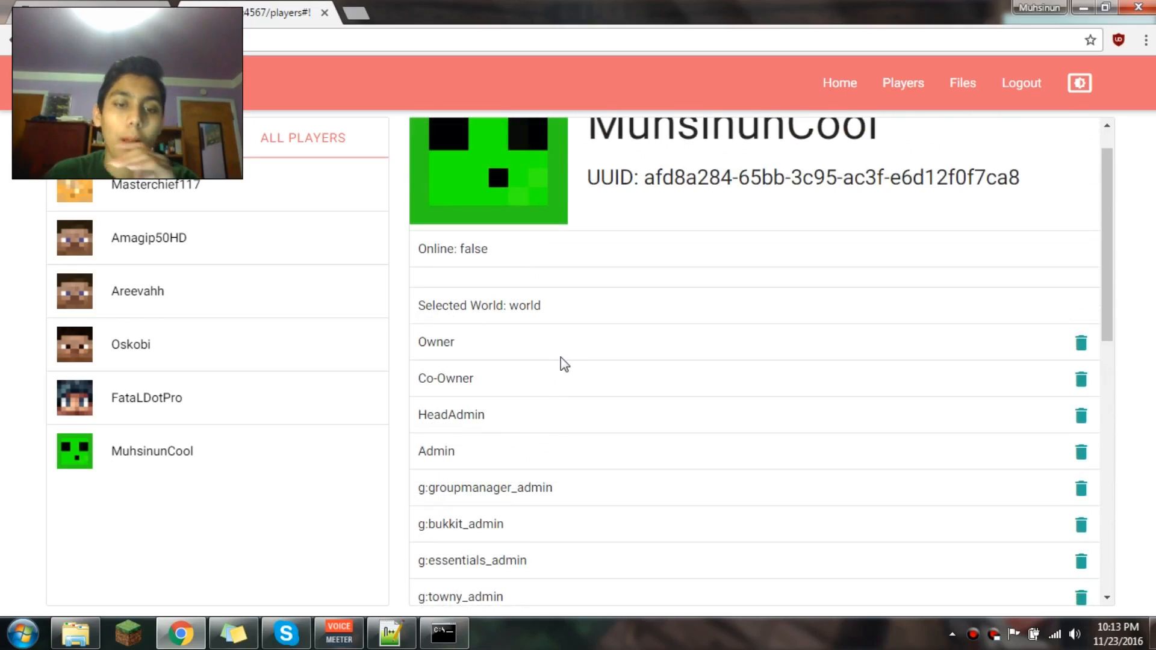
pyautogui.scroll(-3)
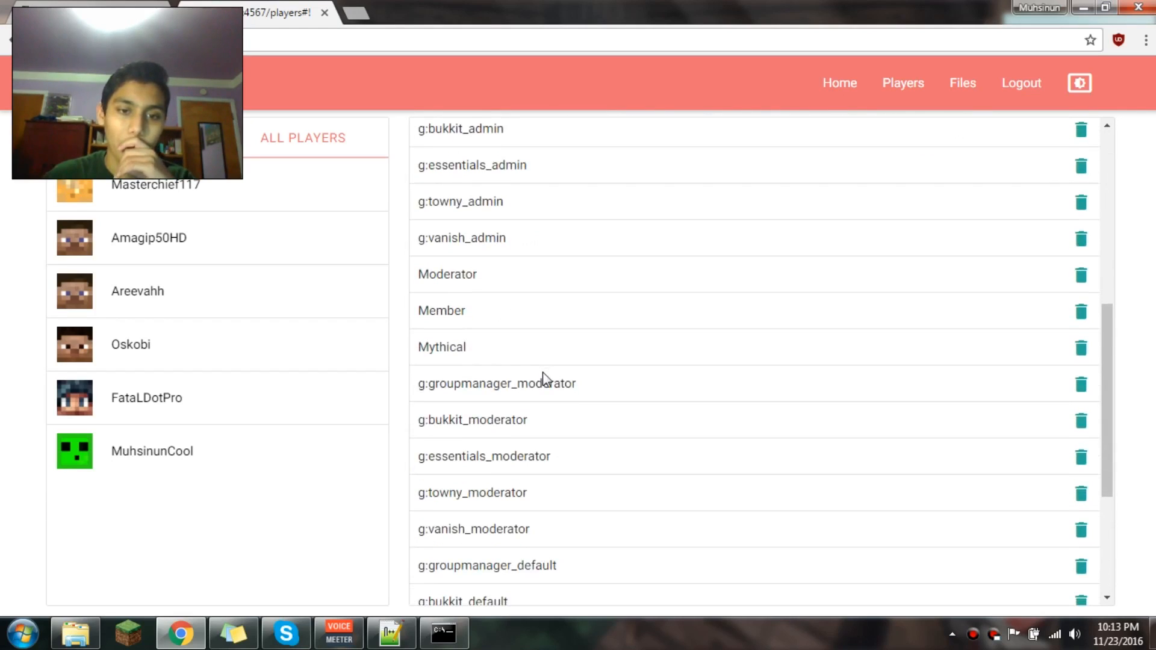
pyautogui.scroll(-3)
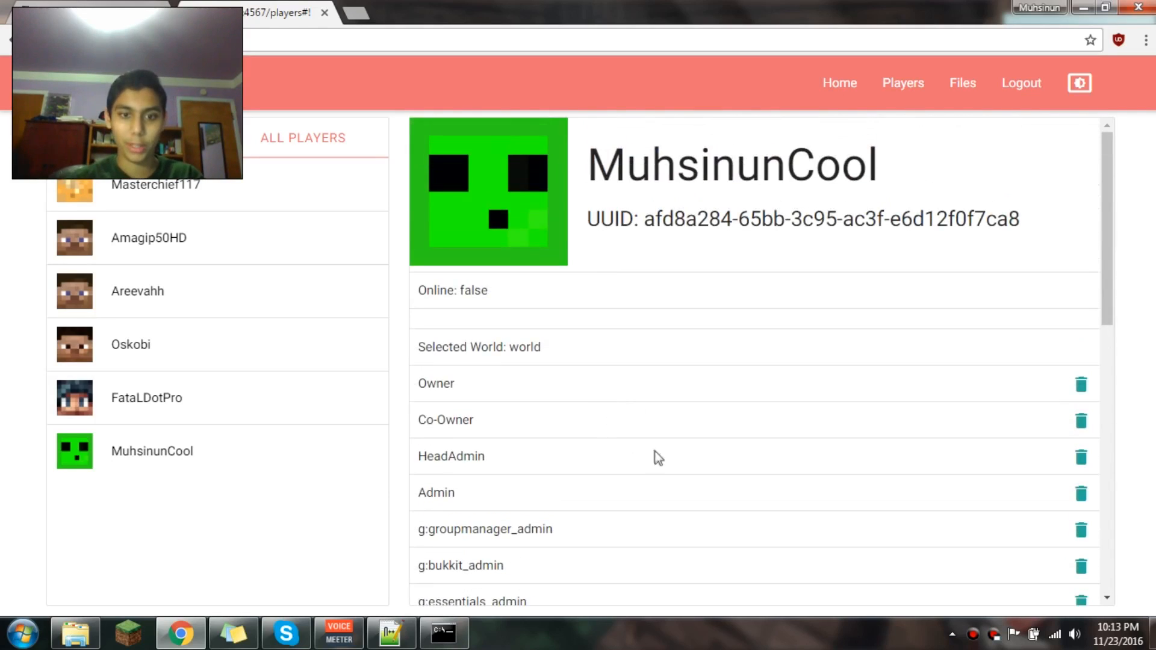
pyautogui.scroll(-3)
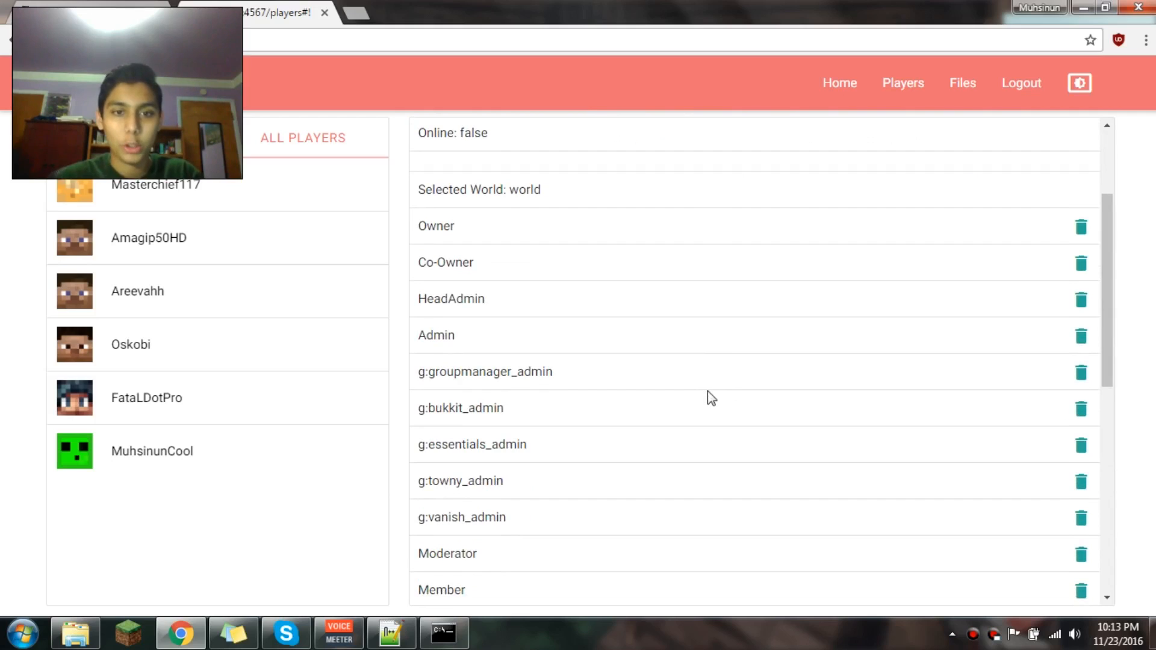
pyautogui.scroll(-3)
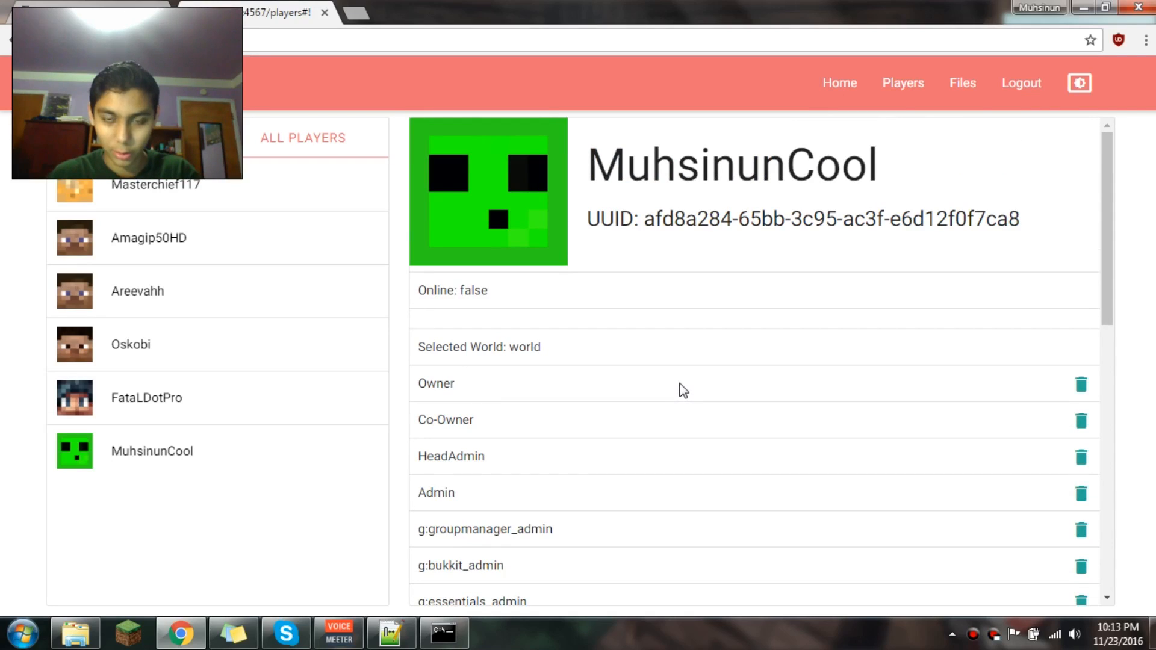
pyautogui.scroll(-3)
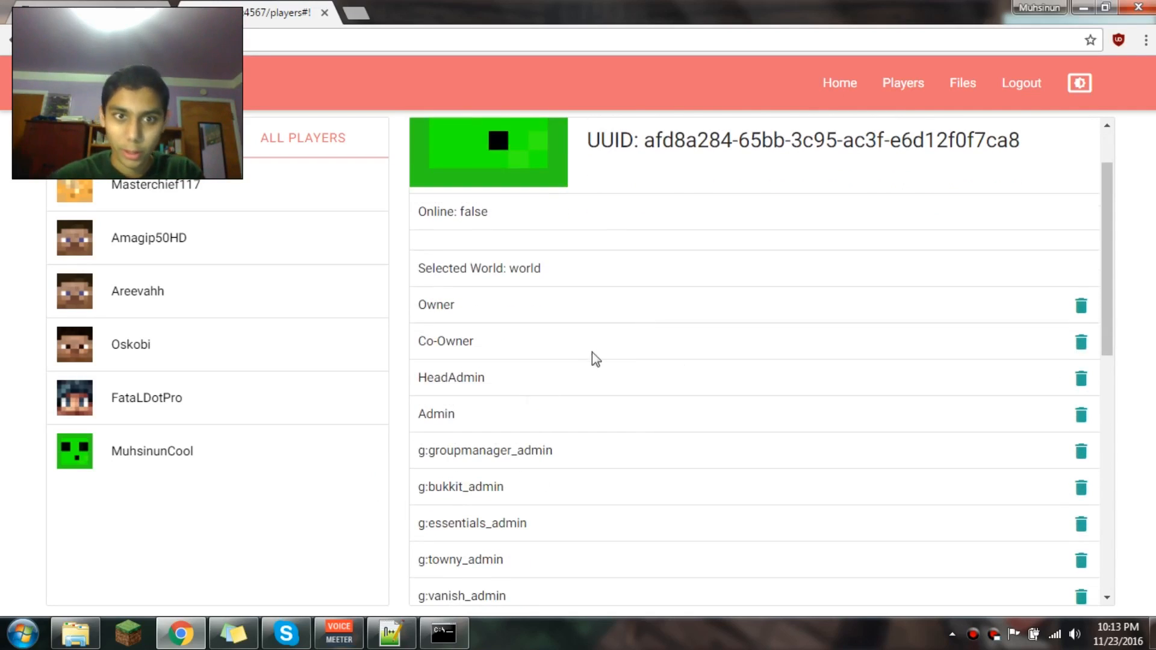
# Step: Filter to online players, then toggle the panel theme dark and back to light
pyautogui.click(151, 450)
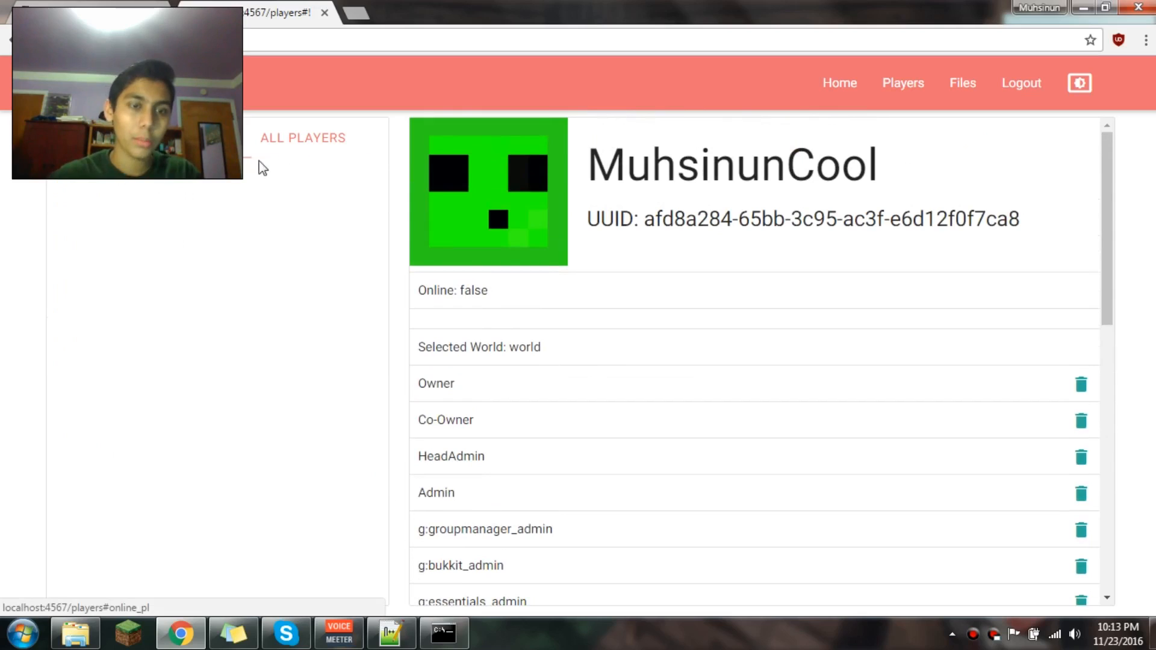
pyautogui.moveTo(147, 229)
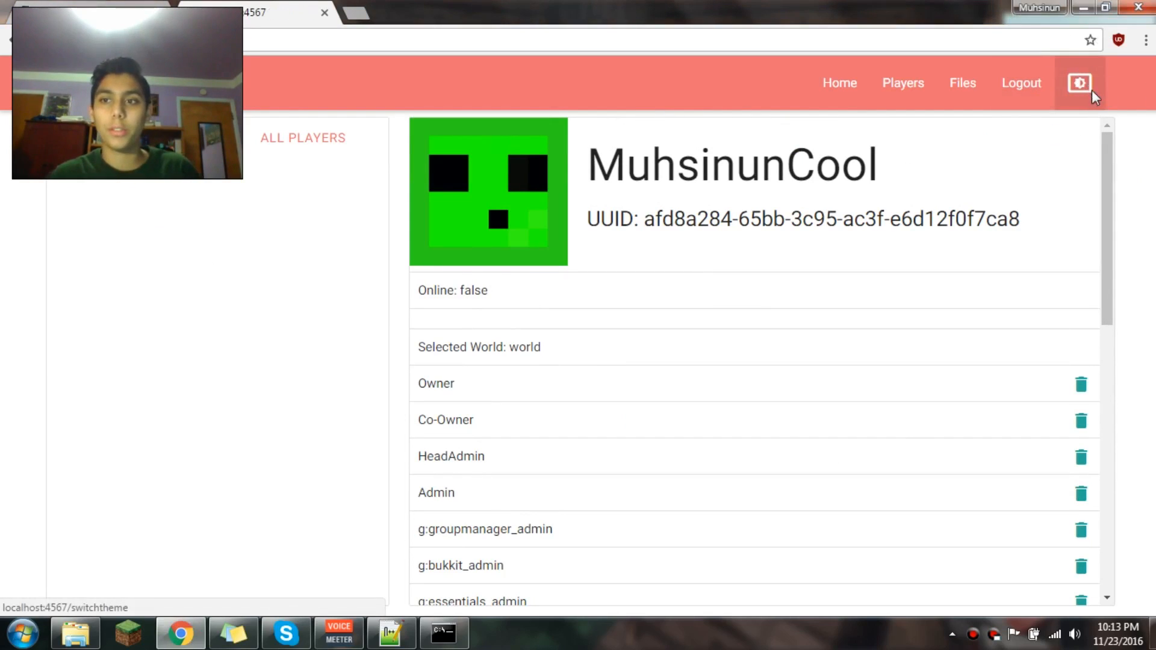
pyautogui.click(1078, 83)
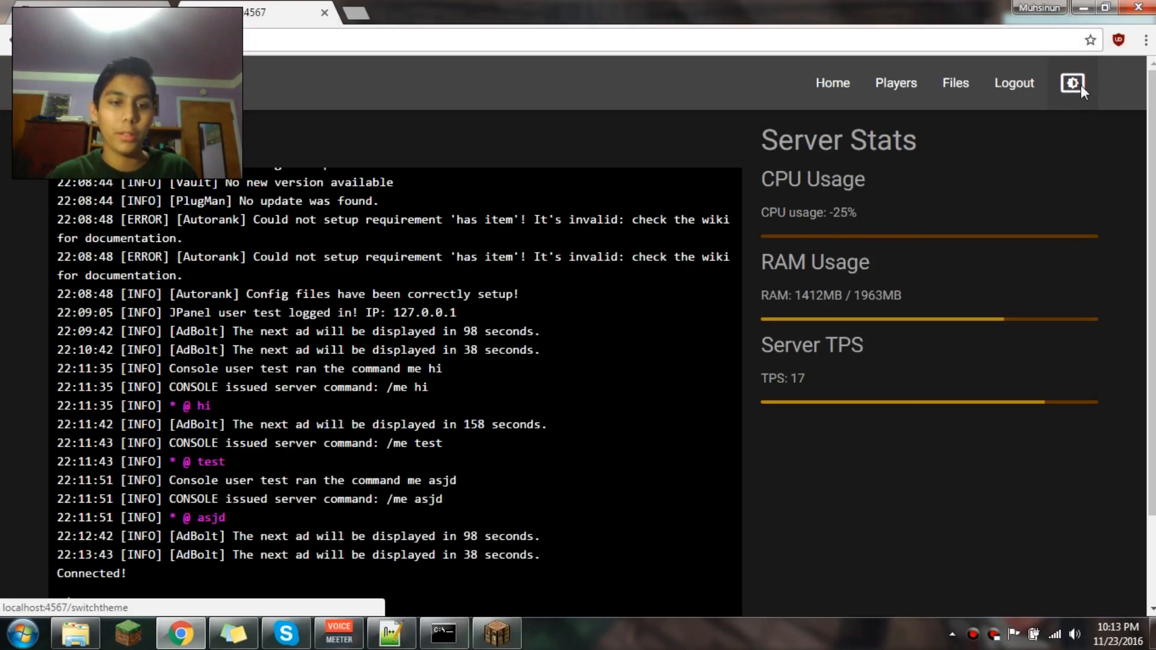
pyautogui.click(1072, 83)
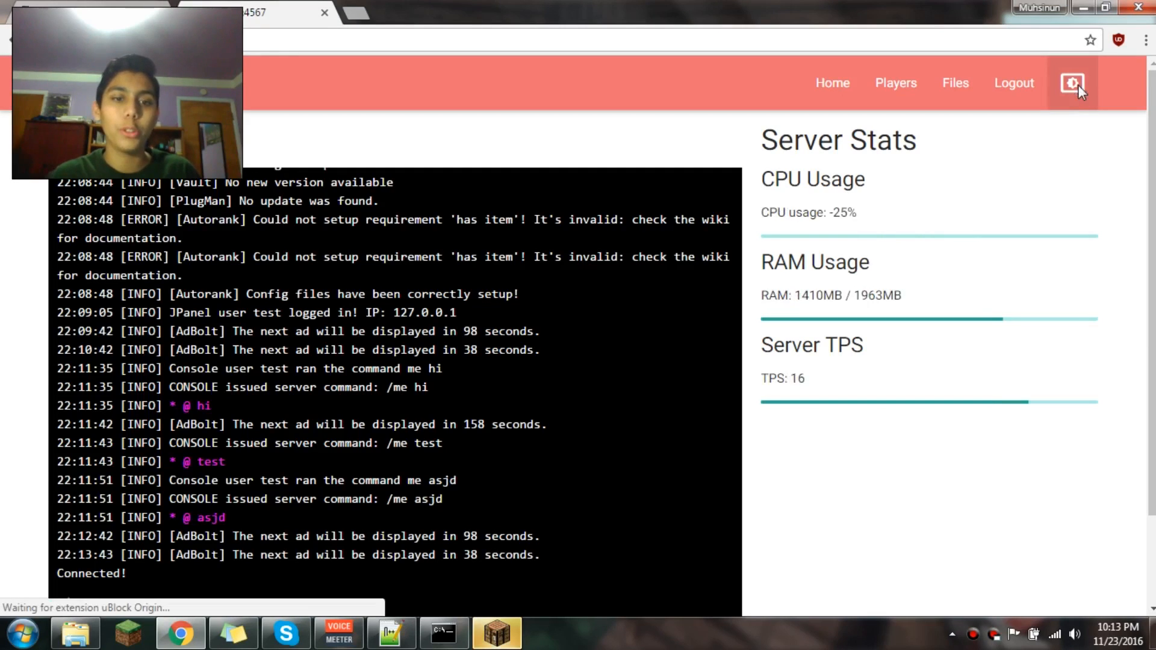
# Step: Toggle the theme again between dark and light, ending on the light theme
pyautogui.click(1072, 83)
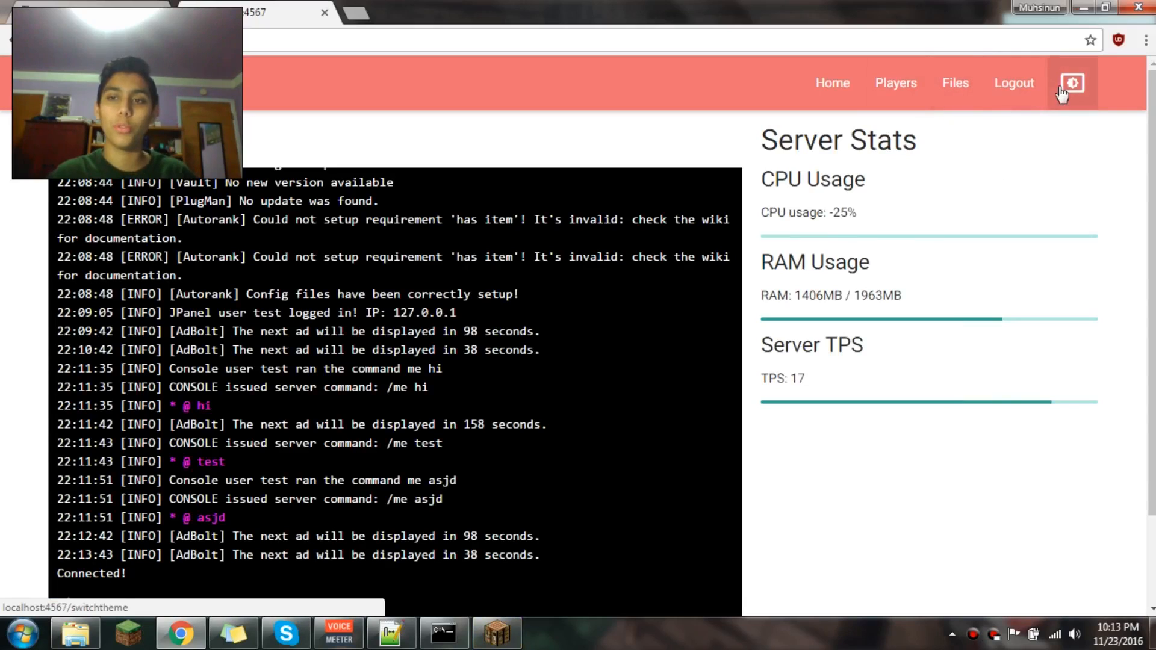
pyautogui.click(1071, 82)
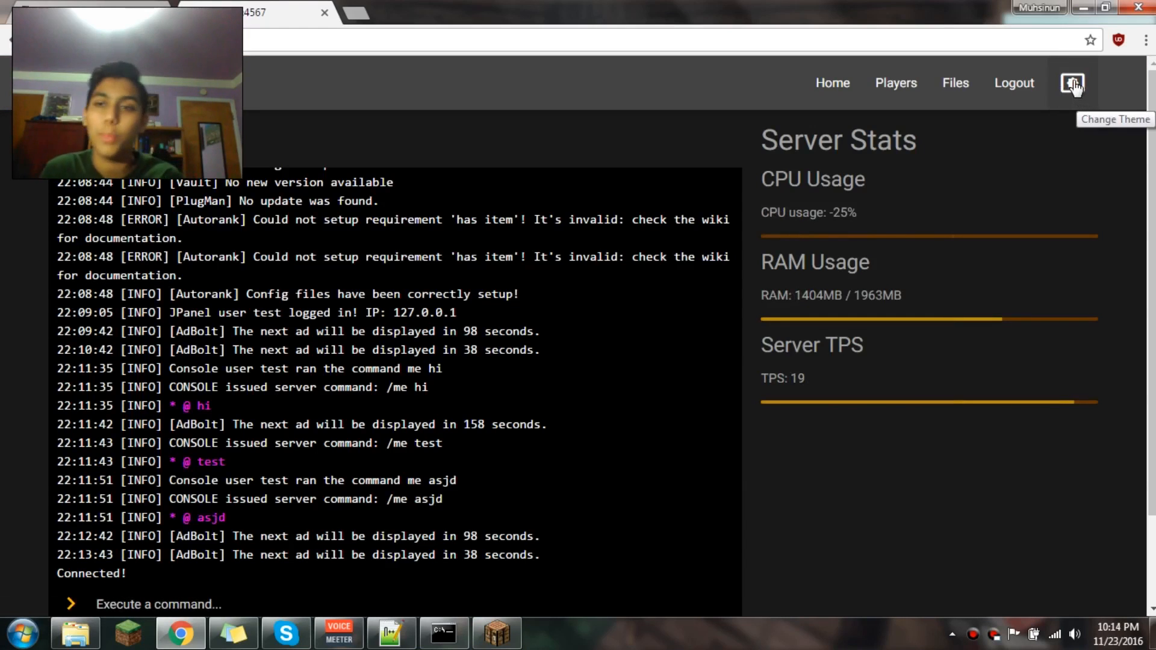
pyautogui.click(1072, 83)
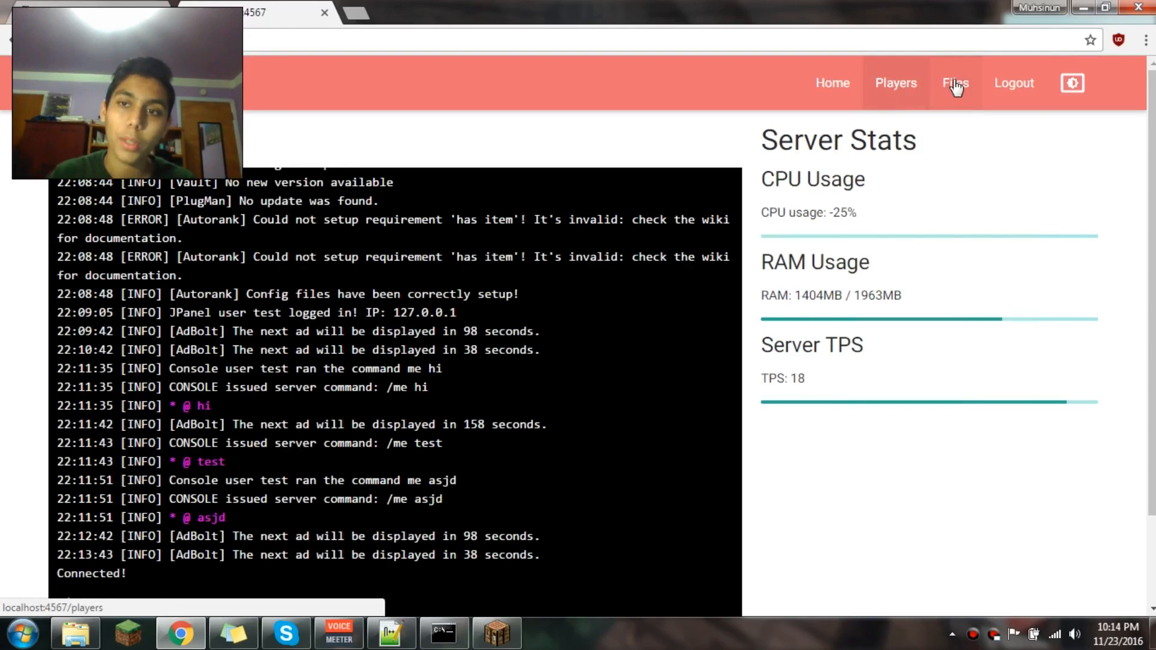
# Step: Go via Players to the Files browser and enter the plugin folder holding config.yml
pyautogui.click(902, 83)
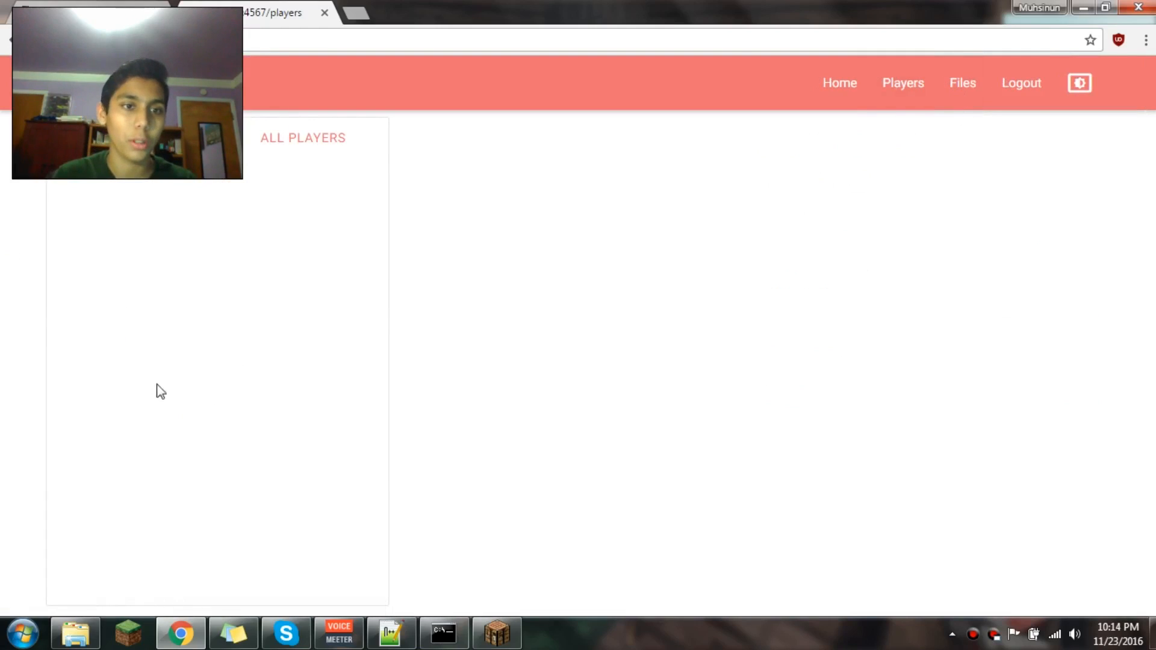
pyautogui.click(962, 83)
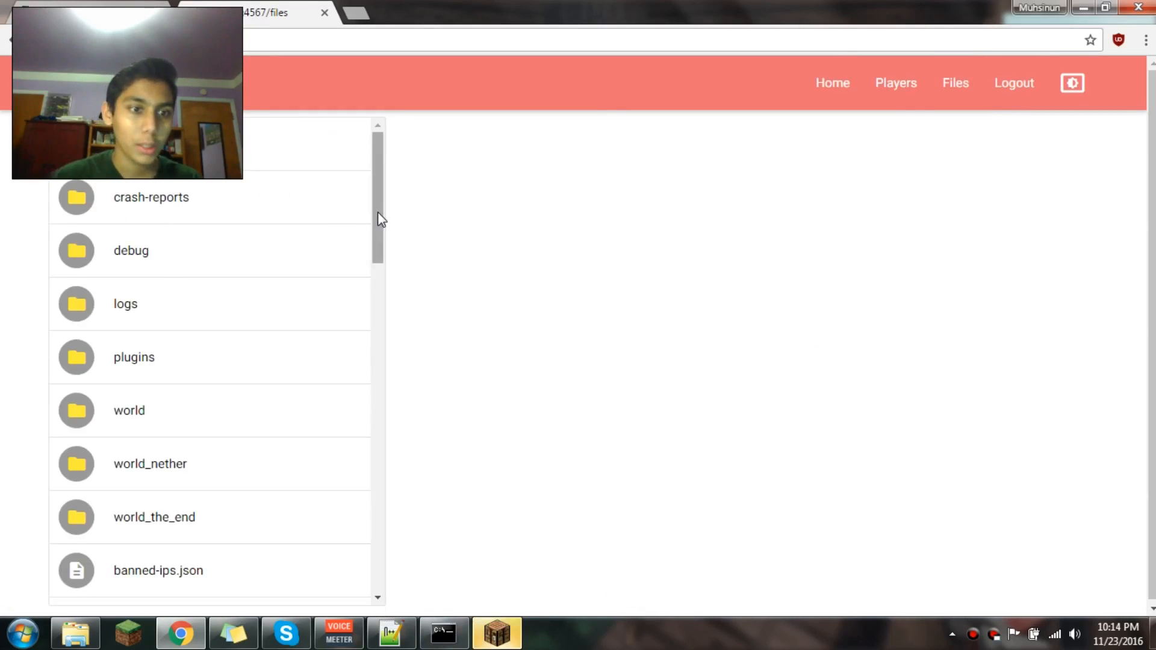
pyautogui.scroll(-3)
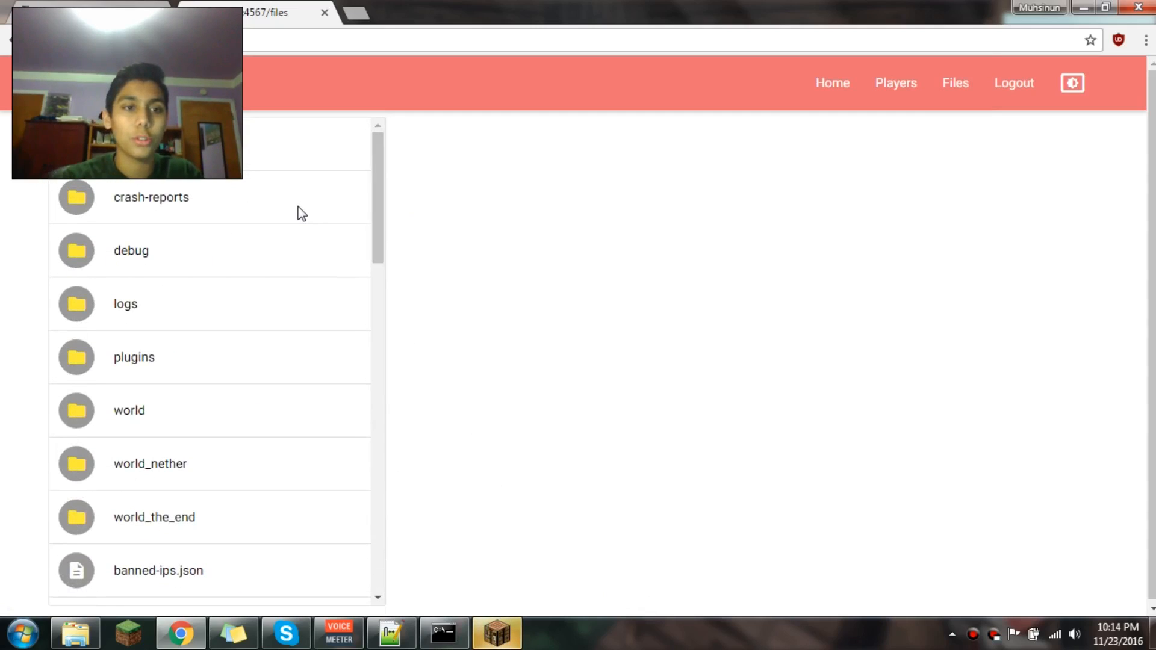
pyautogui.moveTo(333, 452)
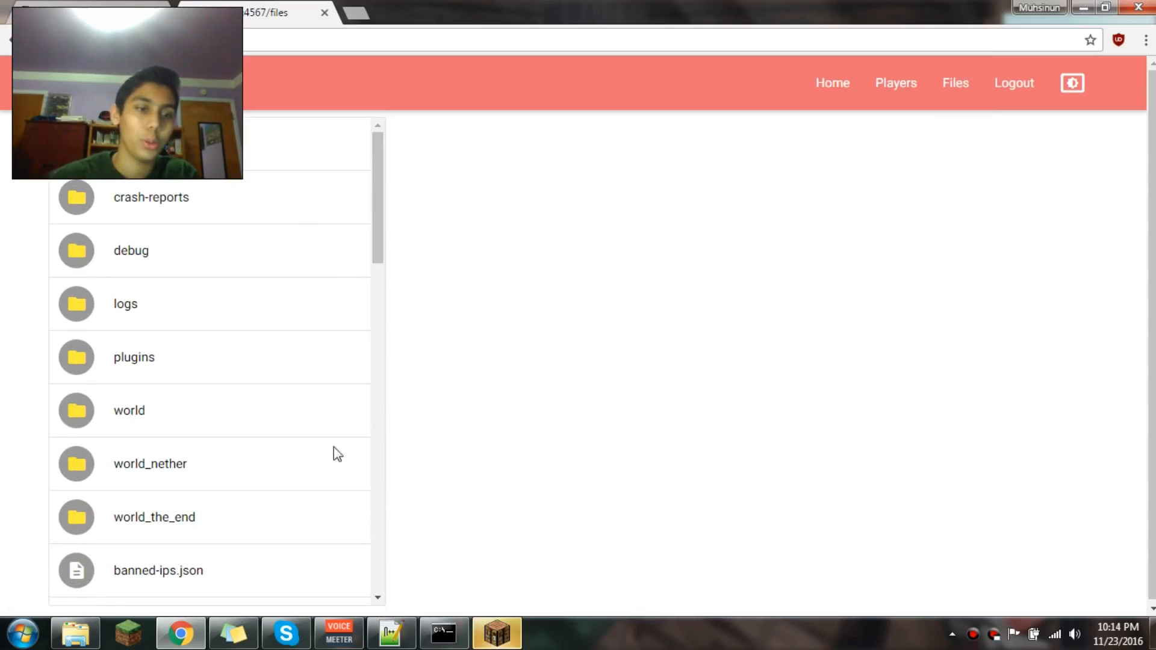
pyautogui.scroll(-3)
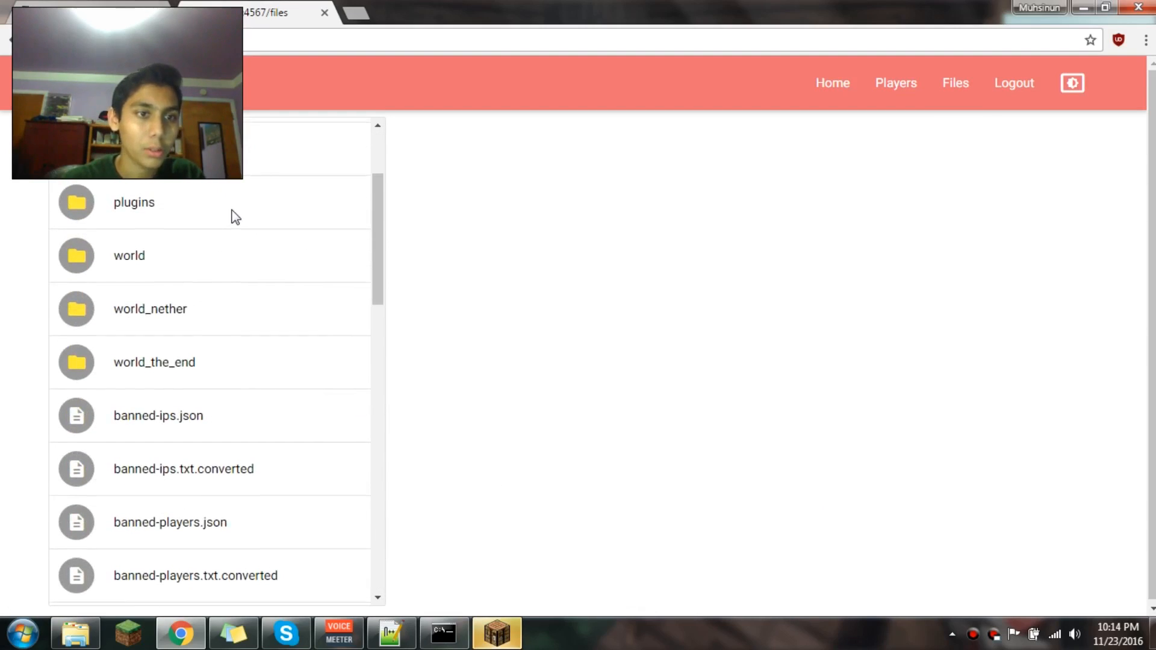
pyautogui.click(134, 203)
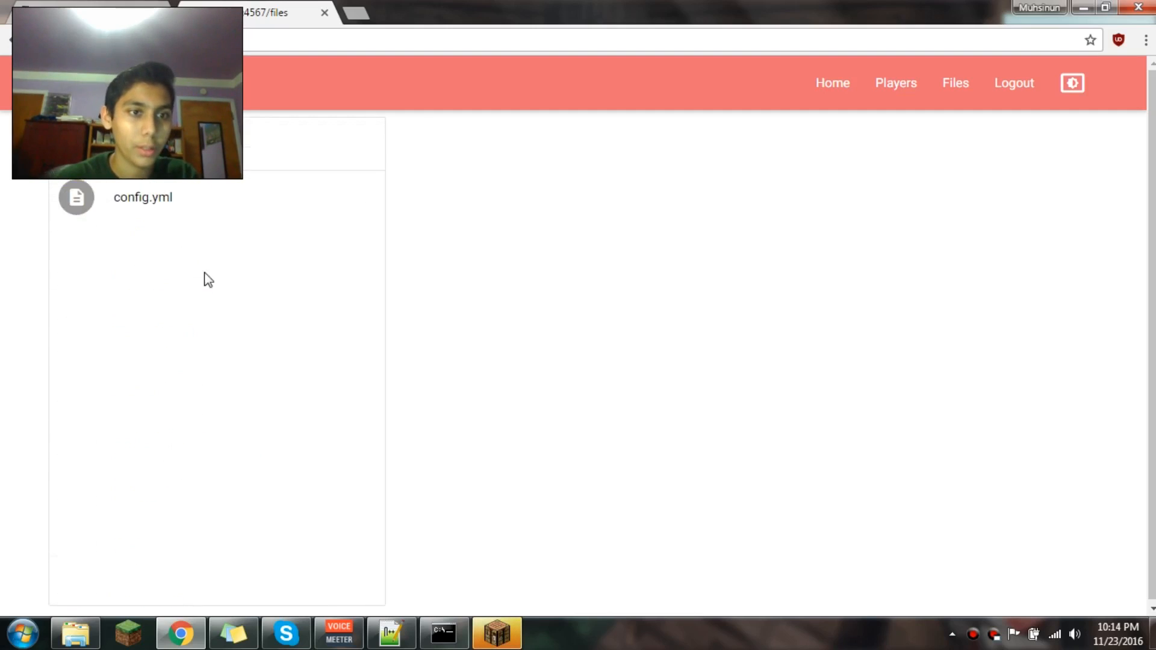
# Step: Load config.yml in the file editor and select the canEditFiles value true
pyautogui.click(143, 196)
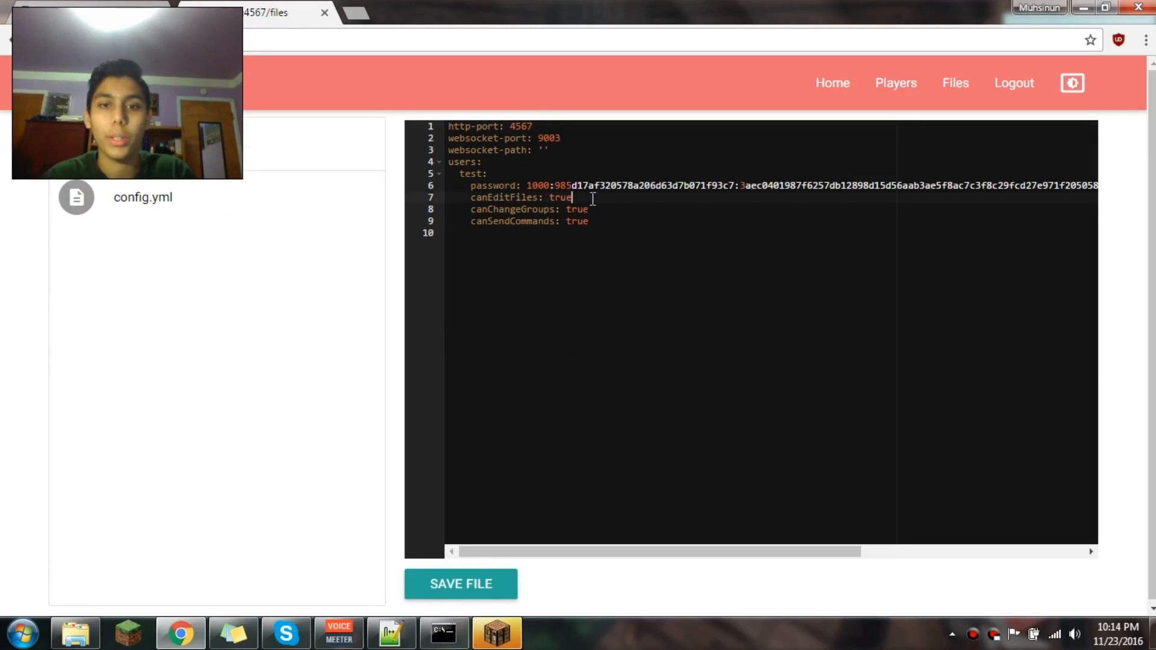
pyautogui.doubleClick(561, 197)
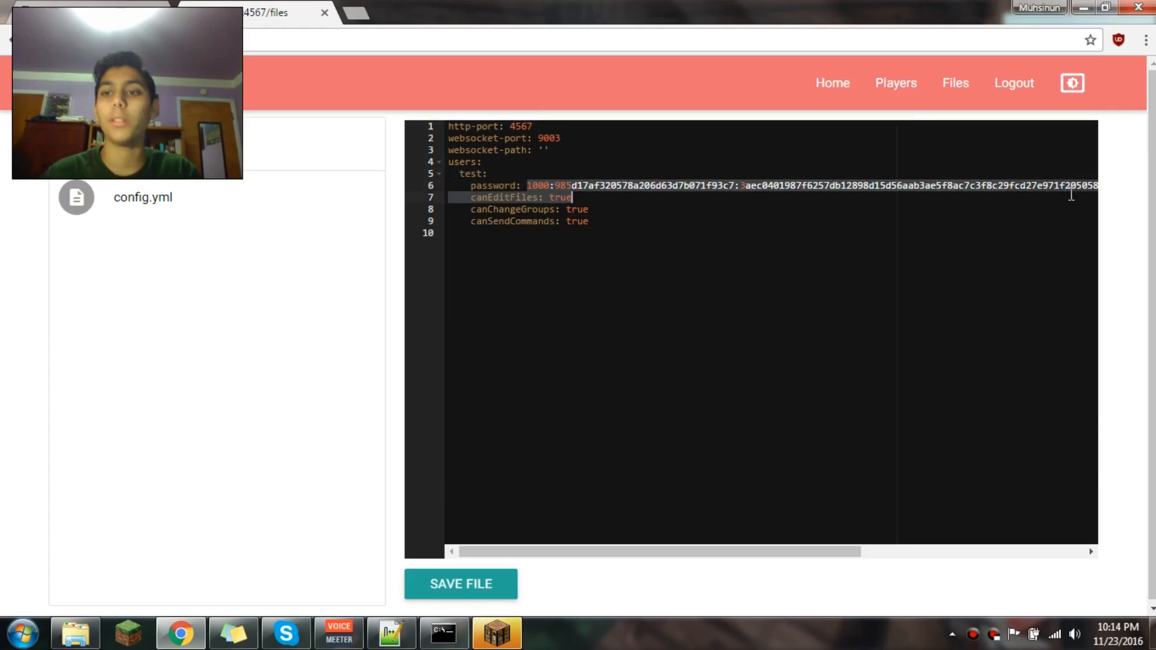
pyautogui.hscroll(3)
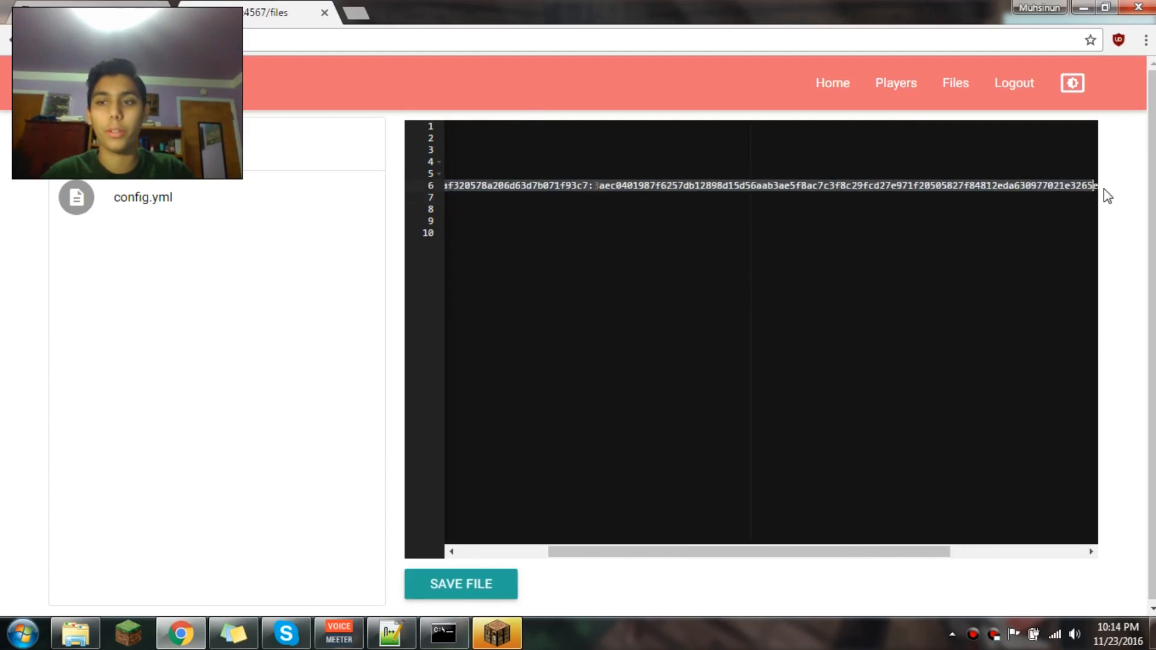
pyautogui.hscroll(-3)
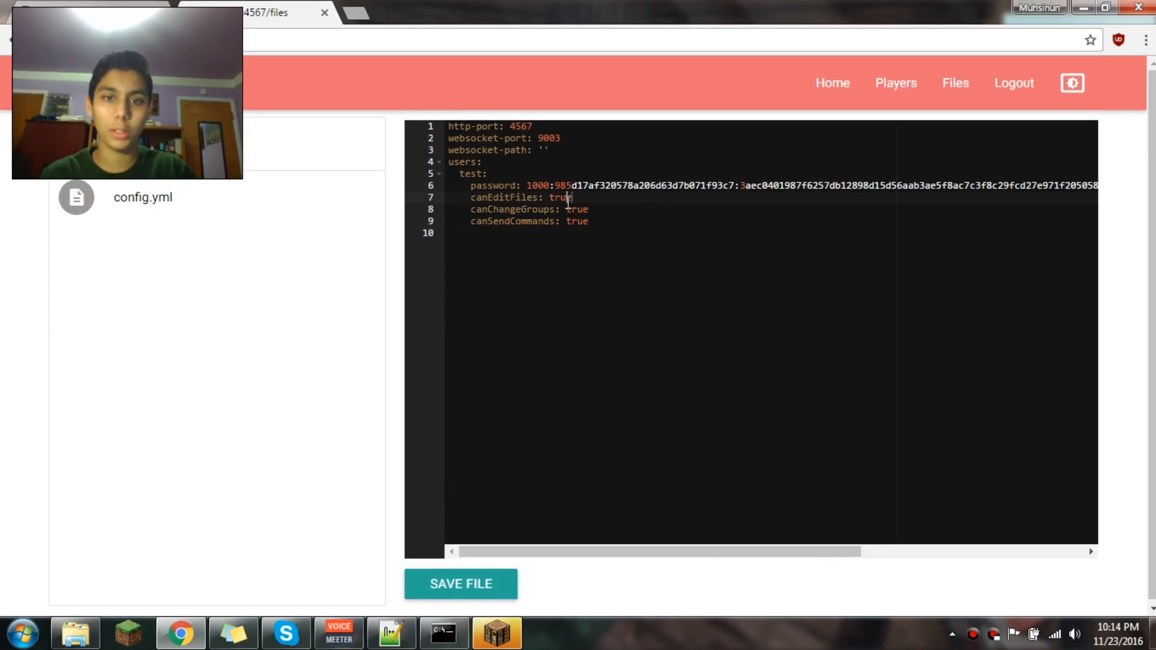
# Step: Start changing canEditFiles to false, revert it to true, and edit the username line
pyautogui.write('fal')
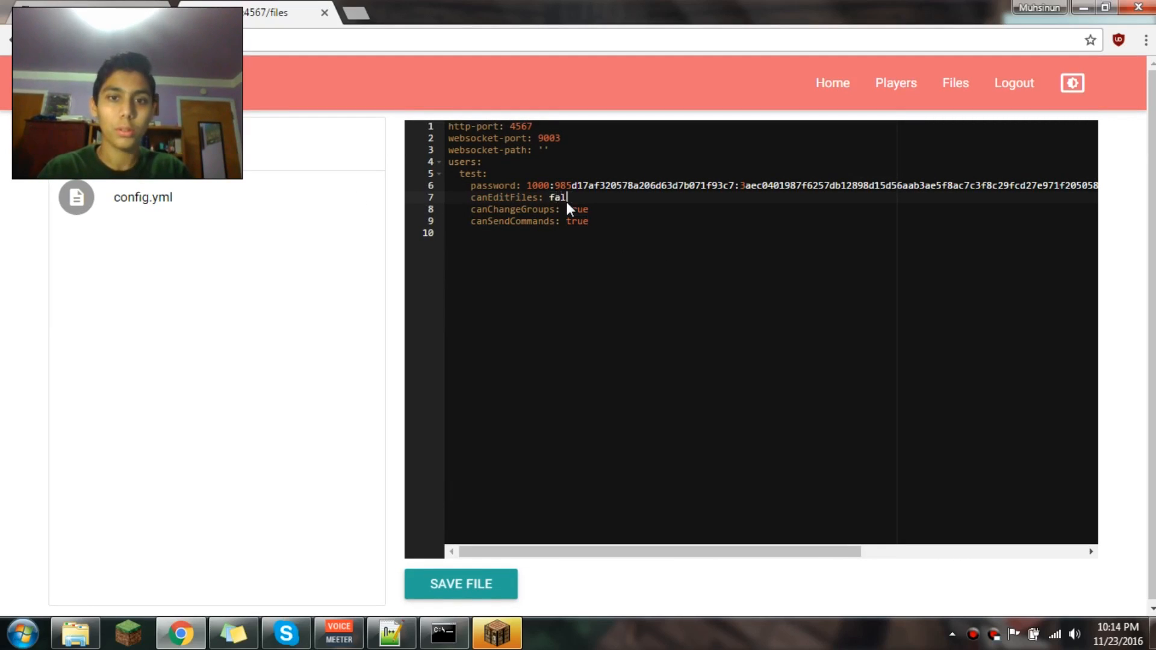
pyautogui.press('Backspace')
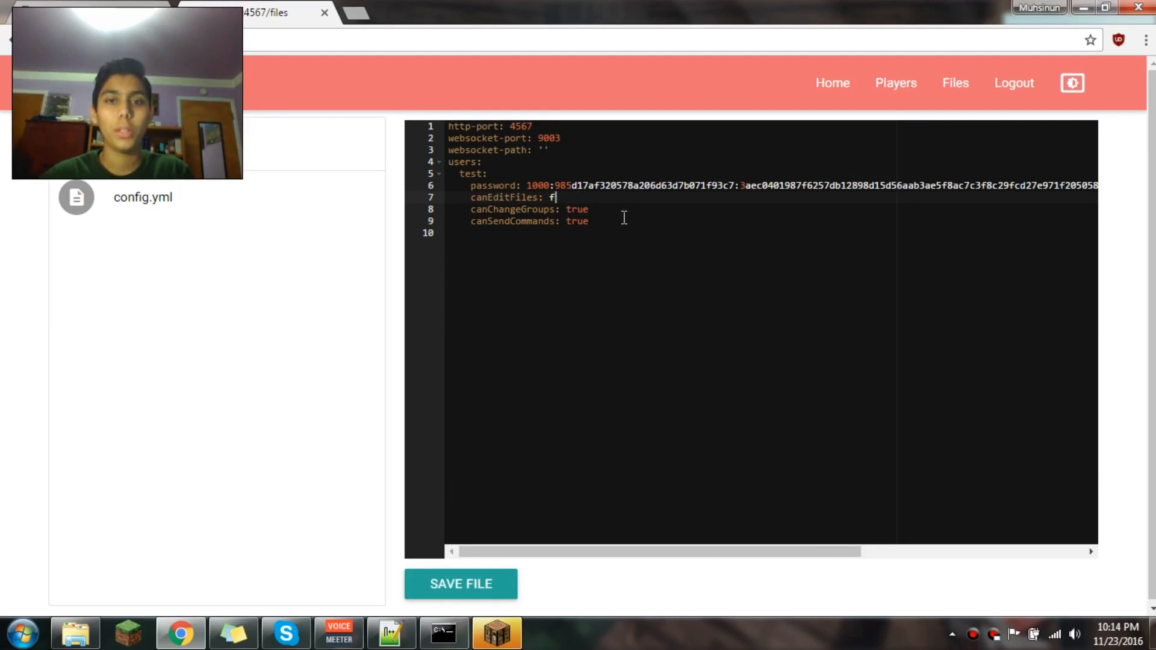
pyautogui.write('rue')
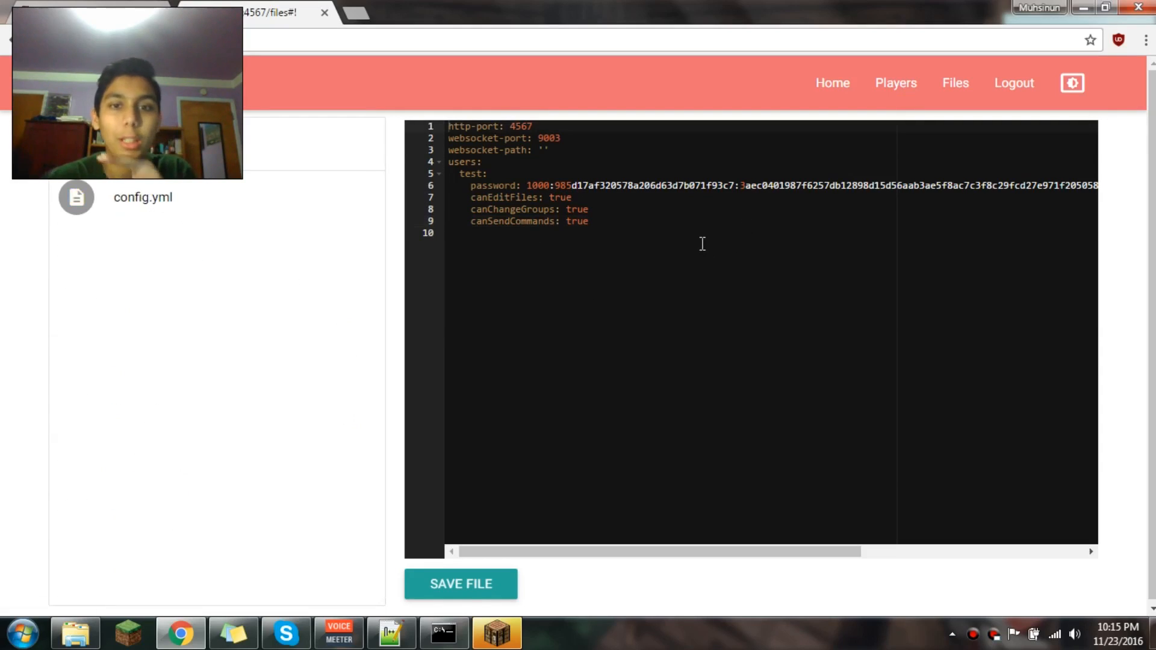
pyautogui.doubleClick(558, 197)
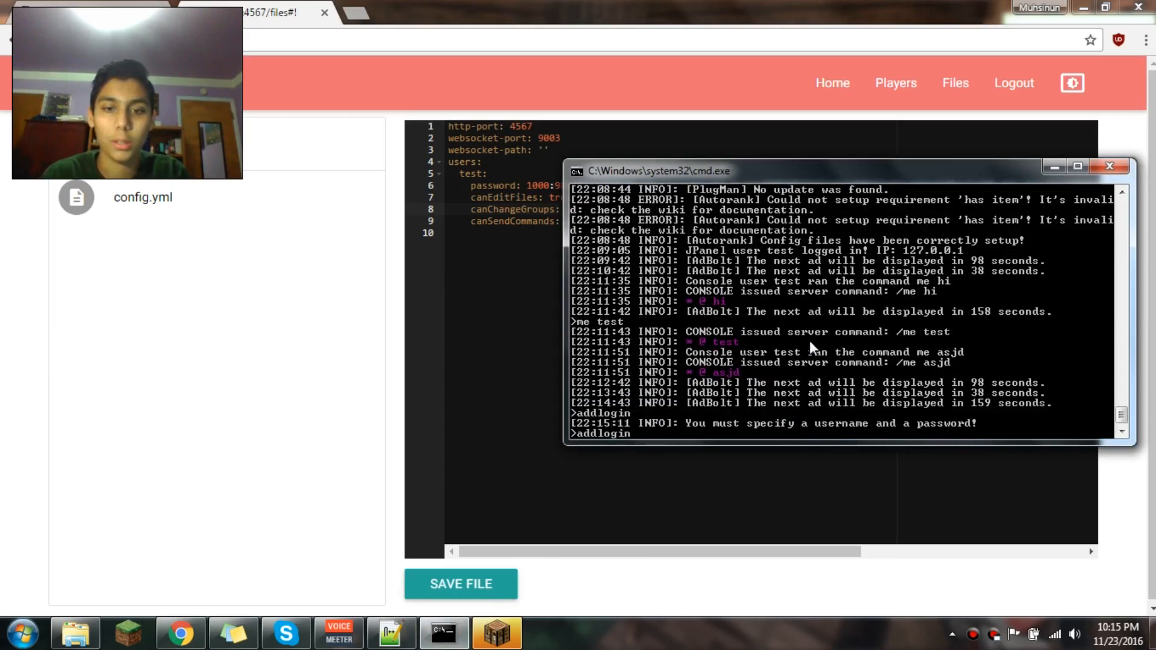
pyautogui.write('username pa')
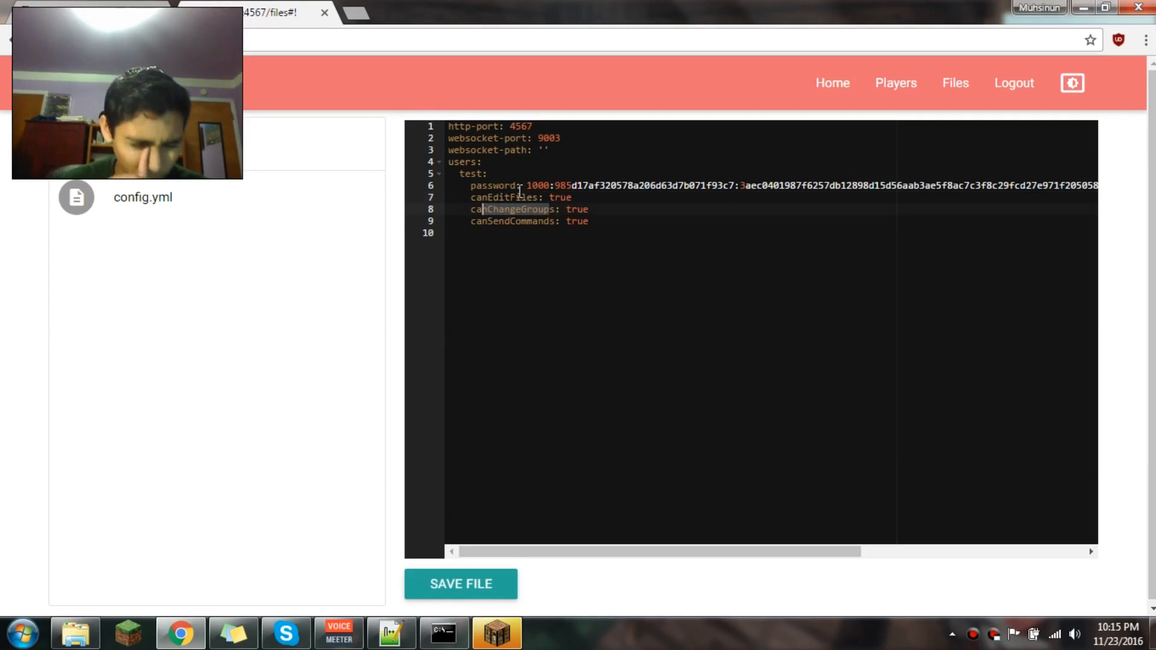
pyautogui.moveTo(895, 82)
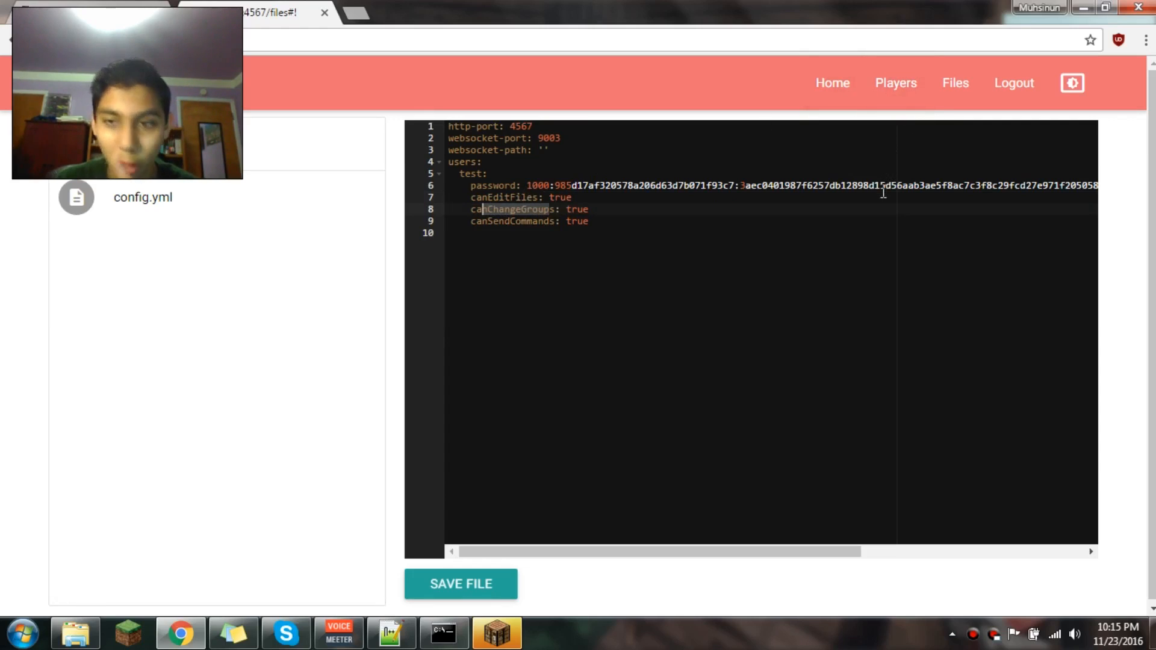
pyautogui.moveTo(896, 83)
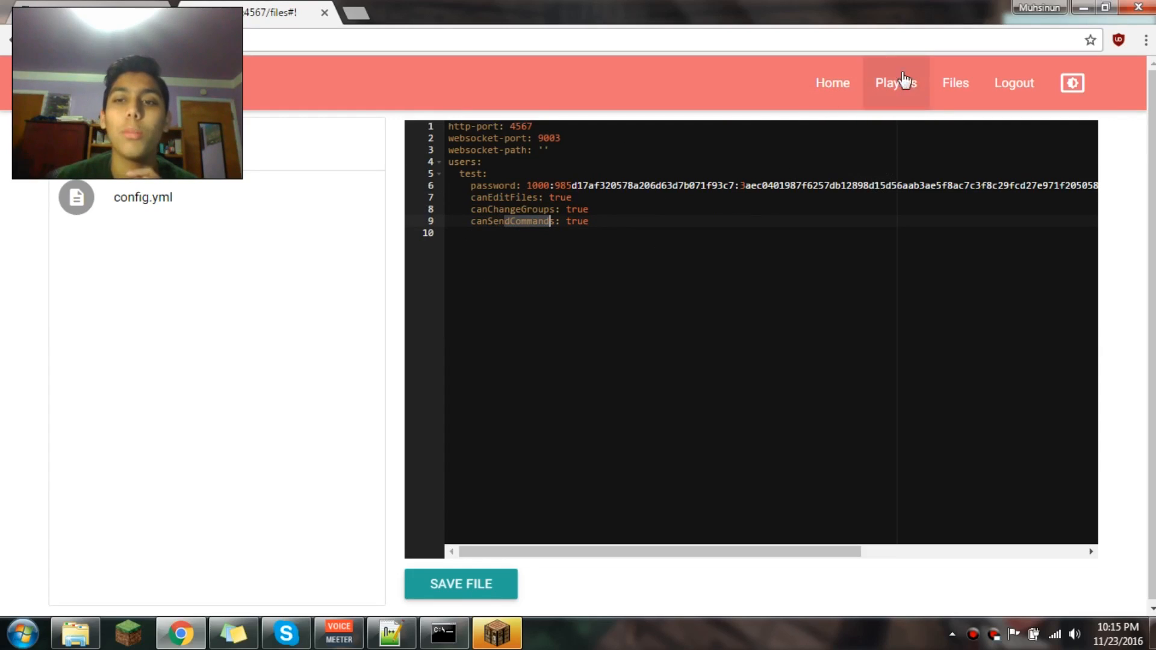
# Step: Back on Home, run console commands me, say, manload and pl in the Execute box
pyautogui.click(832, 84)
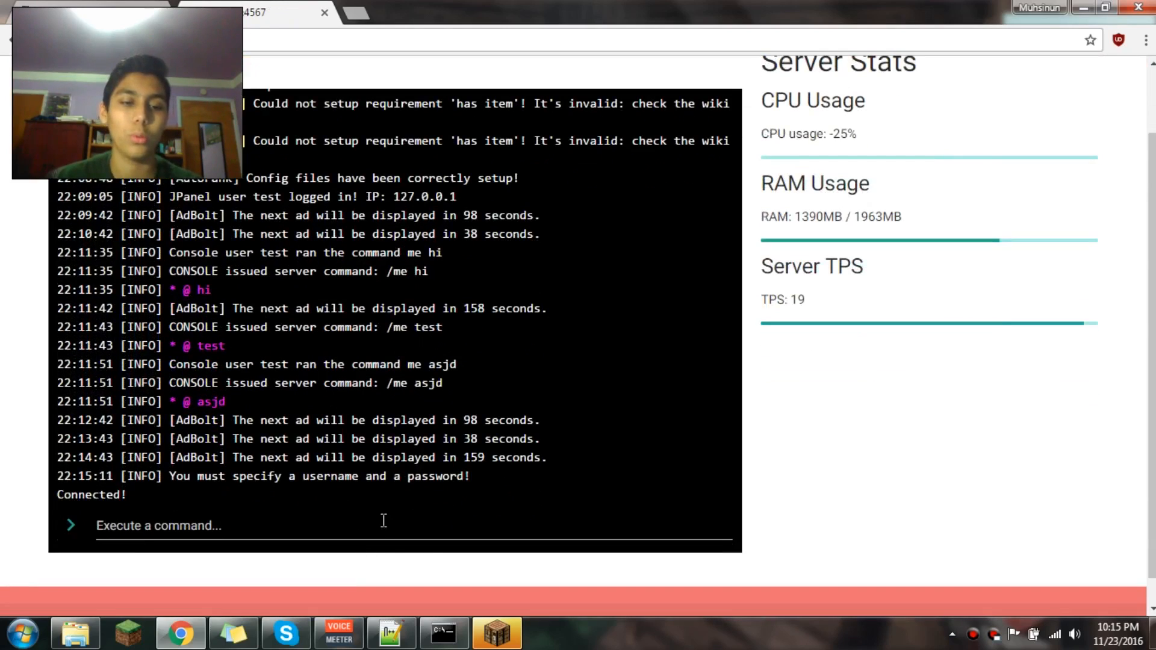
pyautogui.write('me h')
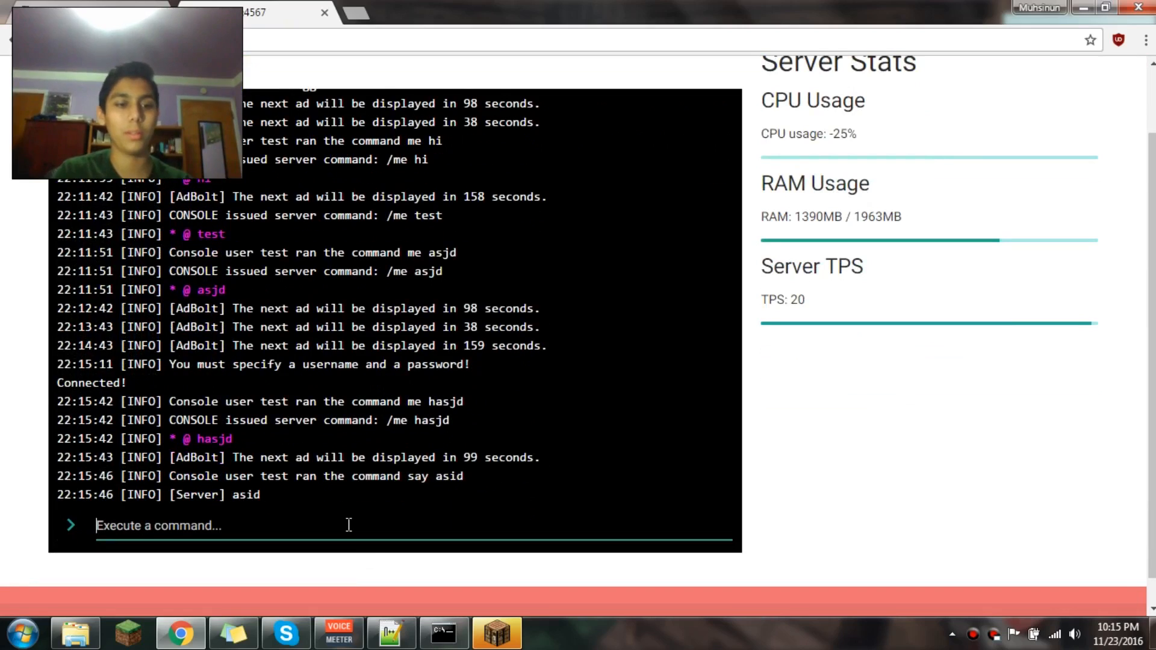
pyautogui.write('pe')
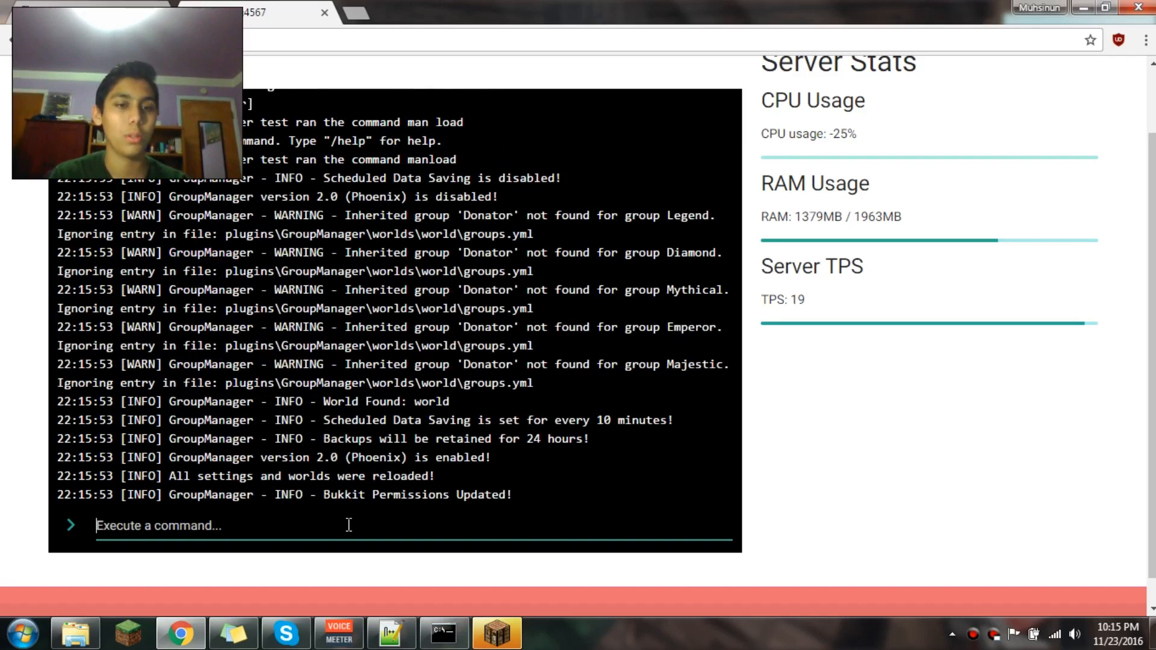
pyautogui.write('p')
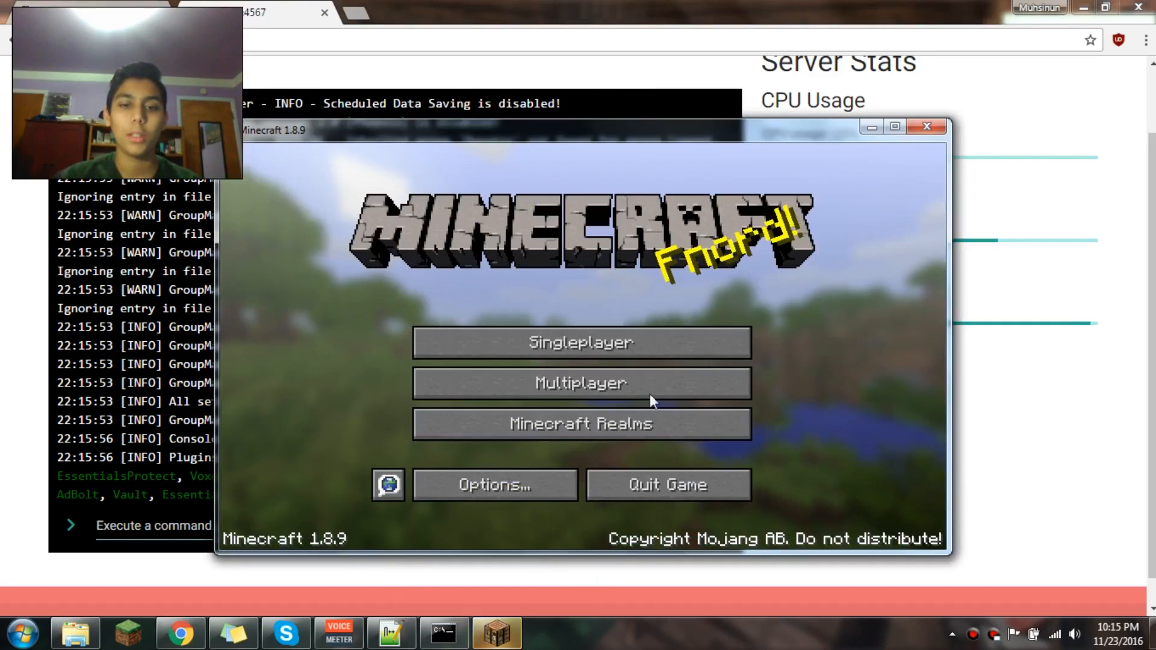
# Step: Join the localhost server from Minecraft's Multiplayer list, then return to the browser
pyautogui.click(580, 383)
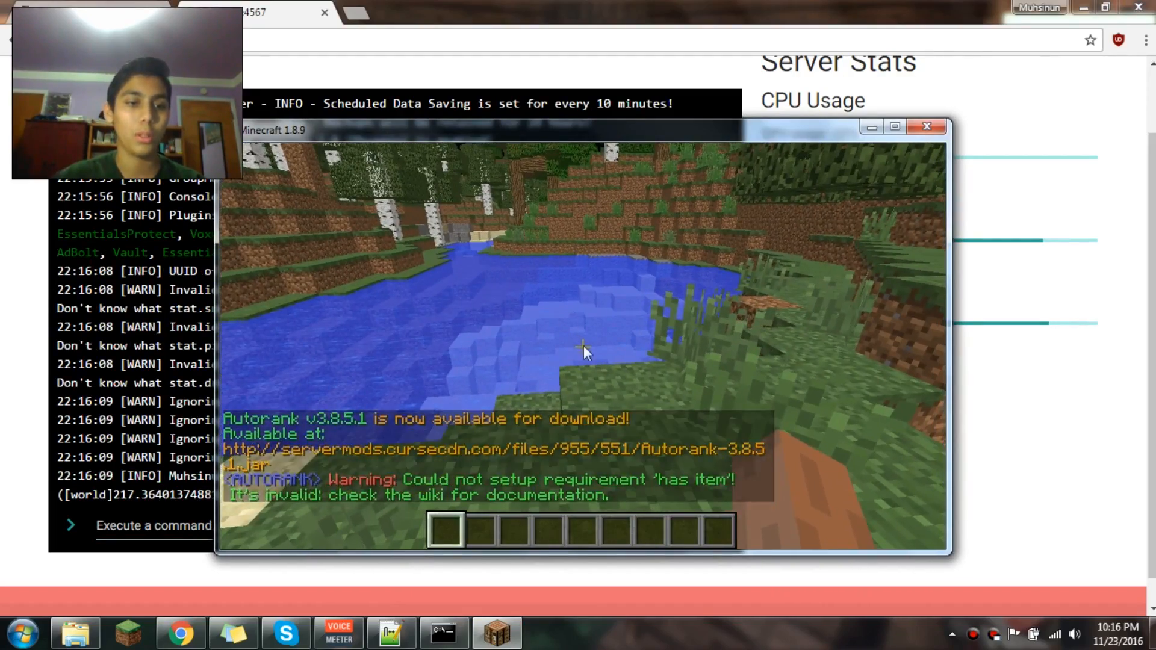
pyautogui.click(927, 127)
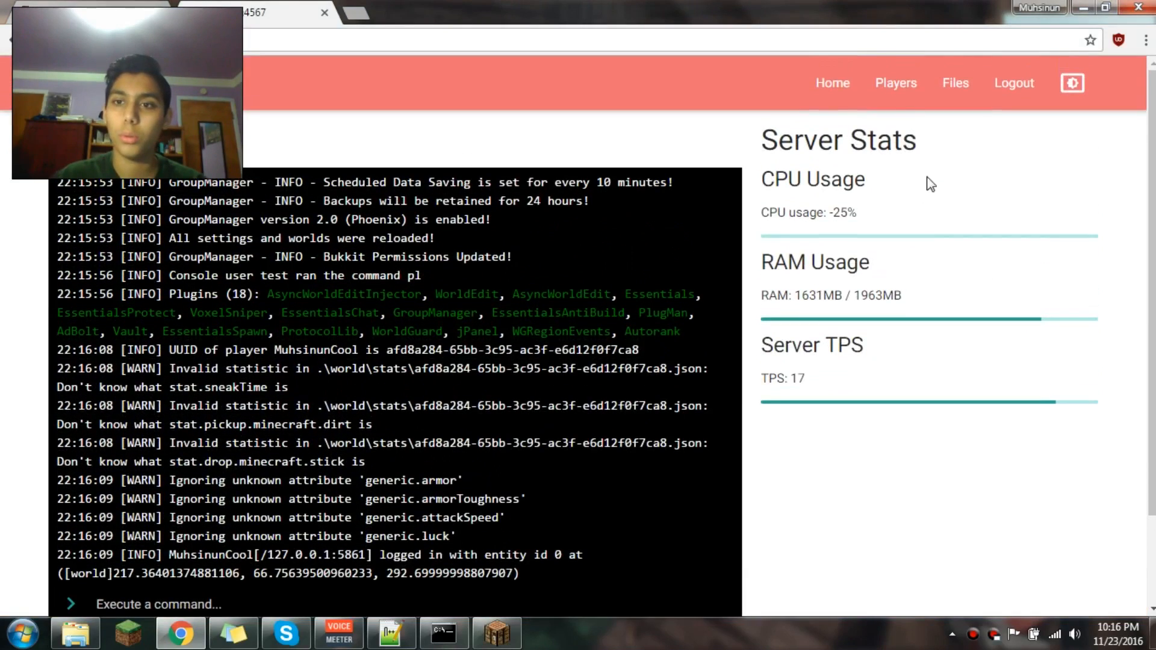
pyautogui.click(896, 83)
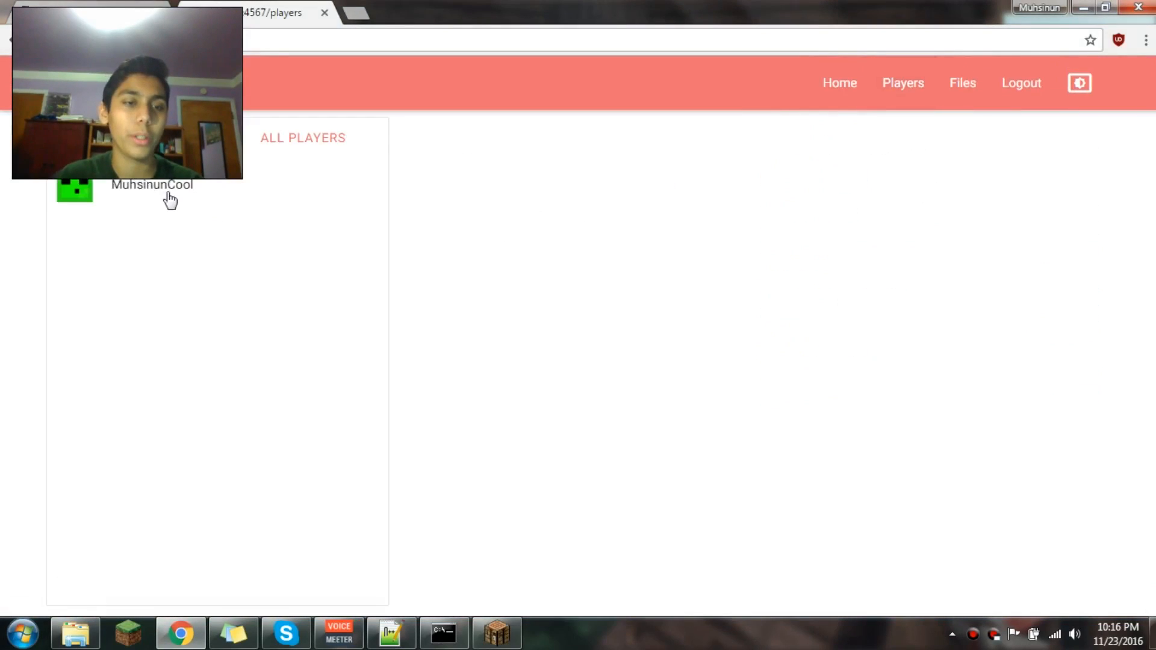
pyautogui.click(151, 185)
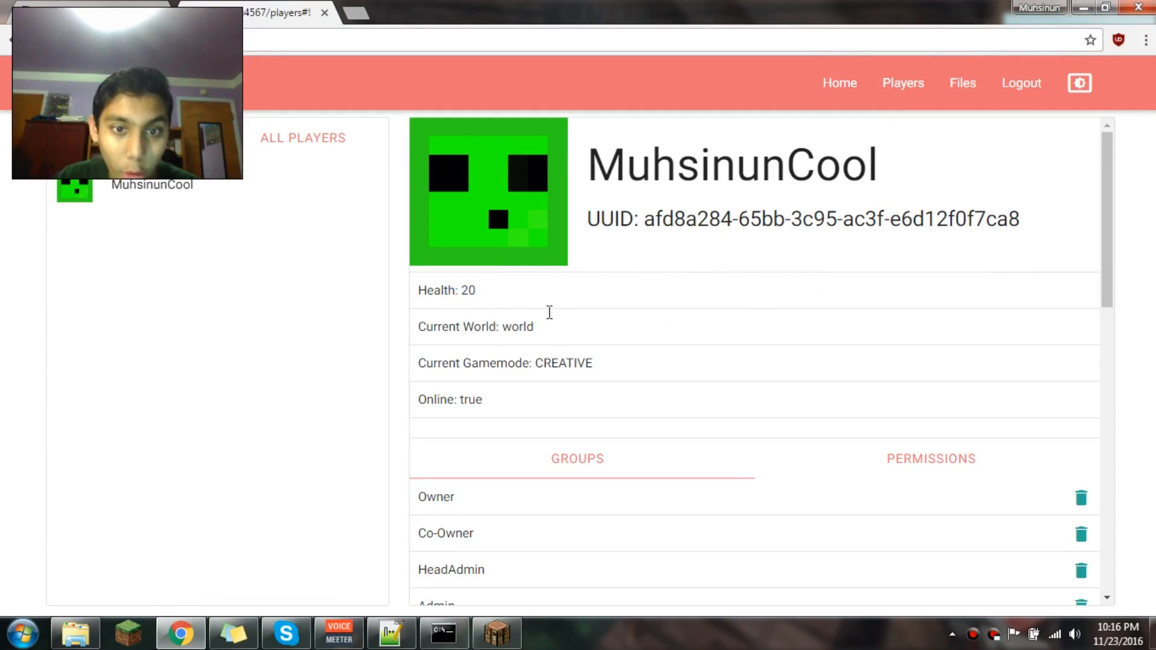
pyautogui.doubleClick(562, 362)
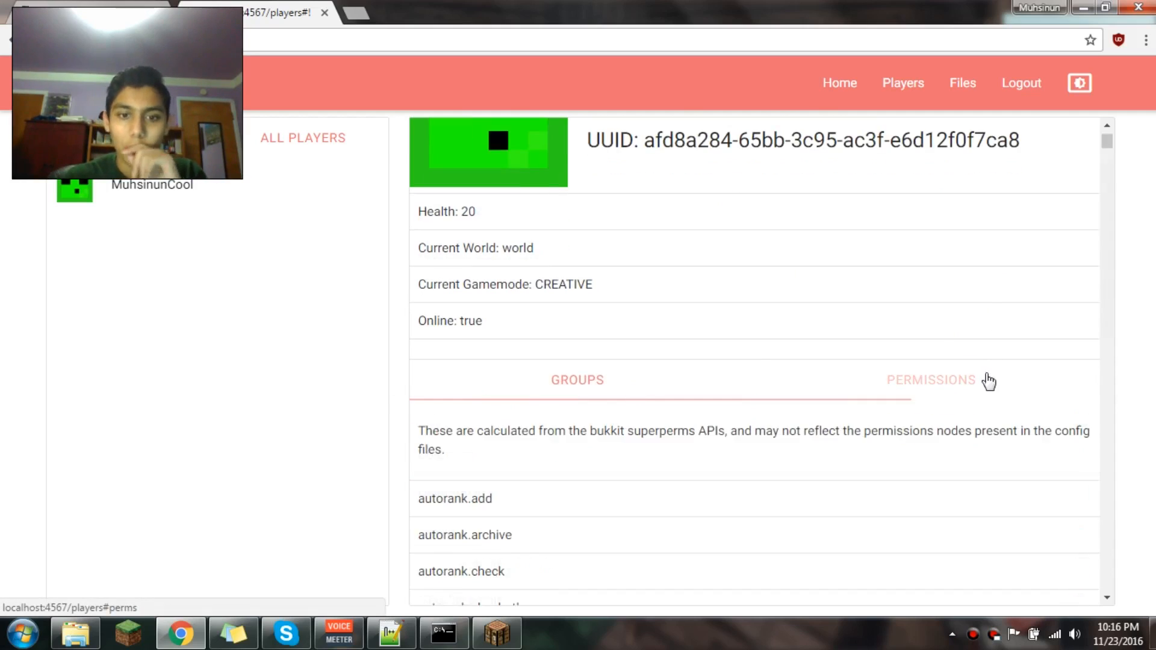
# Step: Scroll the permission nodes from autorank through voxelsniper, then back to the top
pyautogui.scroll(-3)
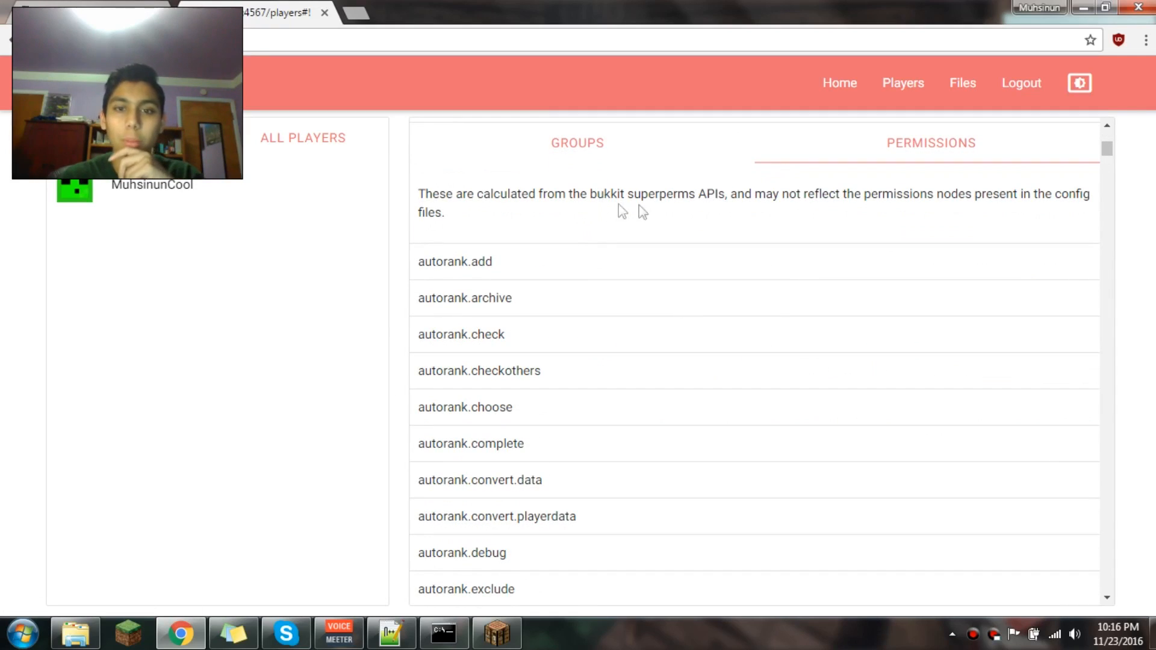
pyautogui.moveTo(962, 225)
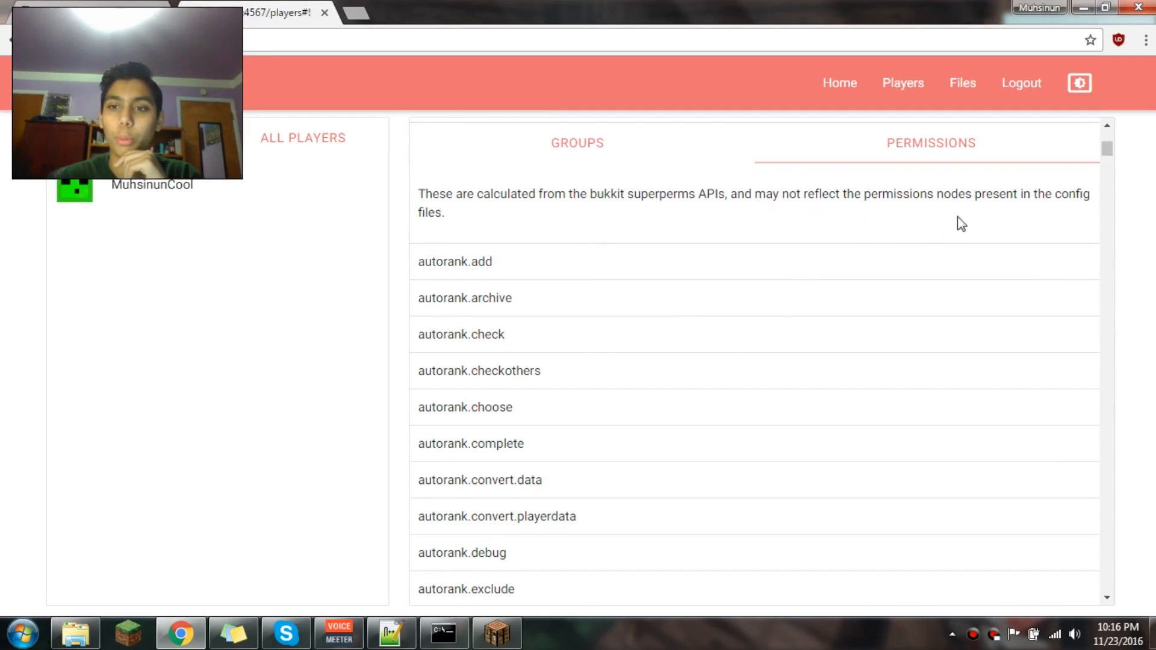
pyautogui.scroll(-3)
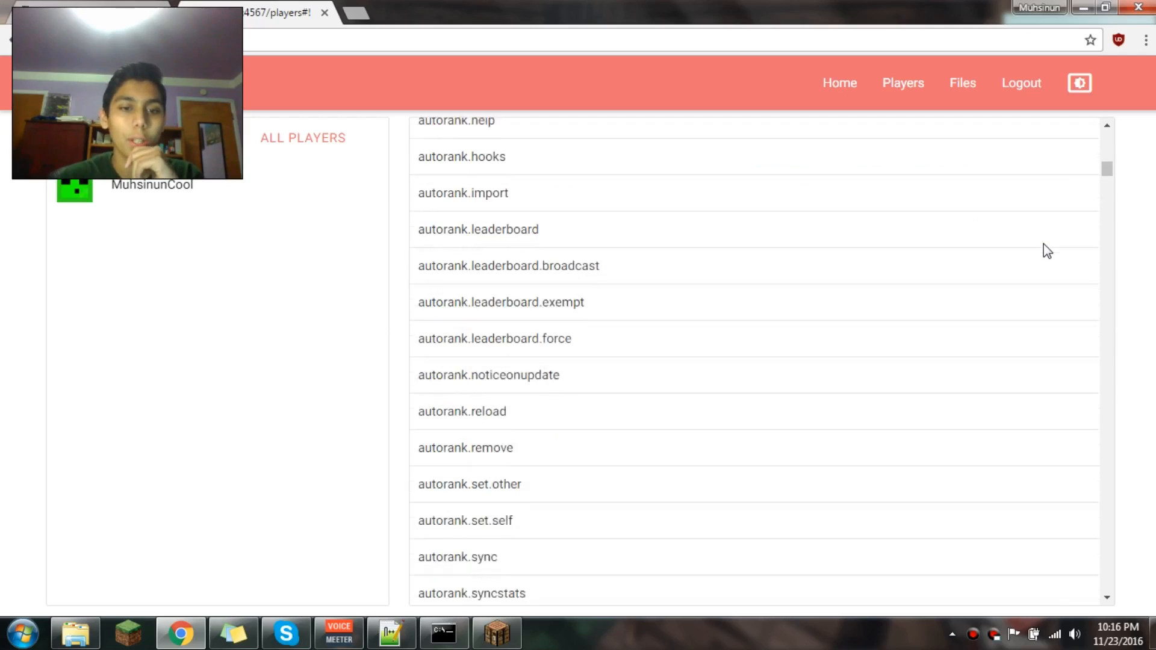
pyautogui.scroll(-3)
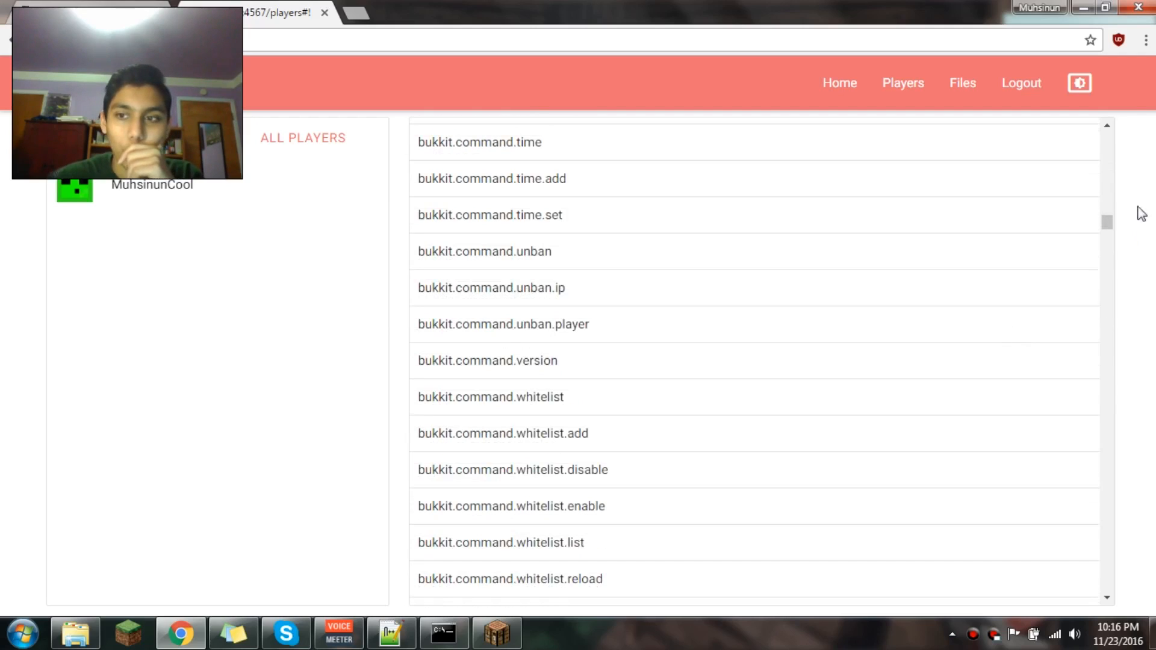
pyautogui.moveTo(1106, 221); pyautogui.dragTo(1106, 387)
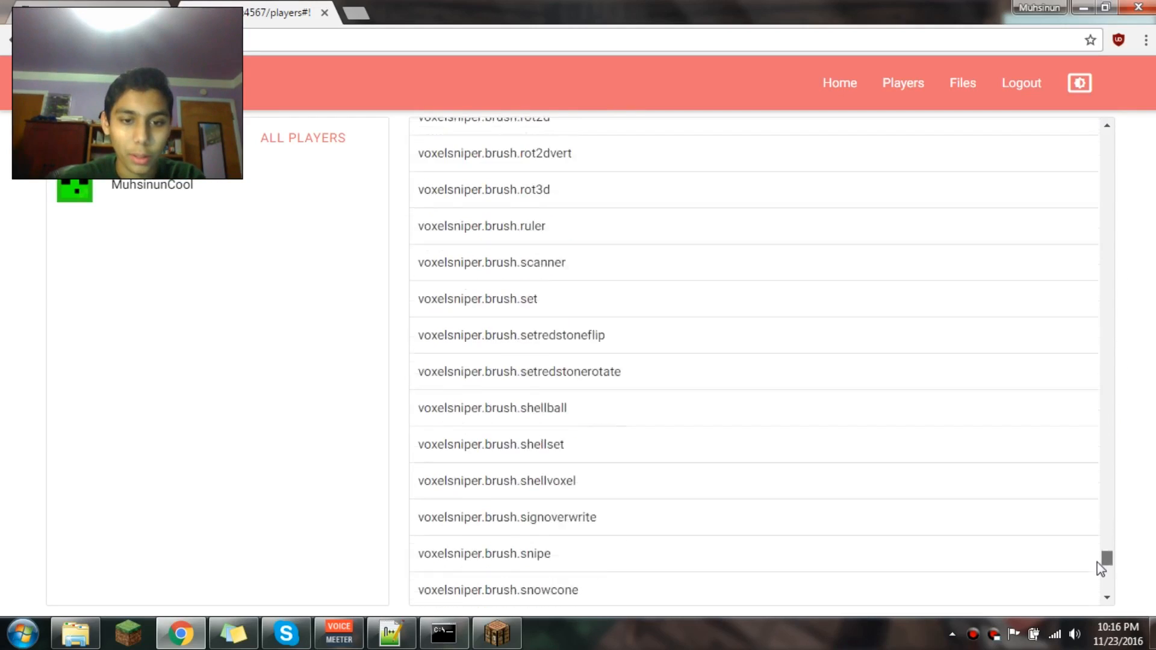
pyautogui.scroll(-3)
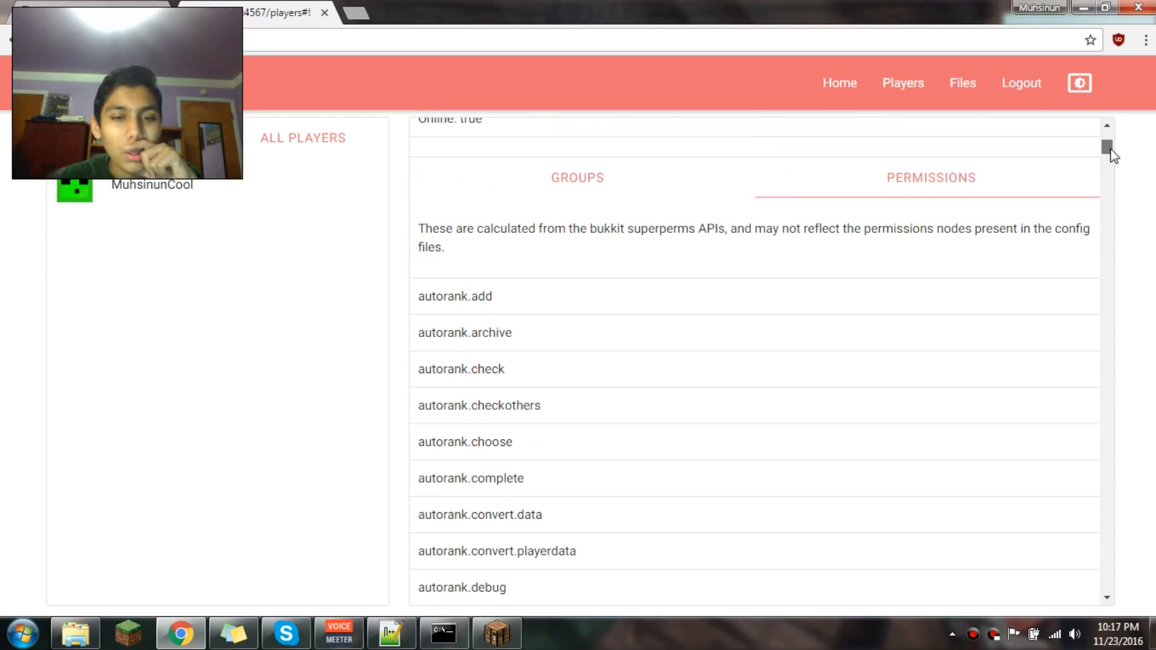
pyautogui.scroll(3)
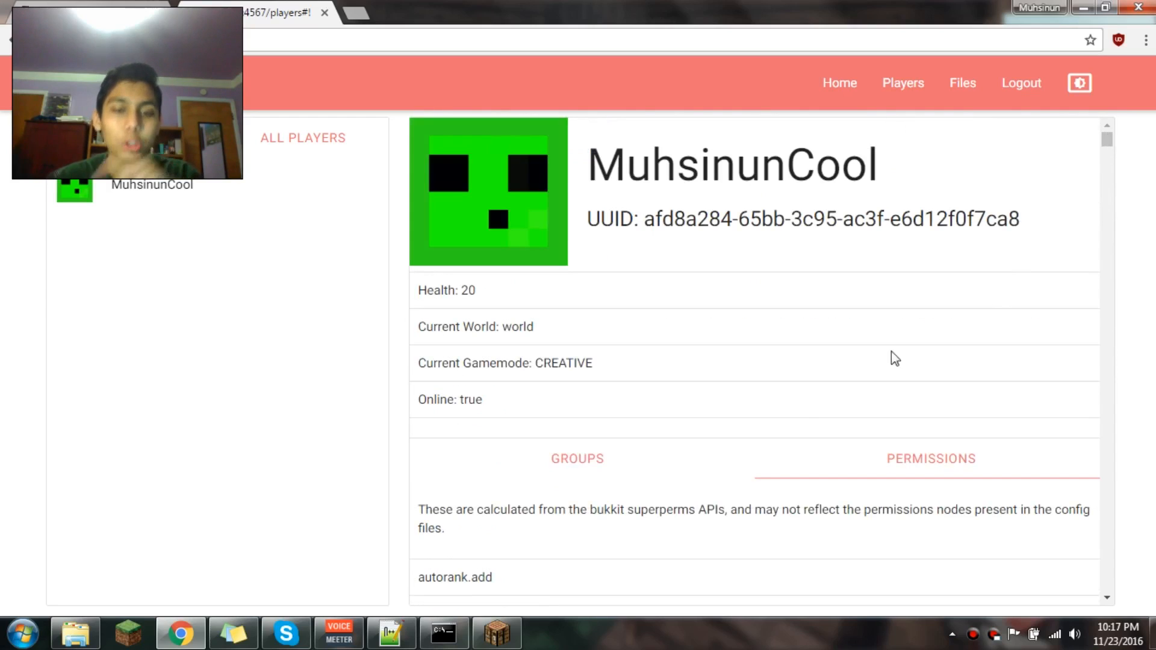
# Step: View the player's Groups list, check the player link options, and return to the Home console with stats
pyautogui.click(577, 459)
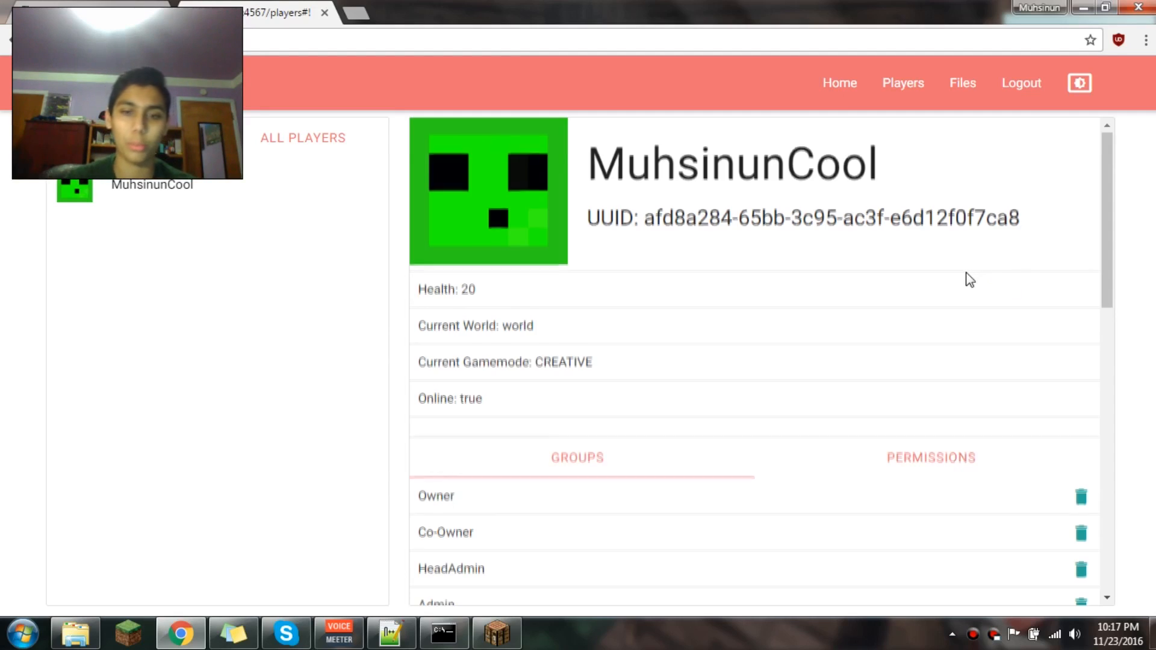
pyautogui.scroll(-3)
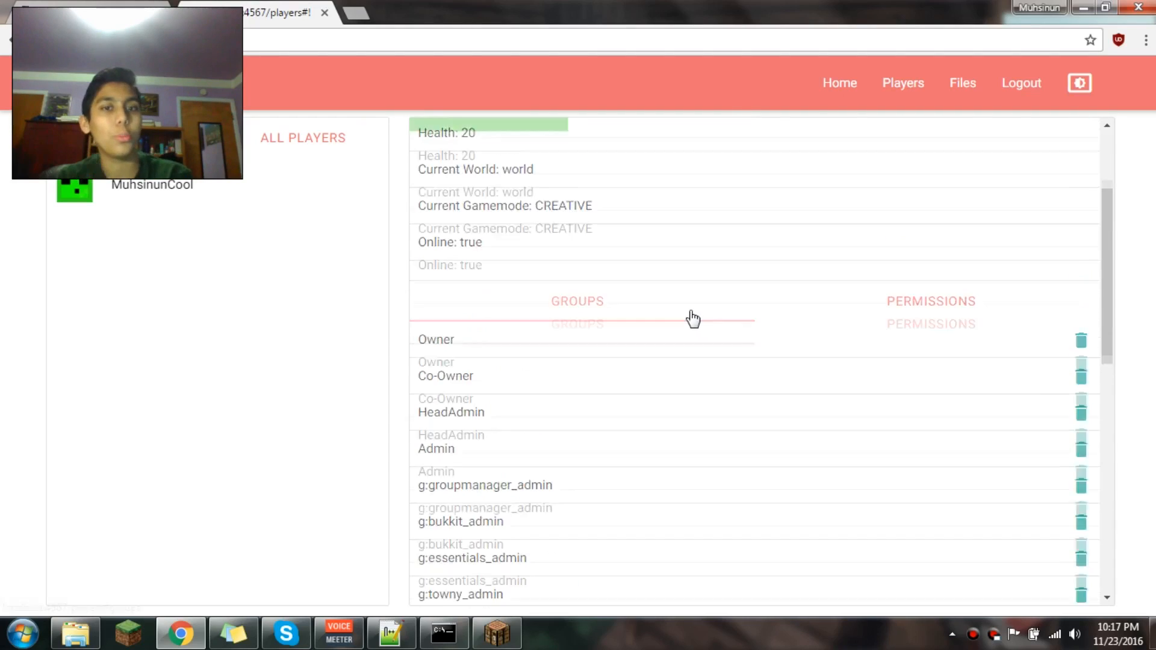
pyautogui.rightClick(152, 184)
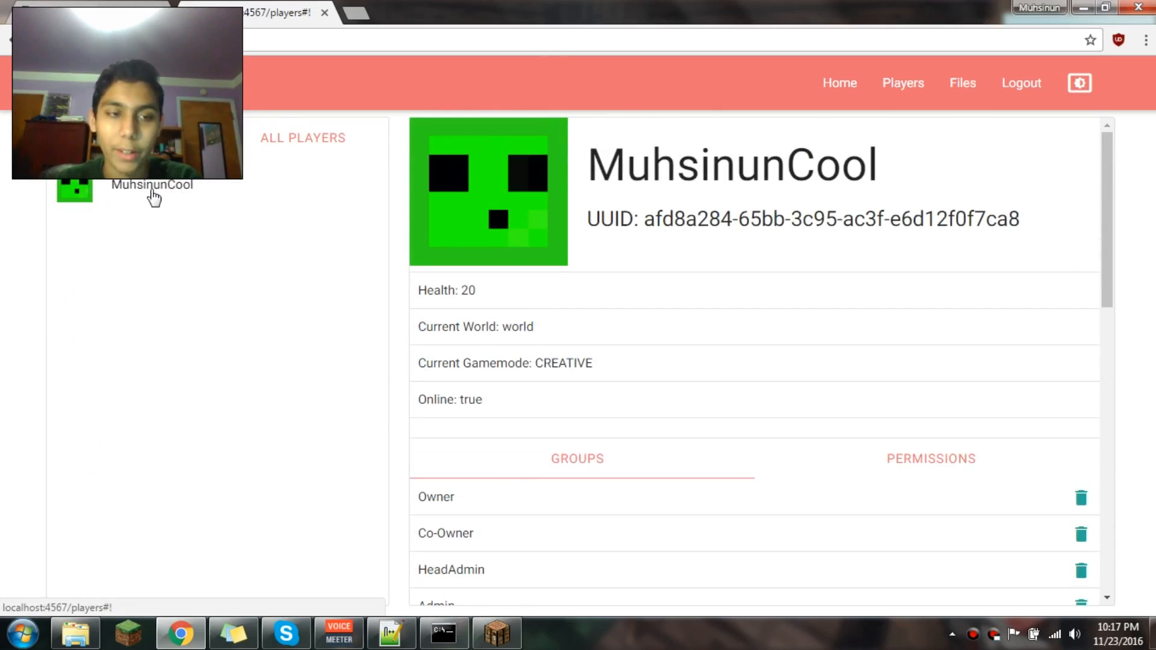
pyautogui.rightClick(151, 184)
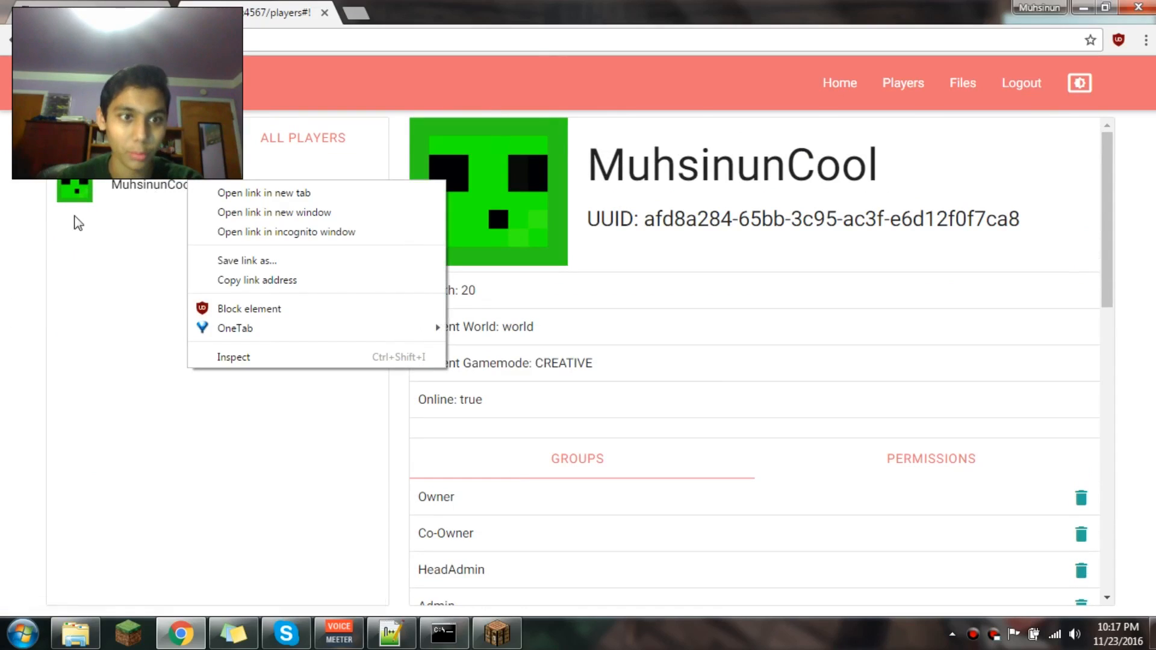
pyautogui.click(692, 226)
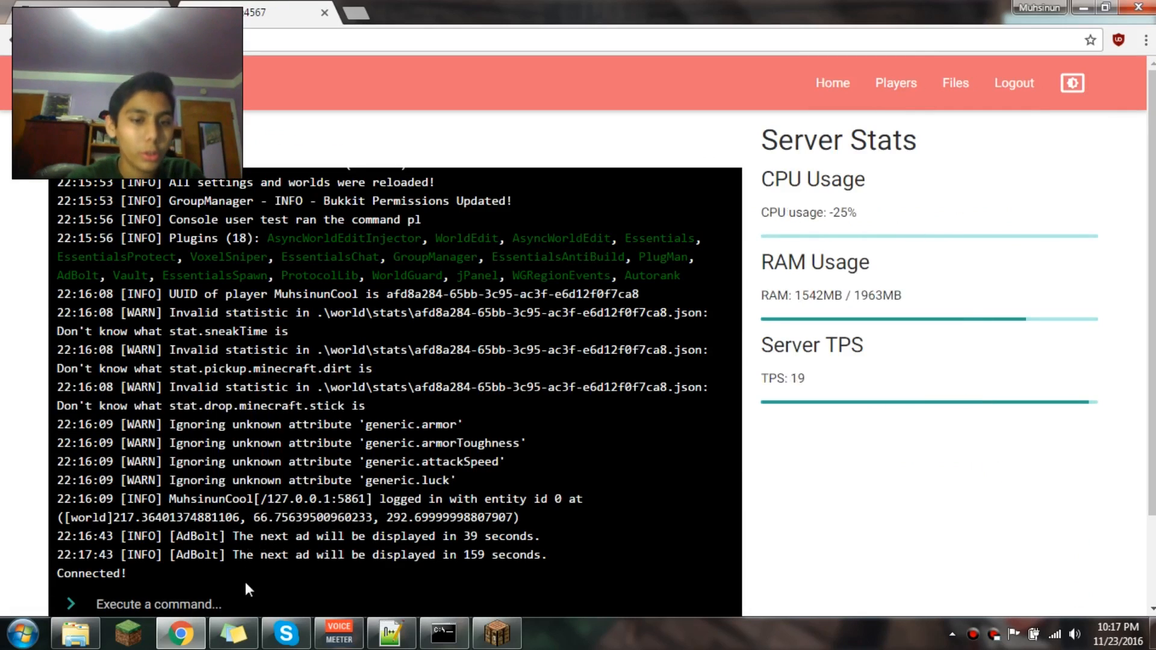
# Step: Send a stop command, cancel at the confirmation so the server keeps running, and review the page footer
pyautogui.write('stop')
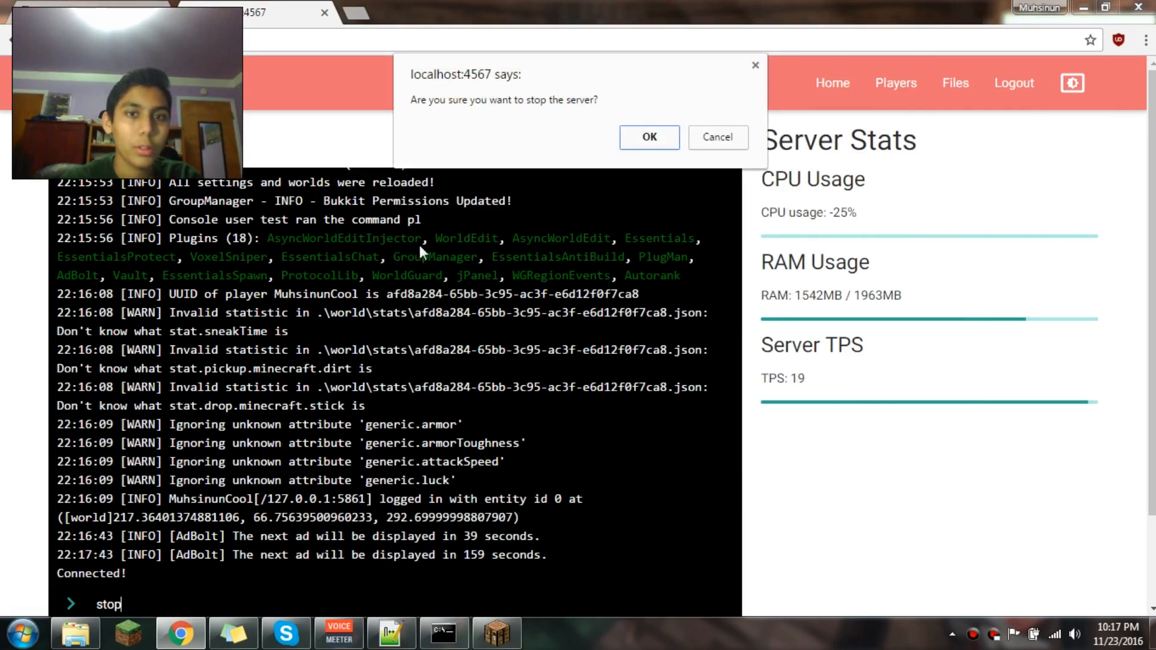
pyautogui.moveTo(478, 112)
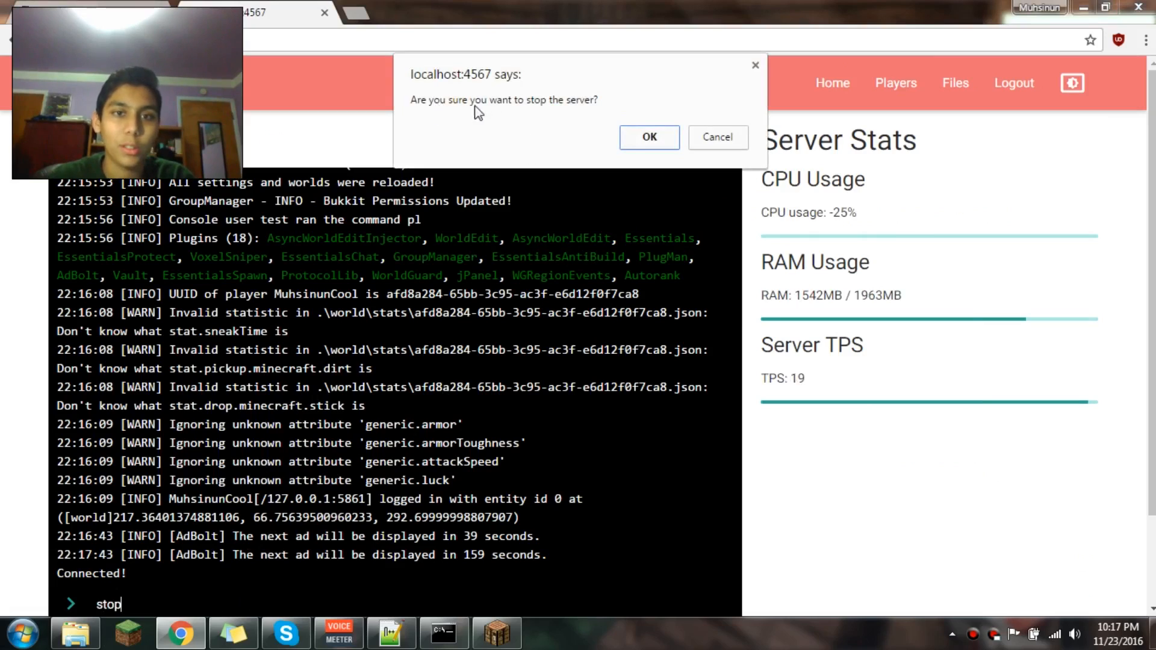
pyautogui.click(716, 138)
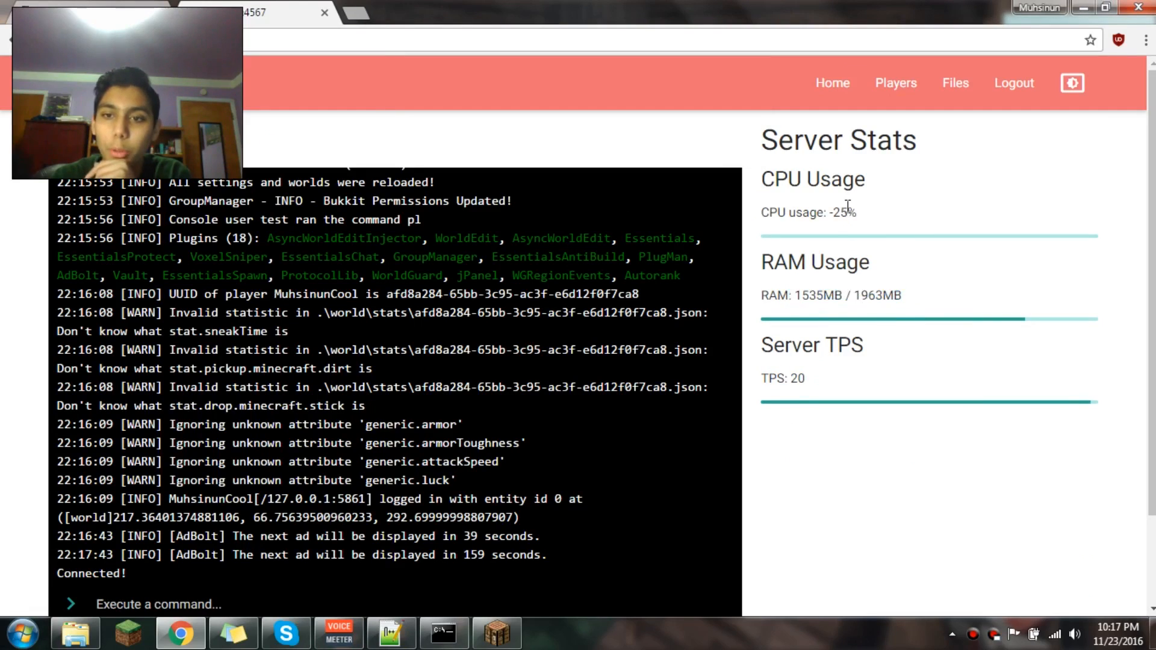
pyautogui.moveTo(800, 212); pyautogui.dragTo(857, 212)
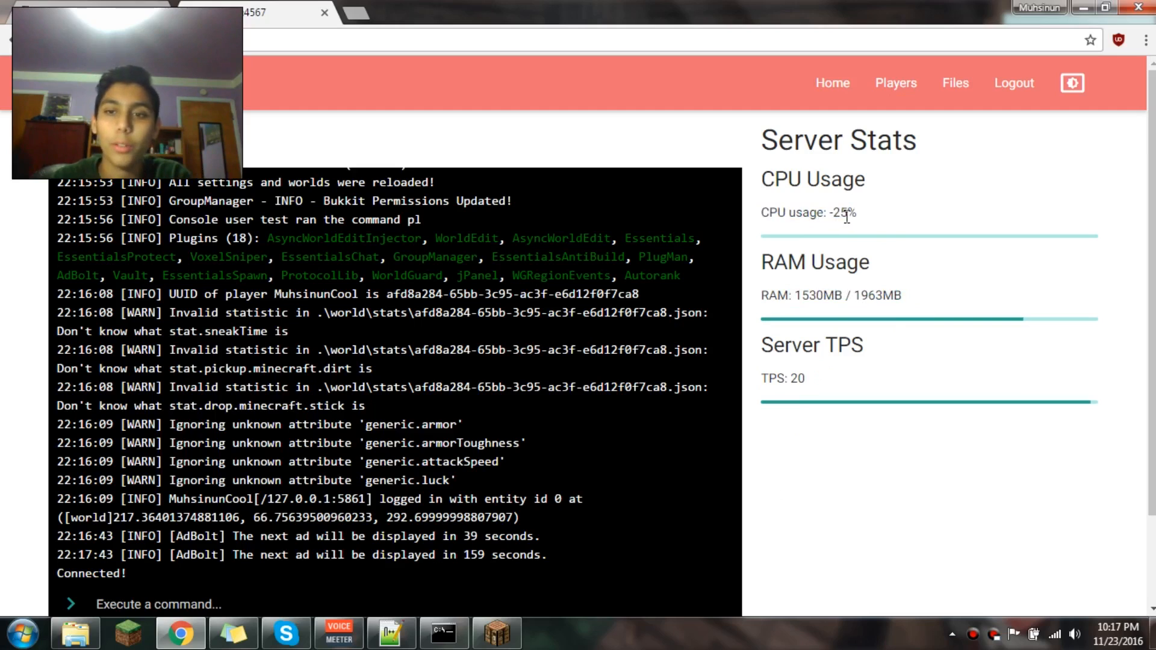
pyautogui.scroll(-3)
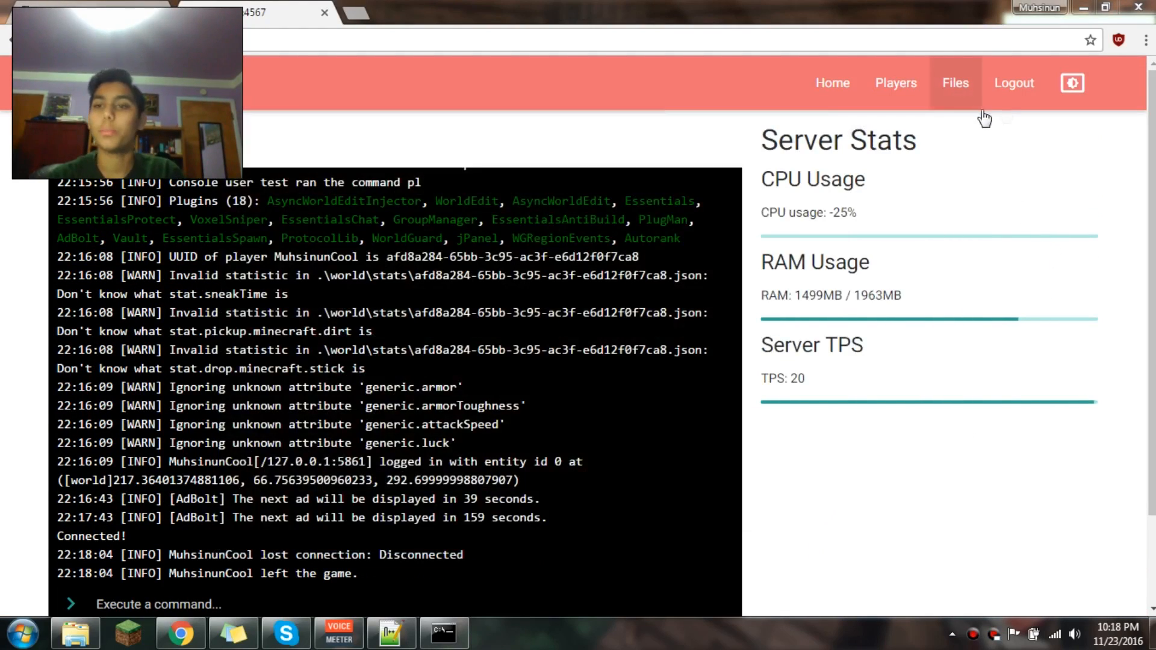
pyautogui.click(1072, 83)
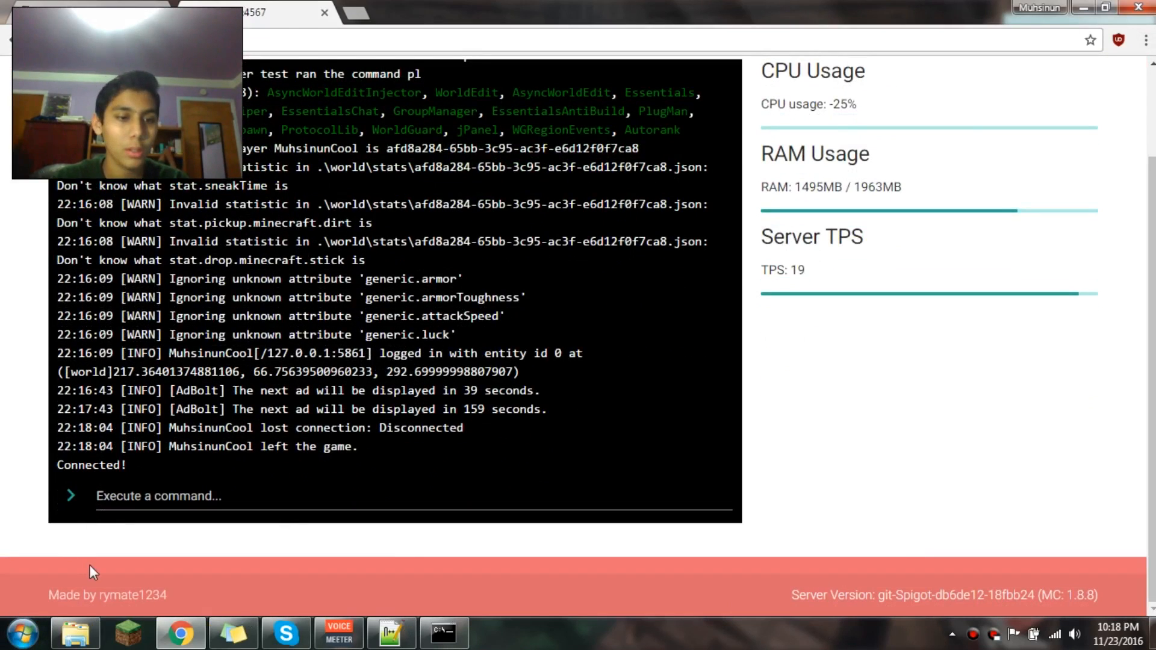
pyautogui.moveTo(989, 436)
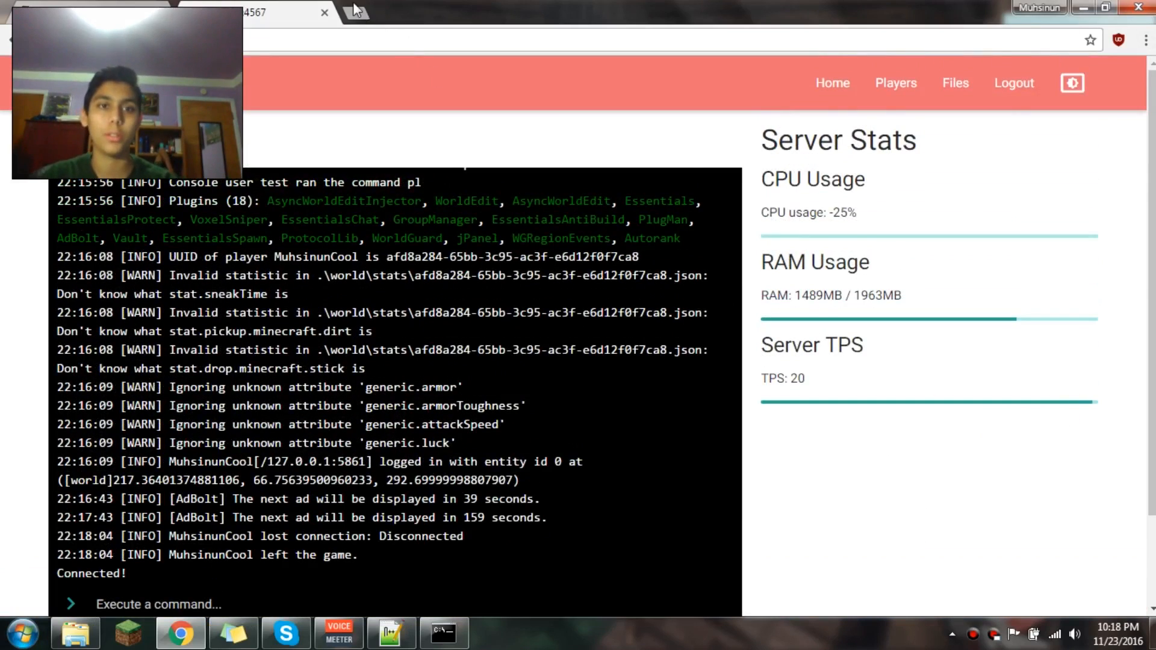
# Step: Switch to the JPanel GitHub tab and read down the repository README
pyautogui.click(357, 12)
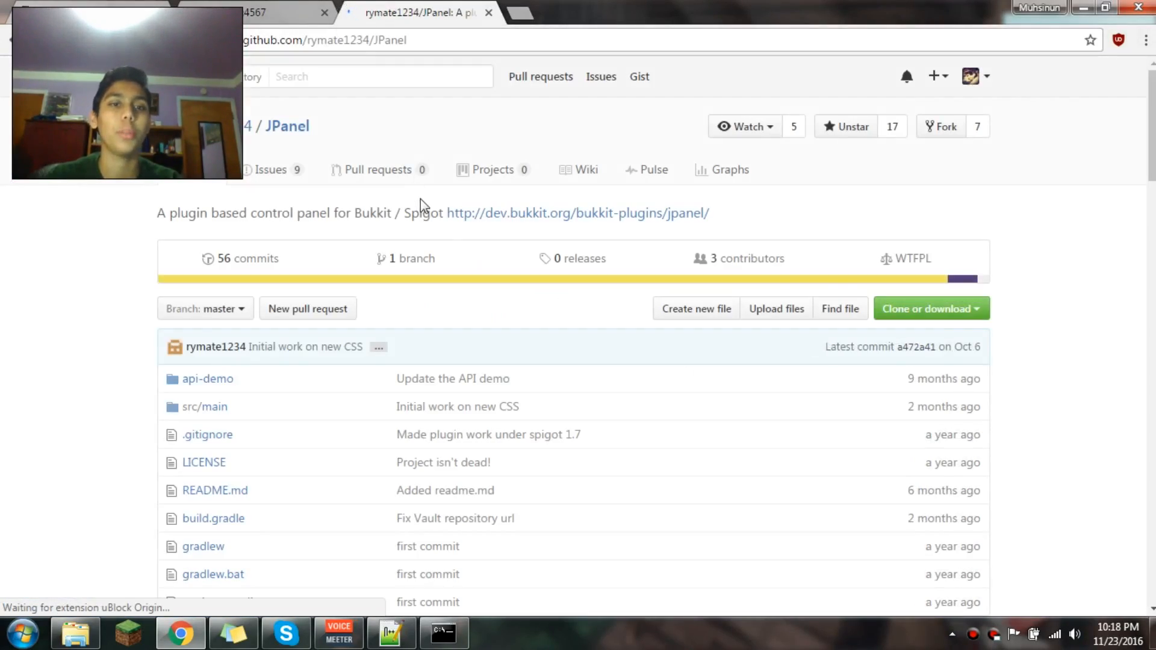
pyautogui.scroll(-3)
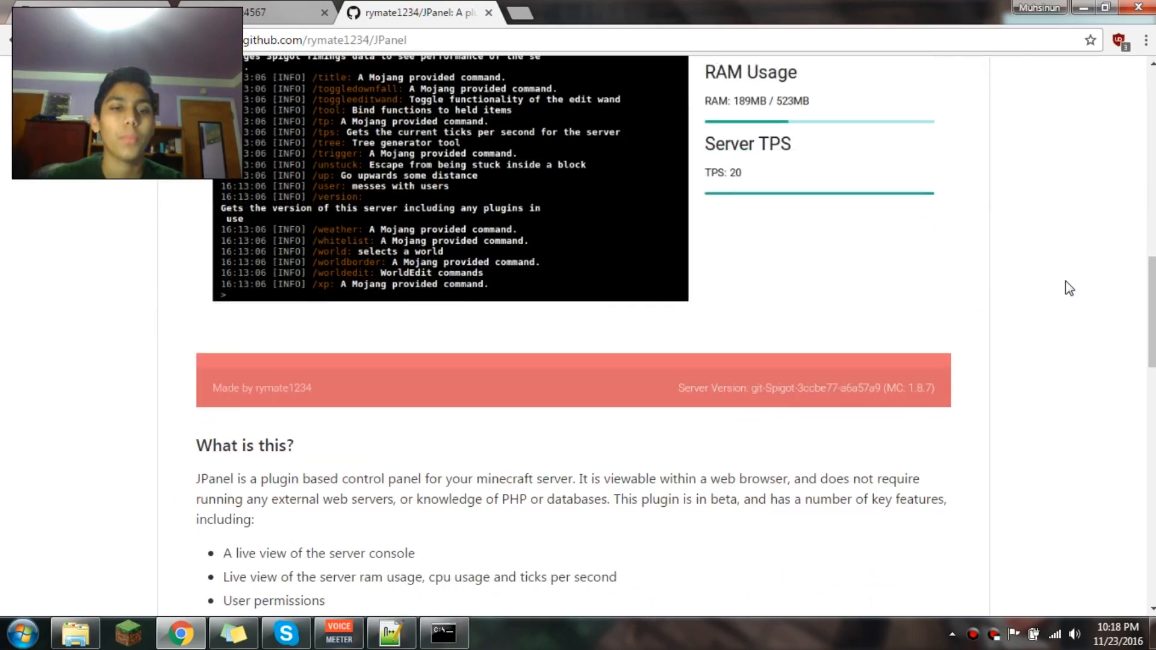
pyautogui.scroll(-3)
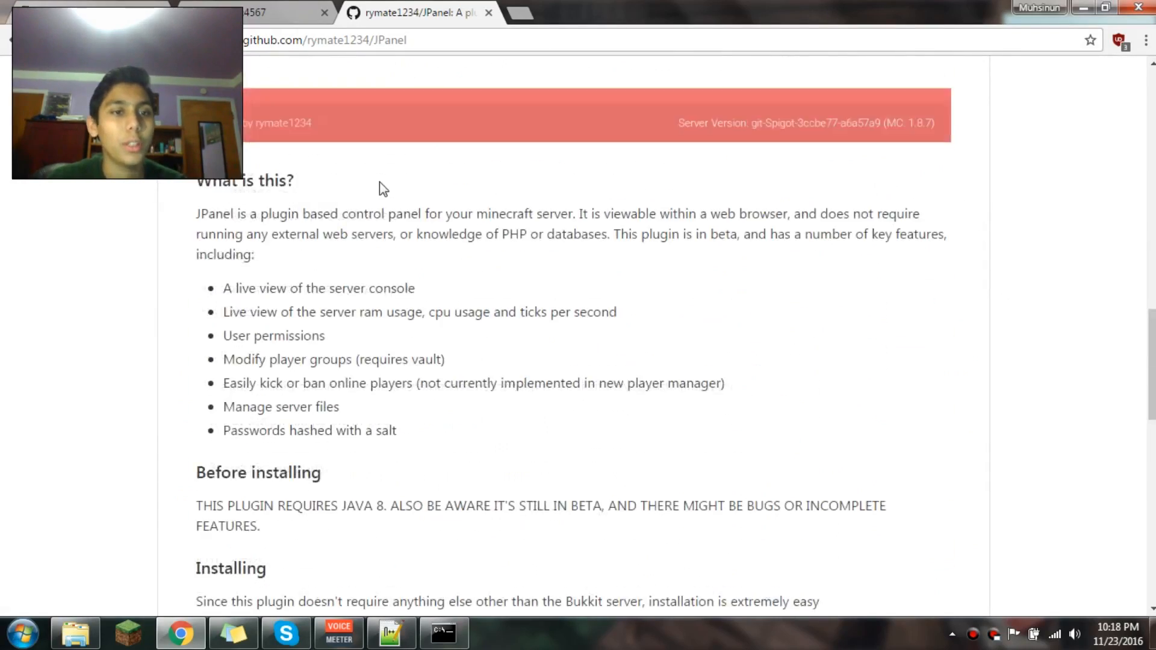
pyautogui.scroll(-3)
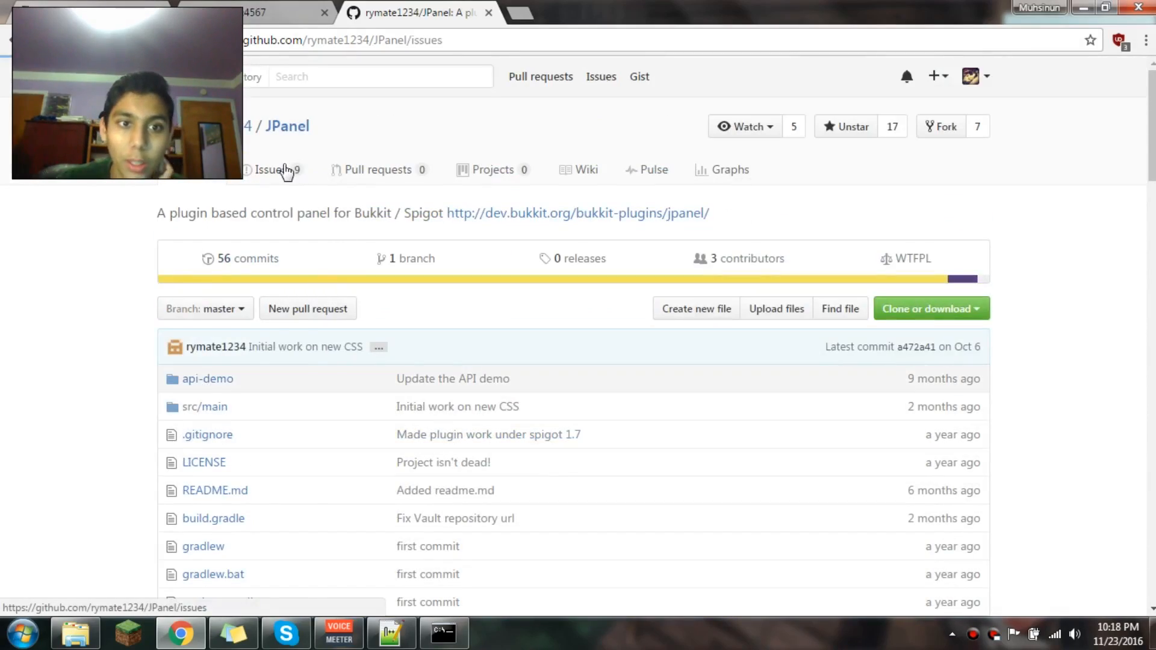
# Step: Browse the repository's open Issues and start a blank new issue
pyautogui.click(274, 170)
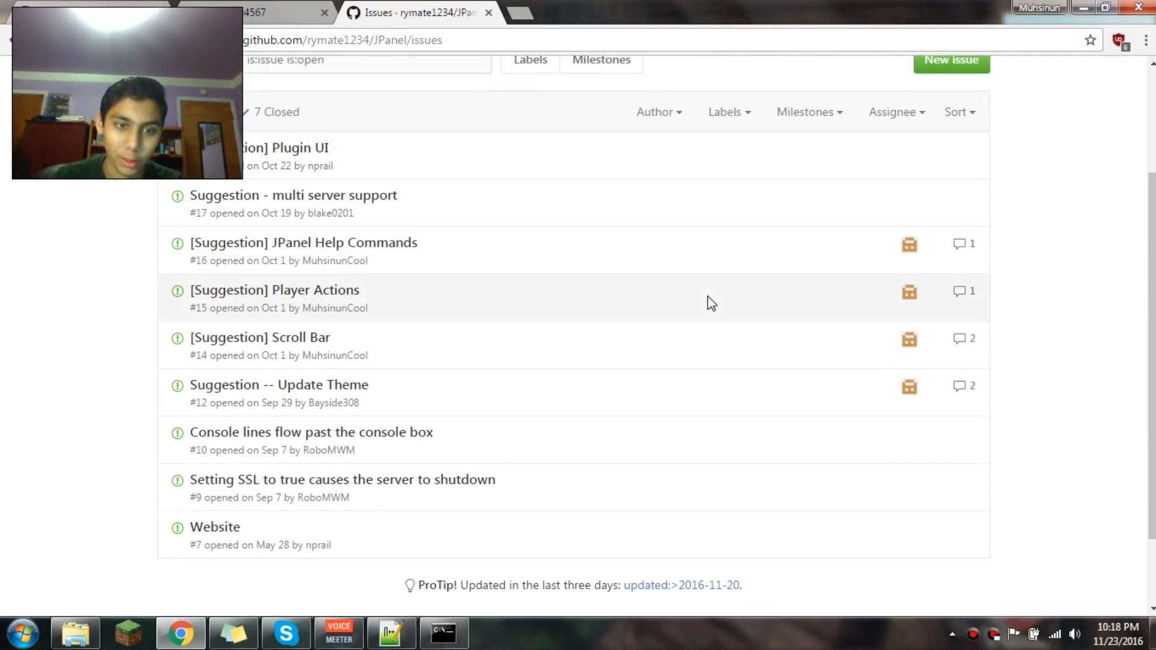
pyautogui.moveTo(937, 211)
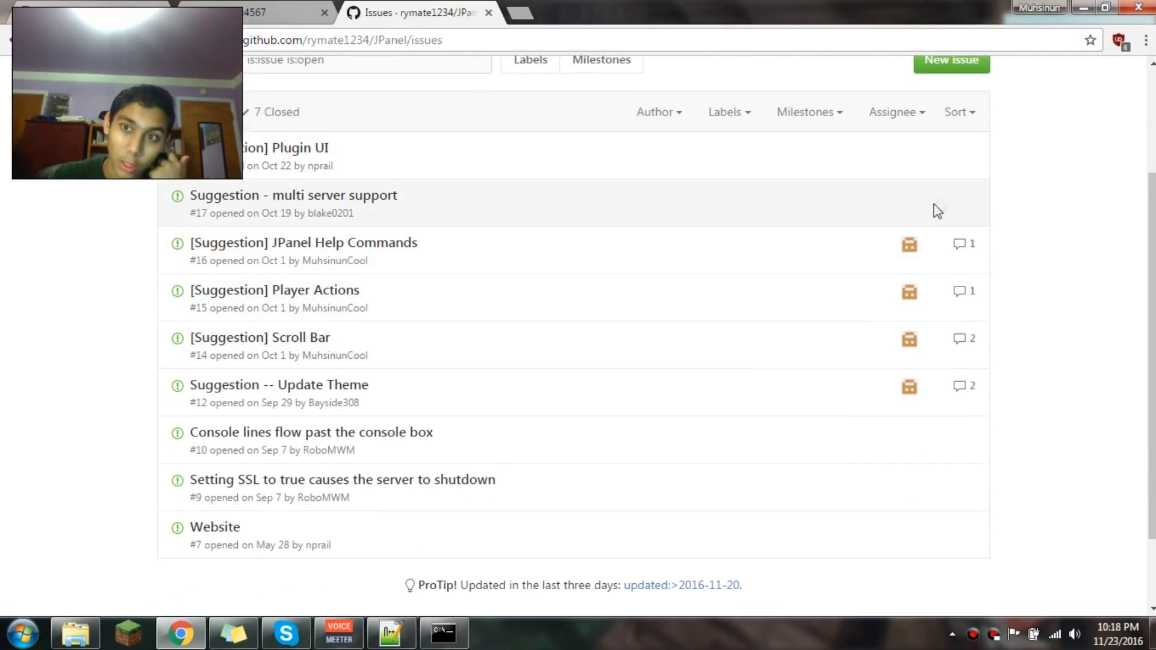
pyautogui.click(951, 60)
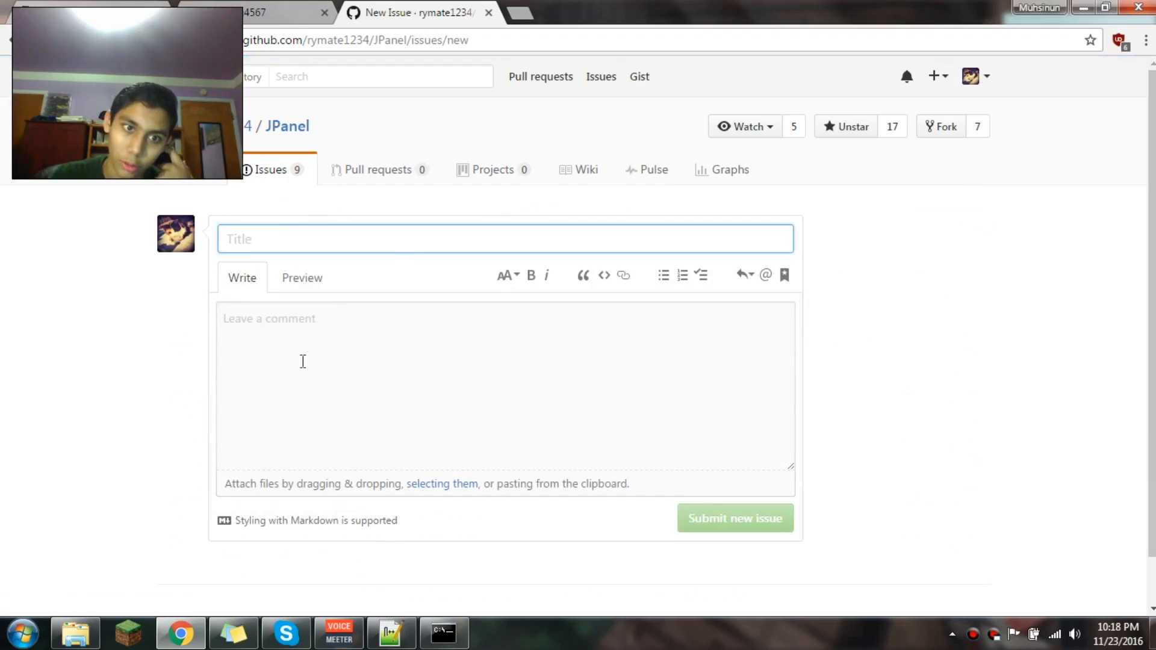